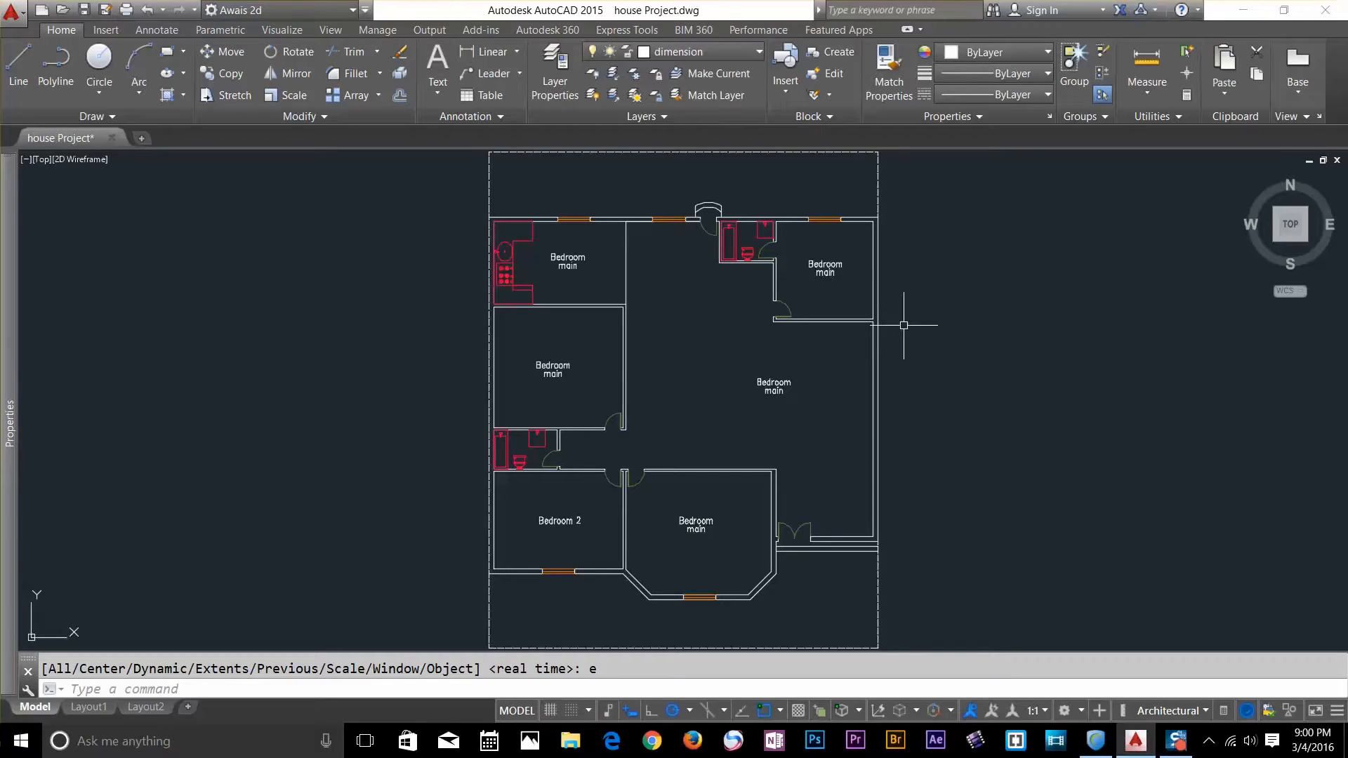
pyautogui.moveTo(1046, 169)
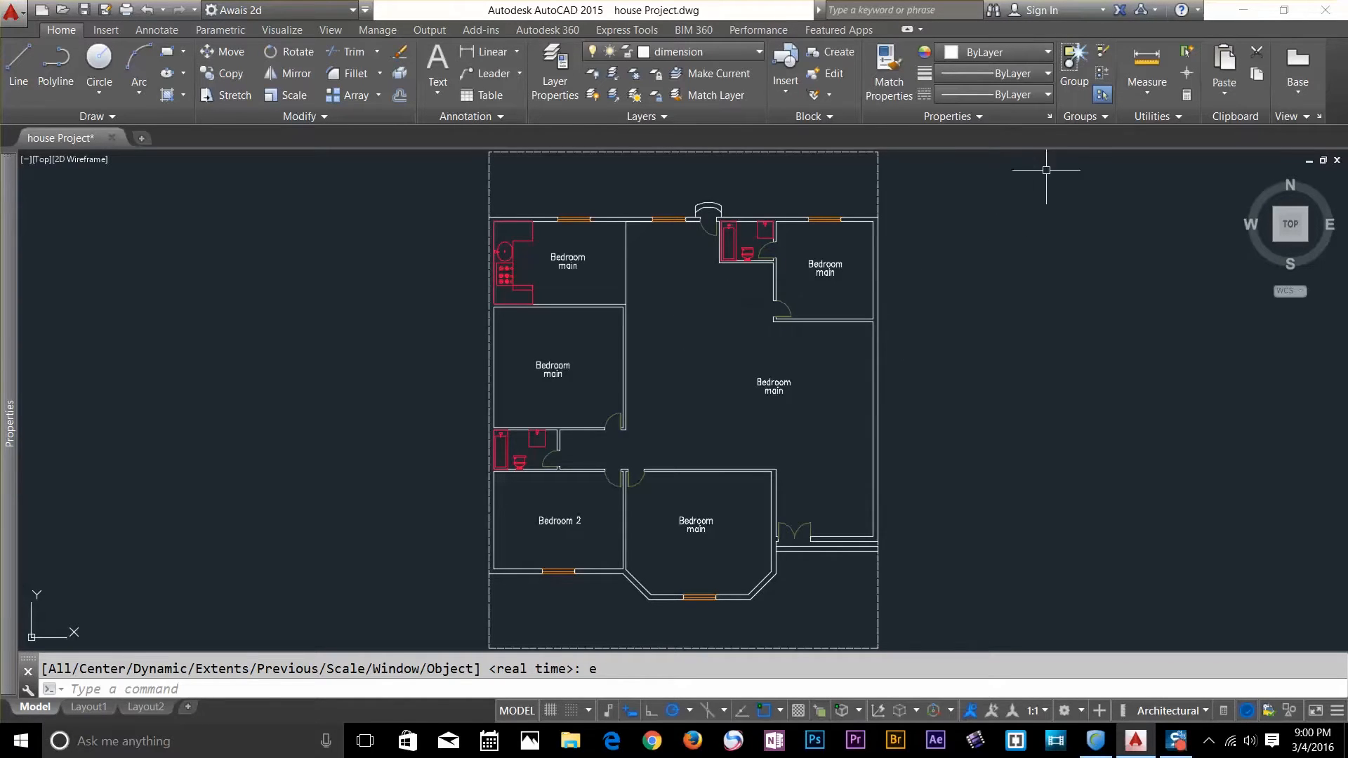
pyautogui.moveTo(1145, 58)
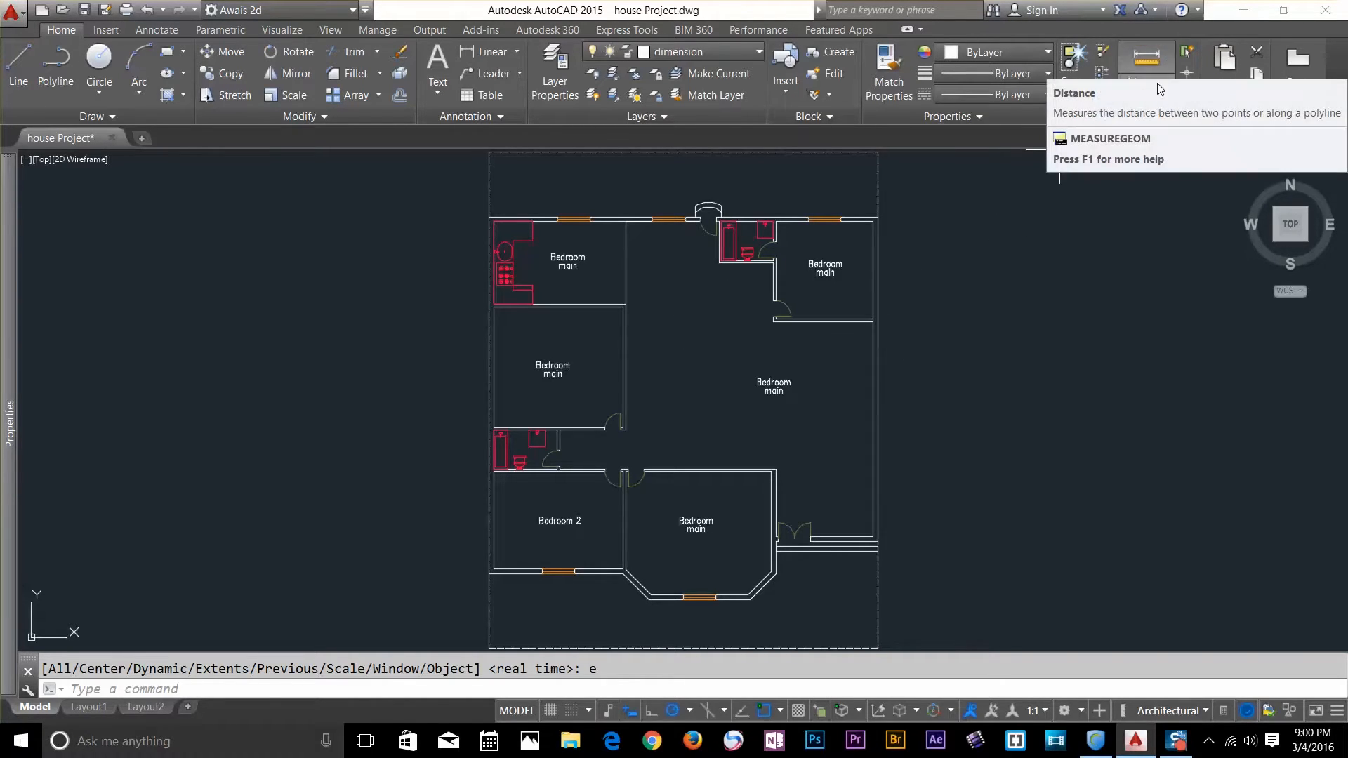
# Step: Show the Measure options: Distance, Radius, Angle, Area and Volume
pyautogui.click(1147, 81)
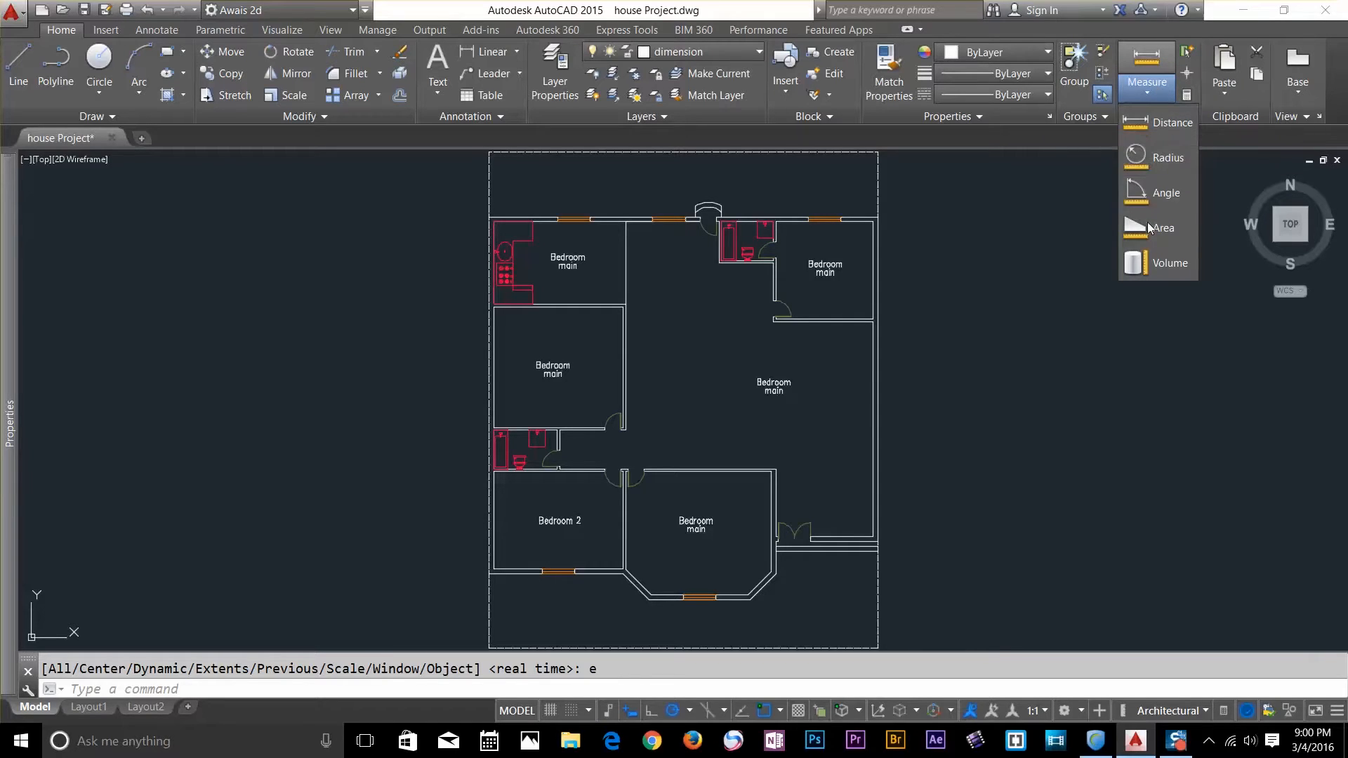
pyautogui.moveTo(1172, 122)
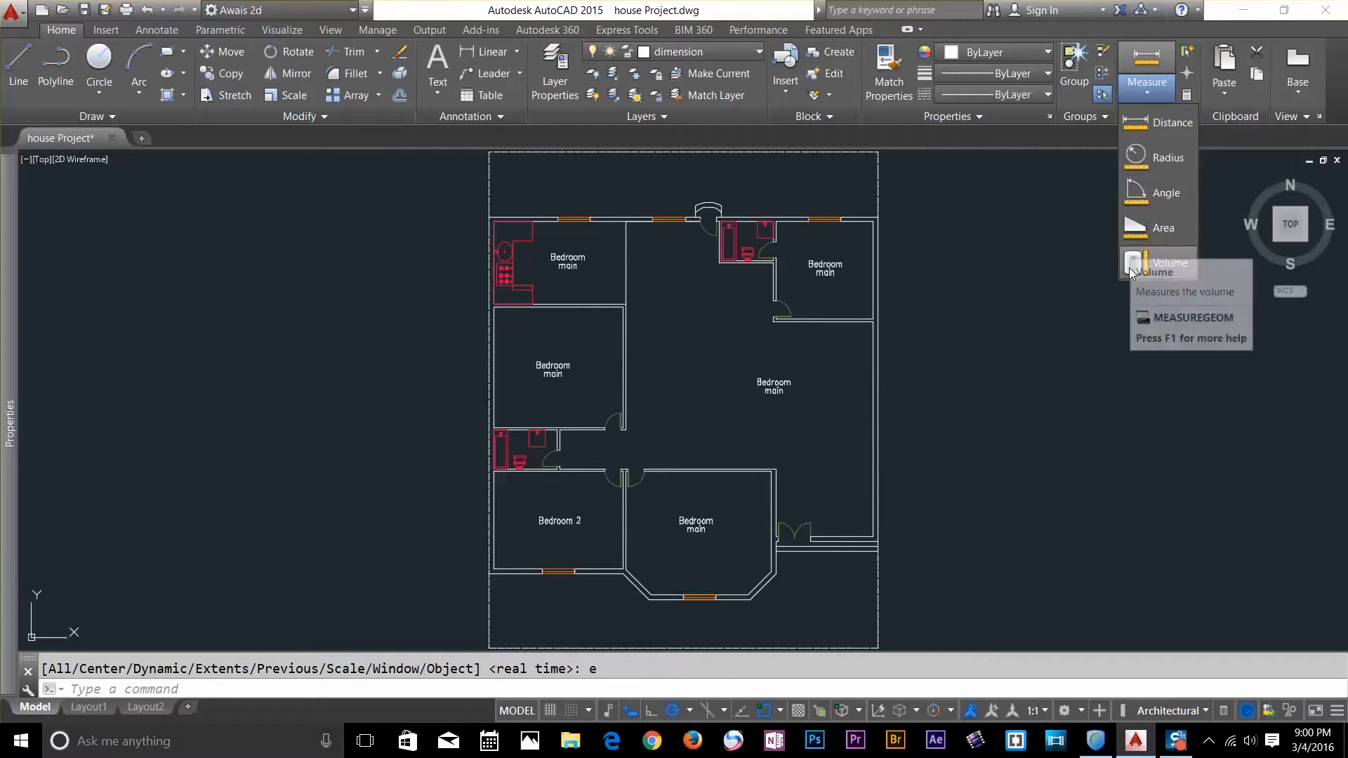
pyautogui.moveTo(1160, 145)
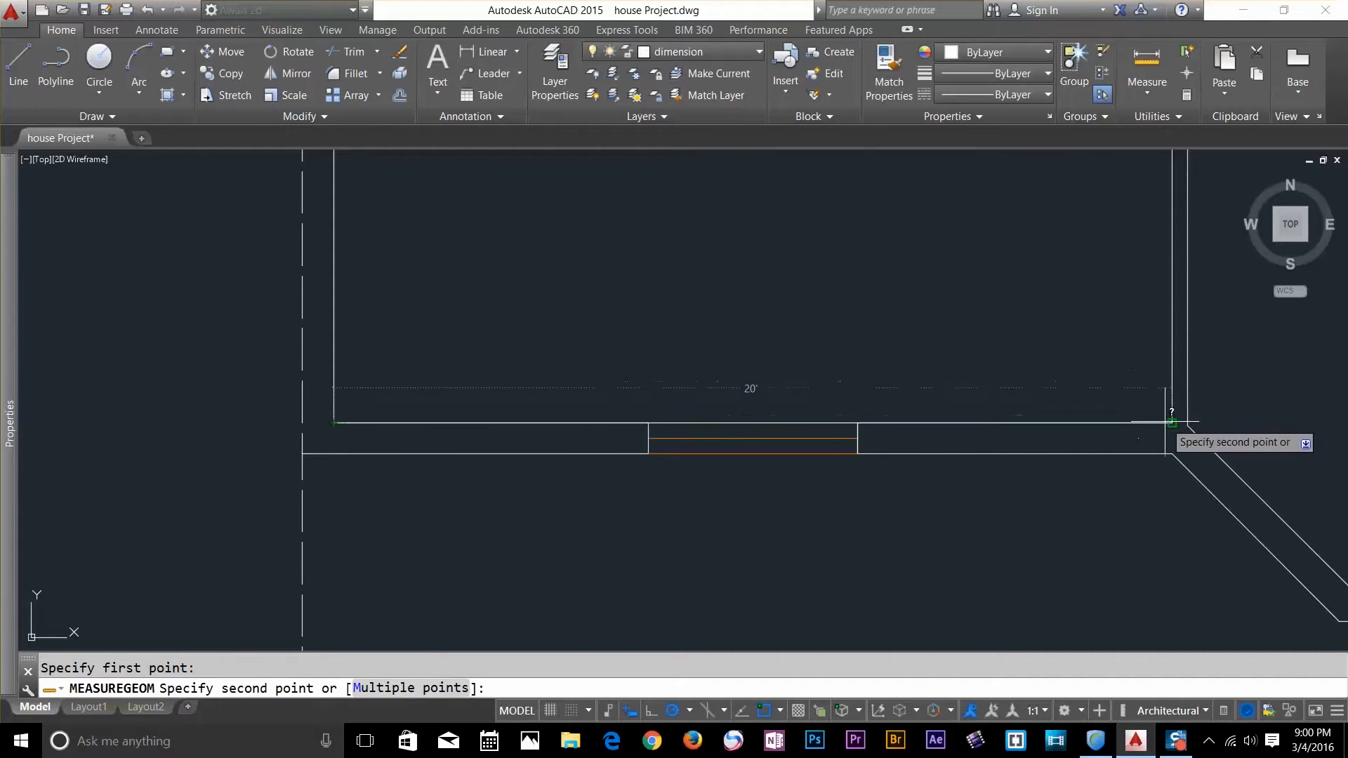
# Step: Measure the top wall by picking its far endpoint, reading 20'-0"
pyautogui.click(1170, 421)
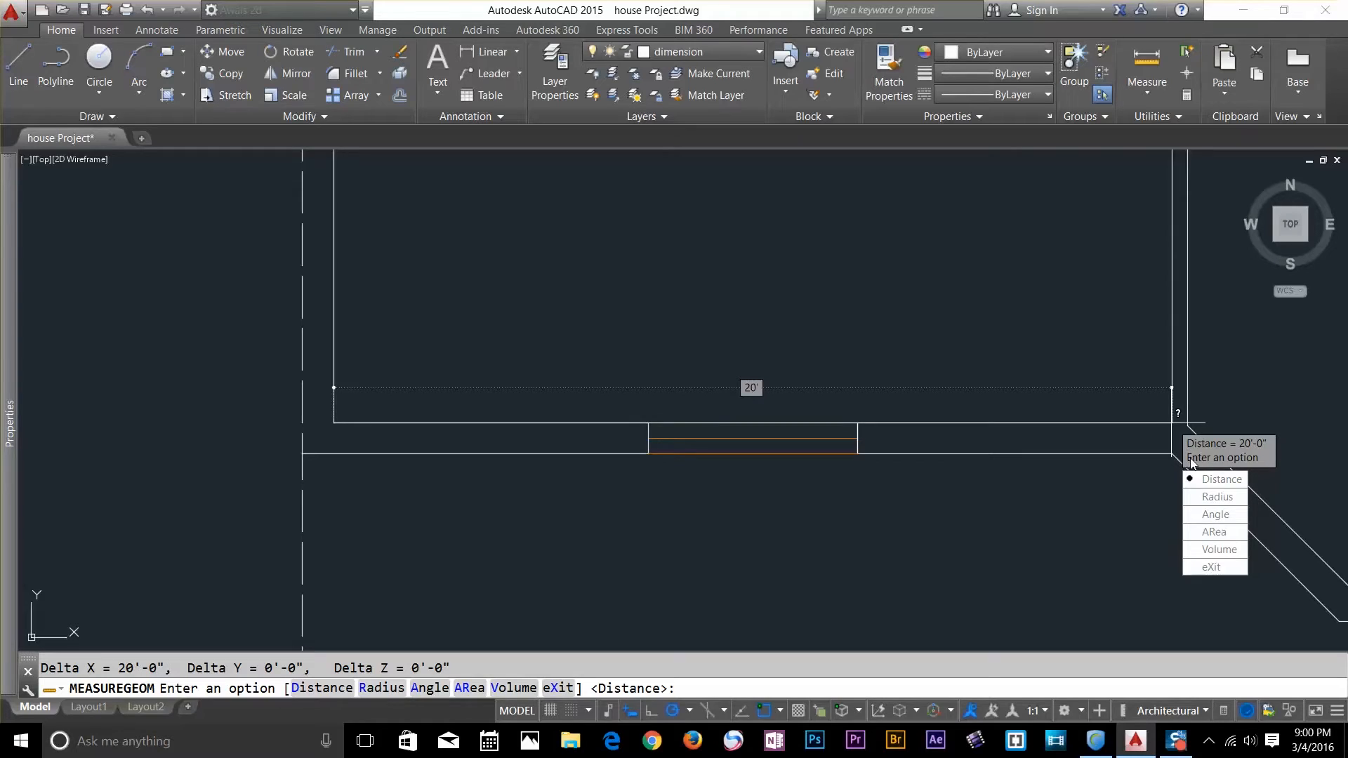
pyautogui.moveTo(759, 395)
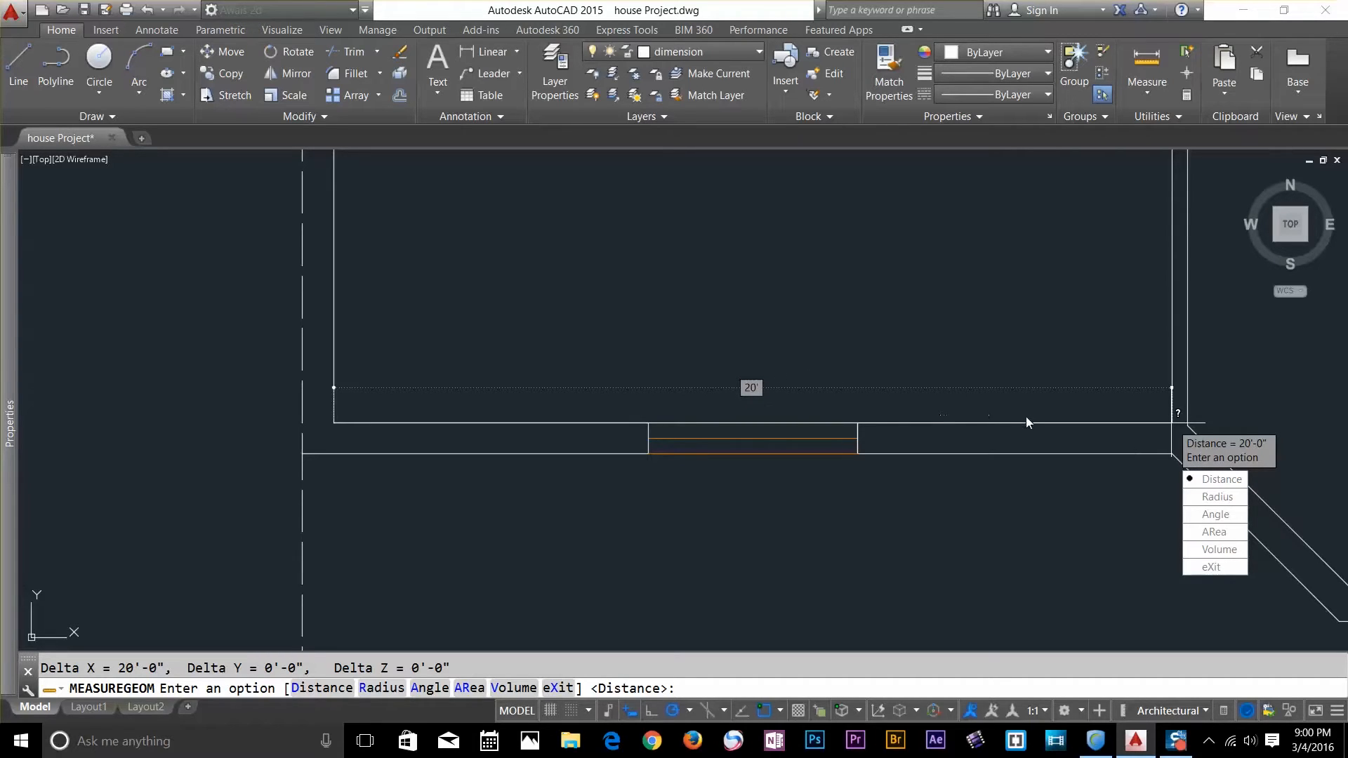
pyautogui.moveTo(1091, 445)
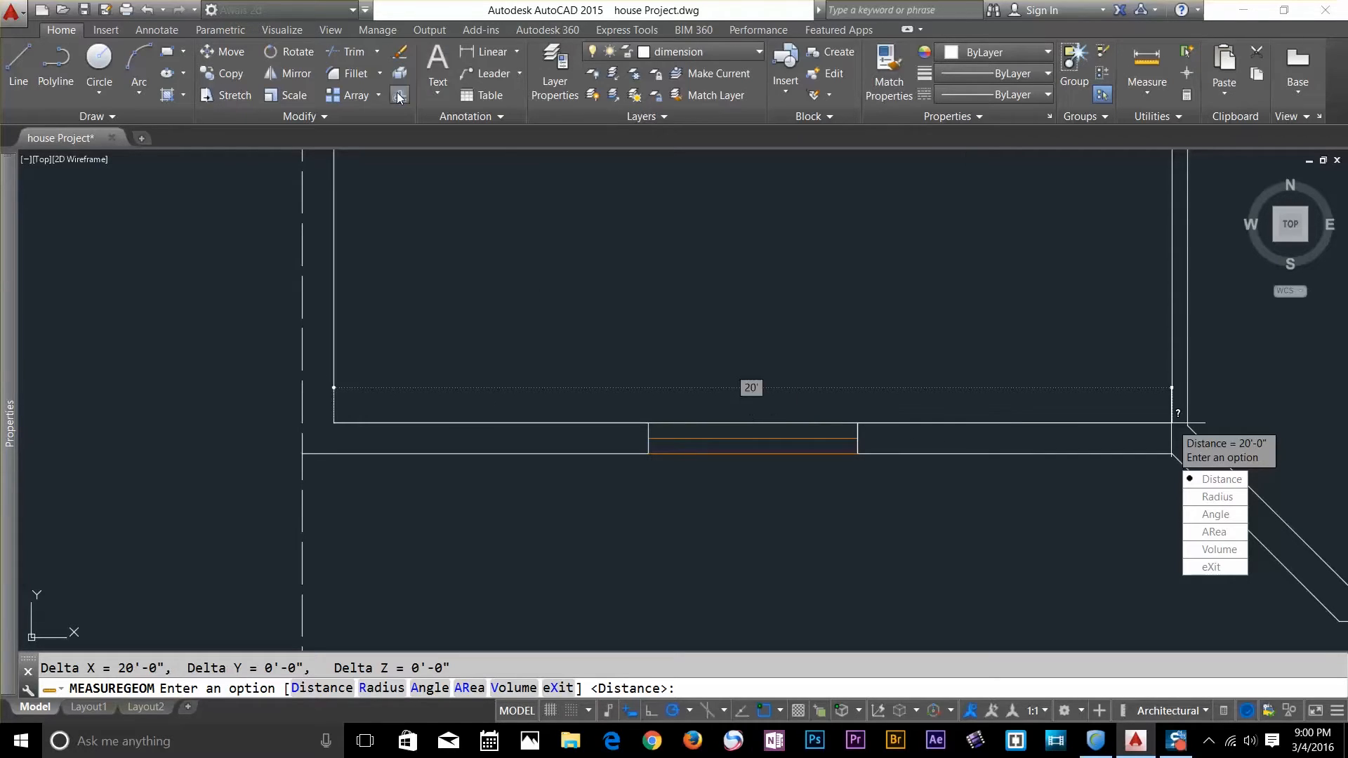
pyautogui.moveTo(796, 405)
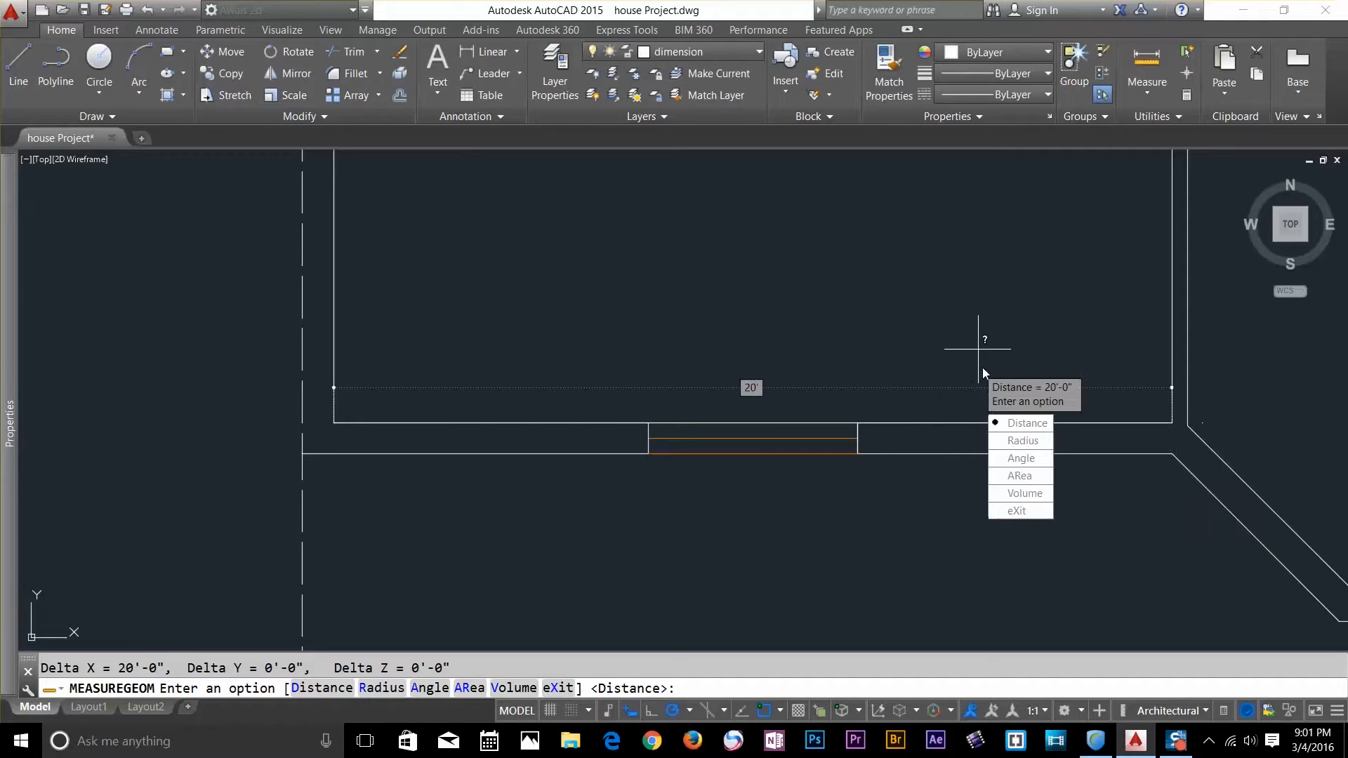
# Step: Measure the diagonal bay wall from start to end: 5'-6 3/4" at 45°
pyautogui.click(1027, 422)
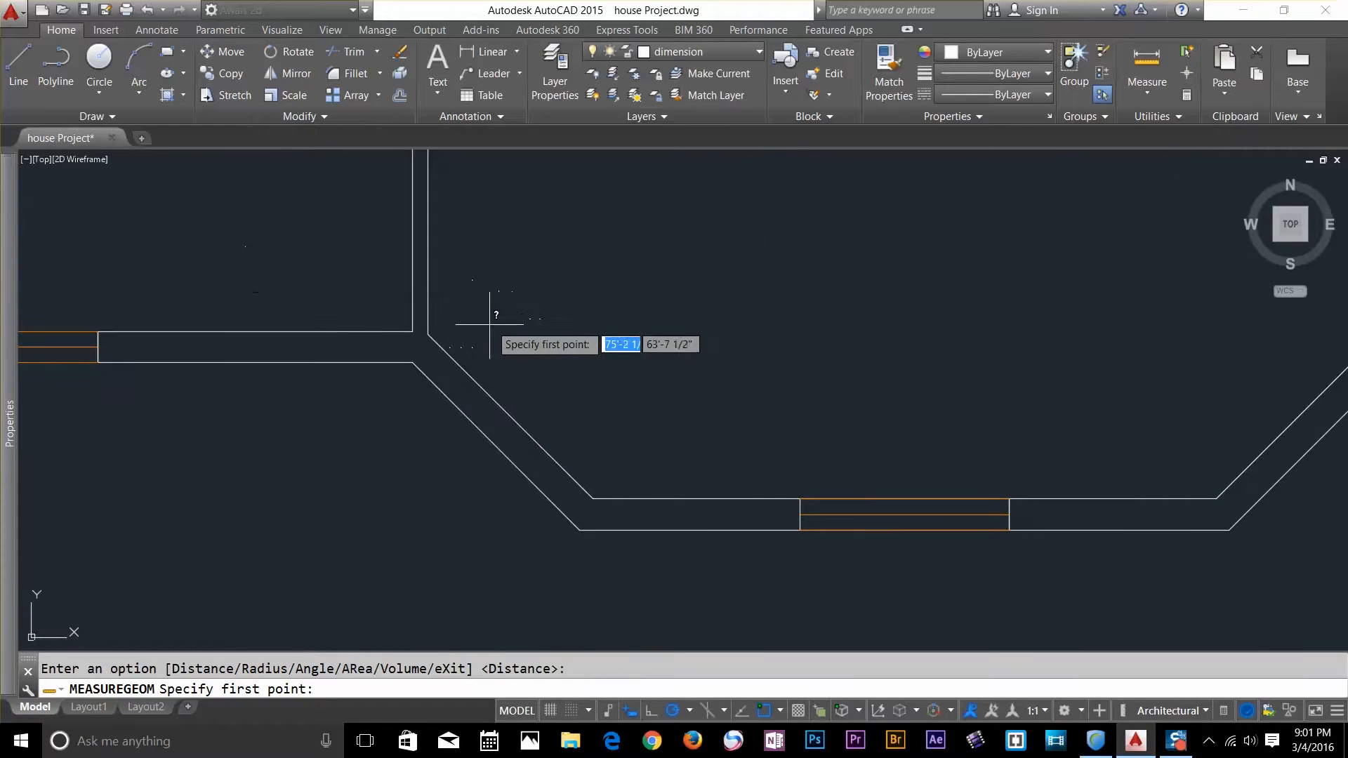
pyautogui.click(429, 336)
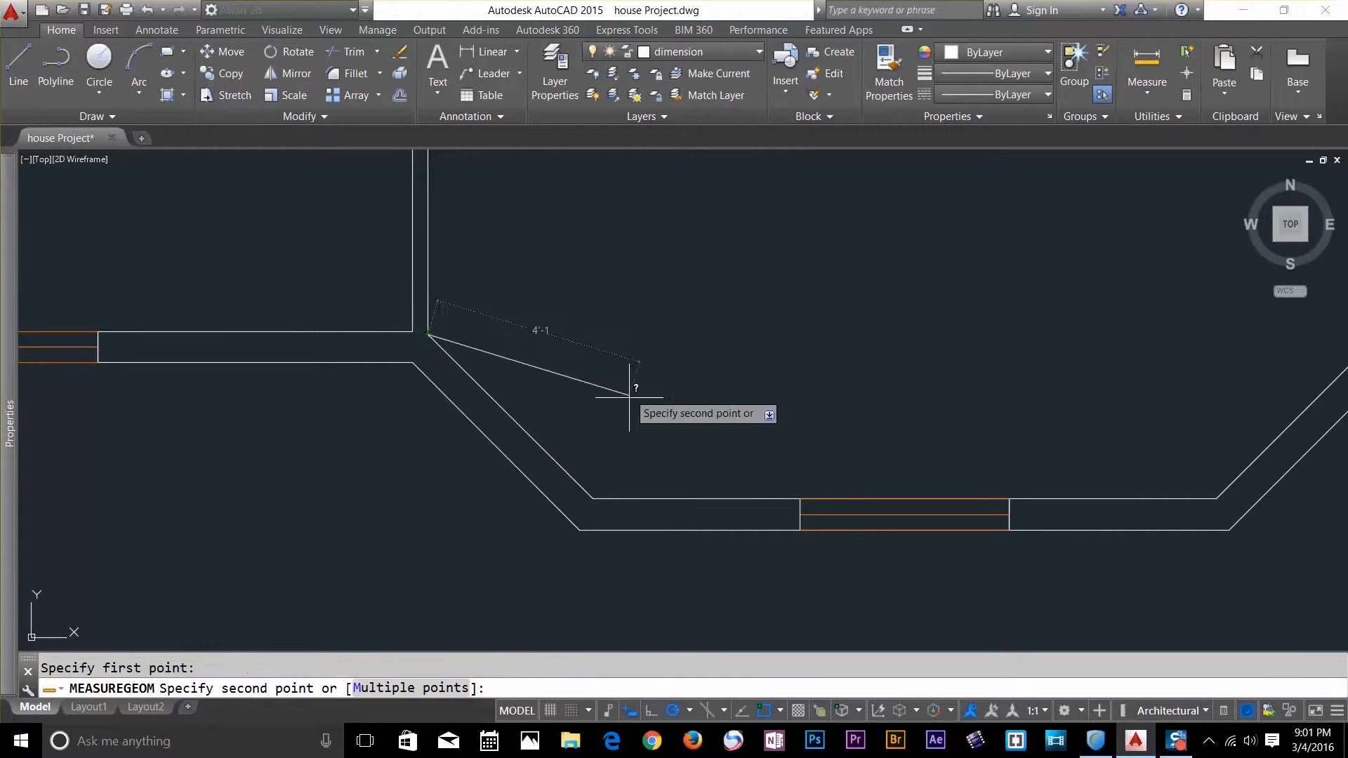
pyautogui.click(594, 498)
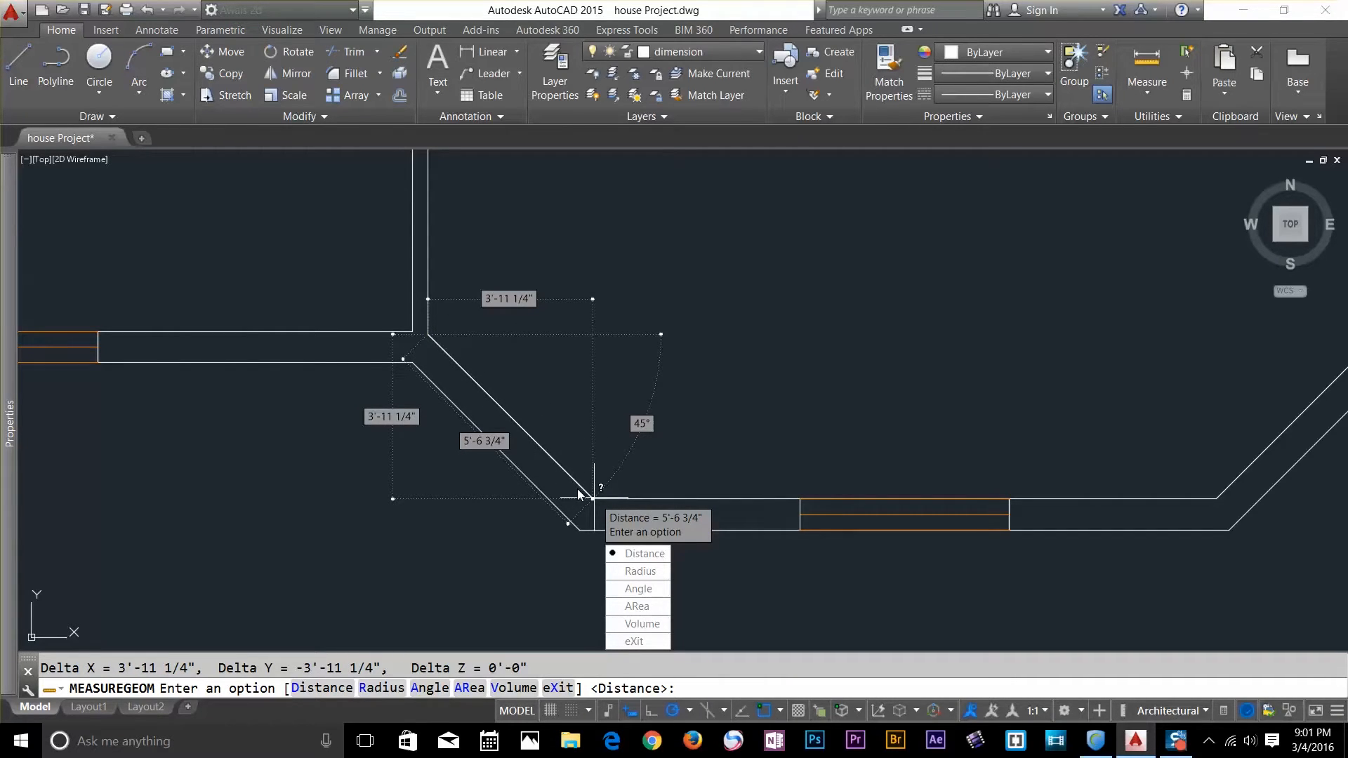
pyautogui.moveTo(559, 470)
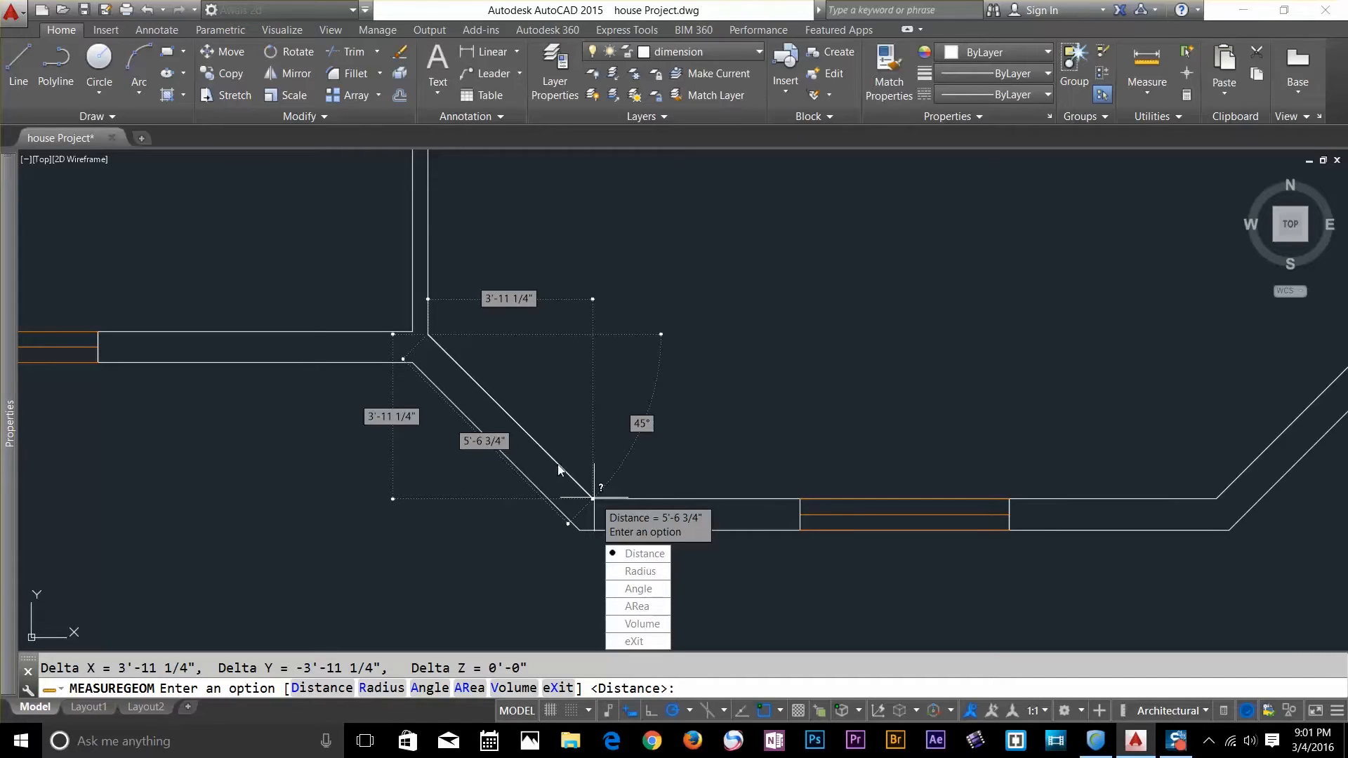
pyautogui.moveTo(472, 453)
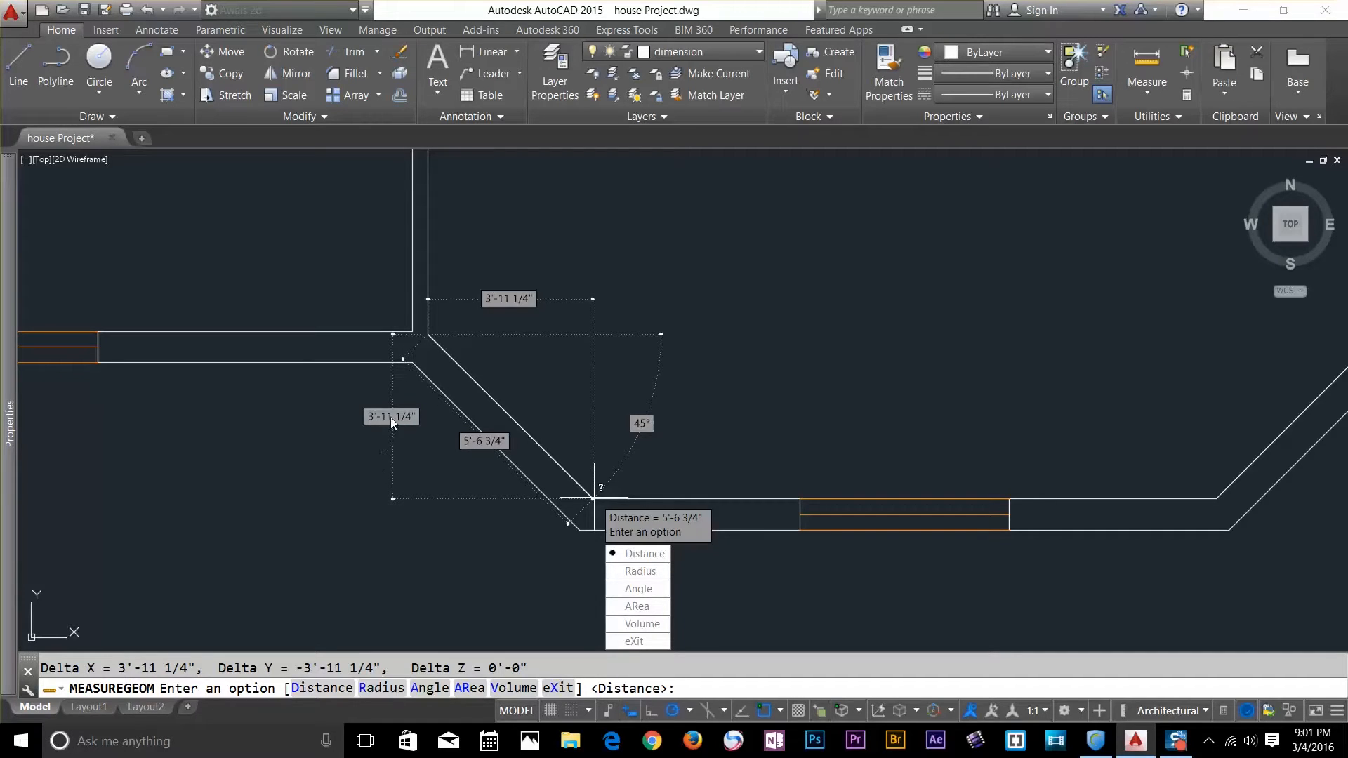
pyautogui.moveTo(494, 308)
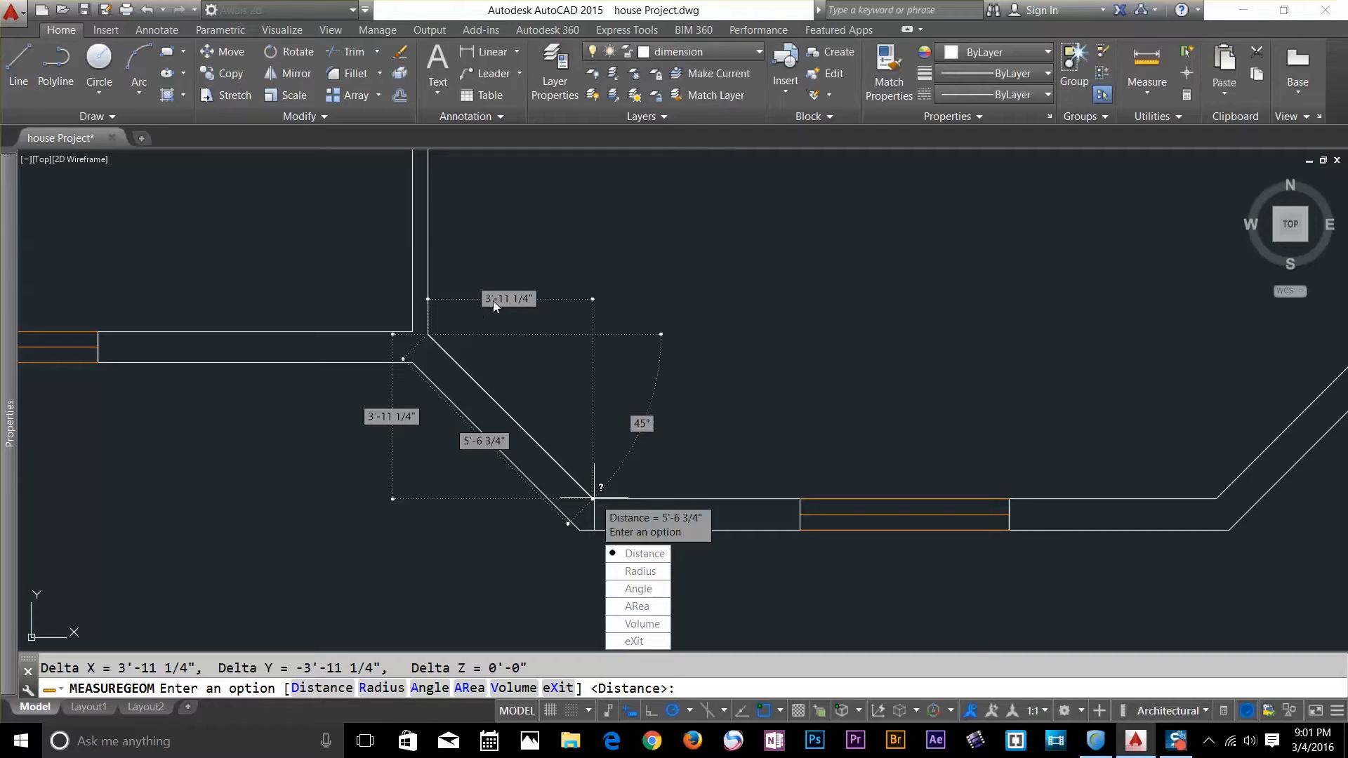
pyautogui.moveTo(529, 306)
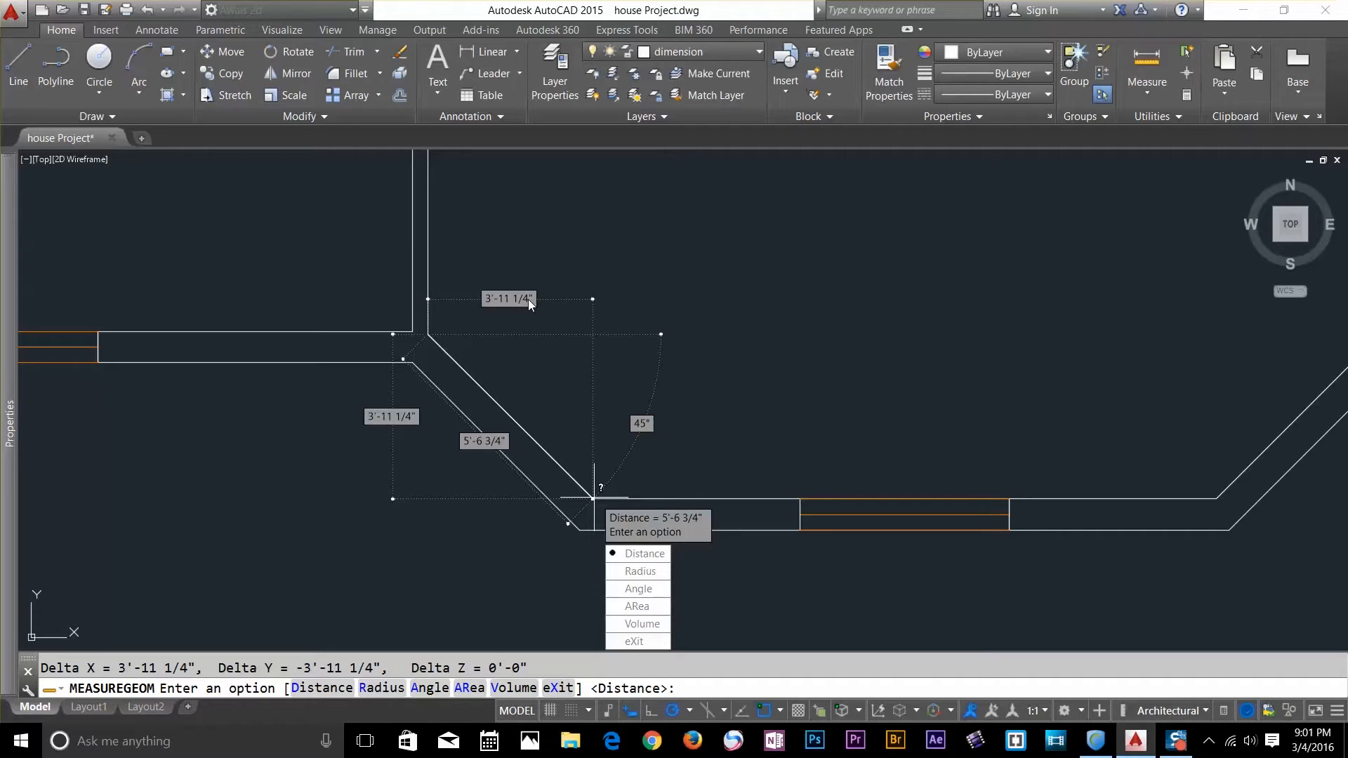
pyautogui.moveTo(654, 418)
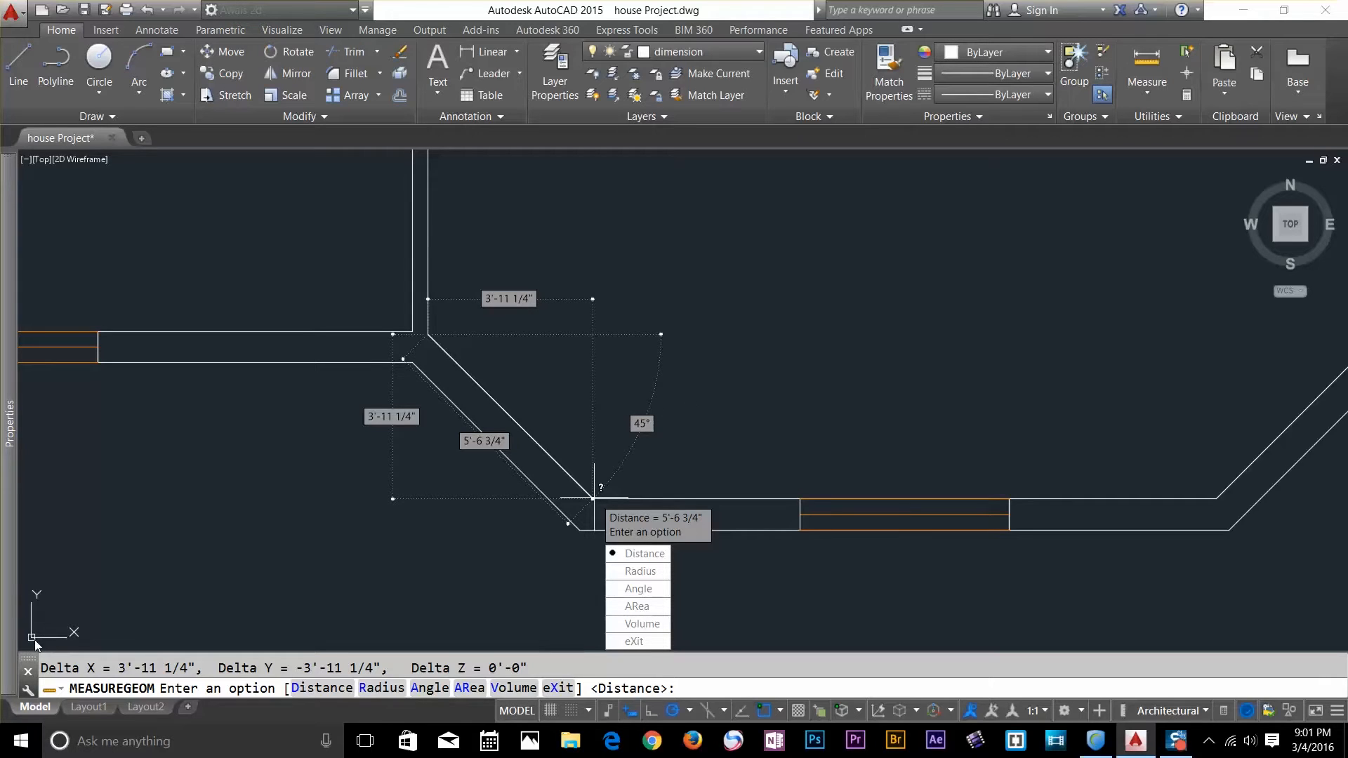
pyautogui.moveTo(660, 371)
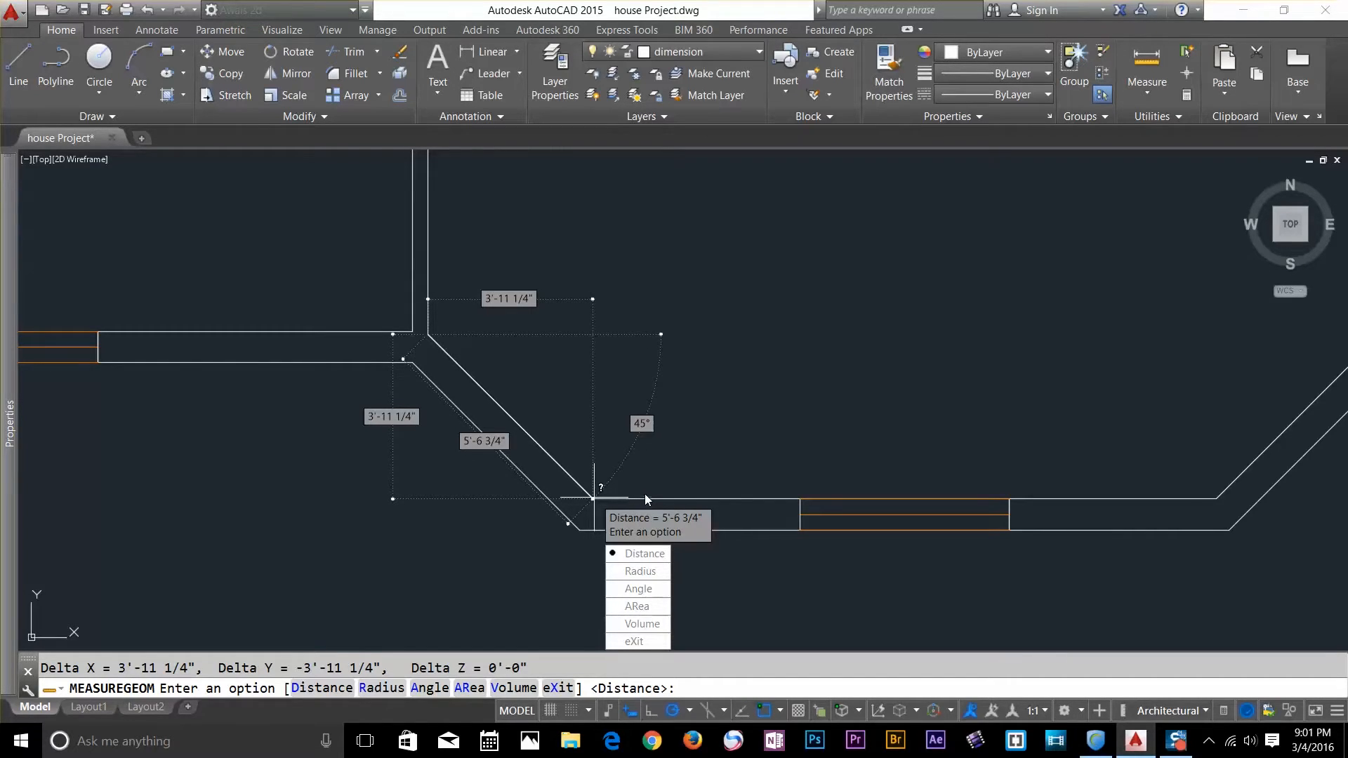
pyautogui.moveTo(735, 432)
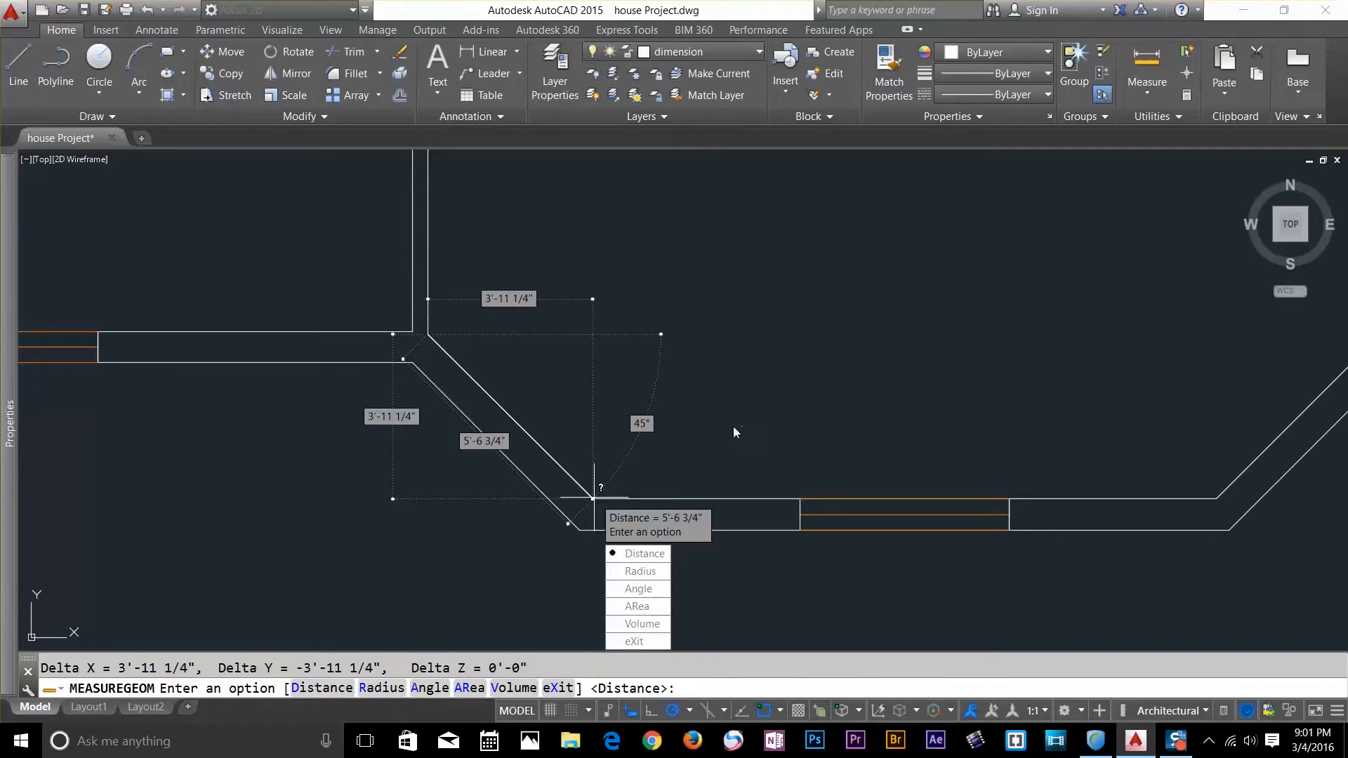
# Step: Measure the Bedroom main circle's radius (1'-9 1/2"), then switch to Angle
pyautogui.press('Escape')
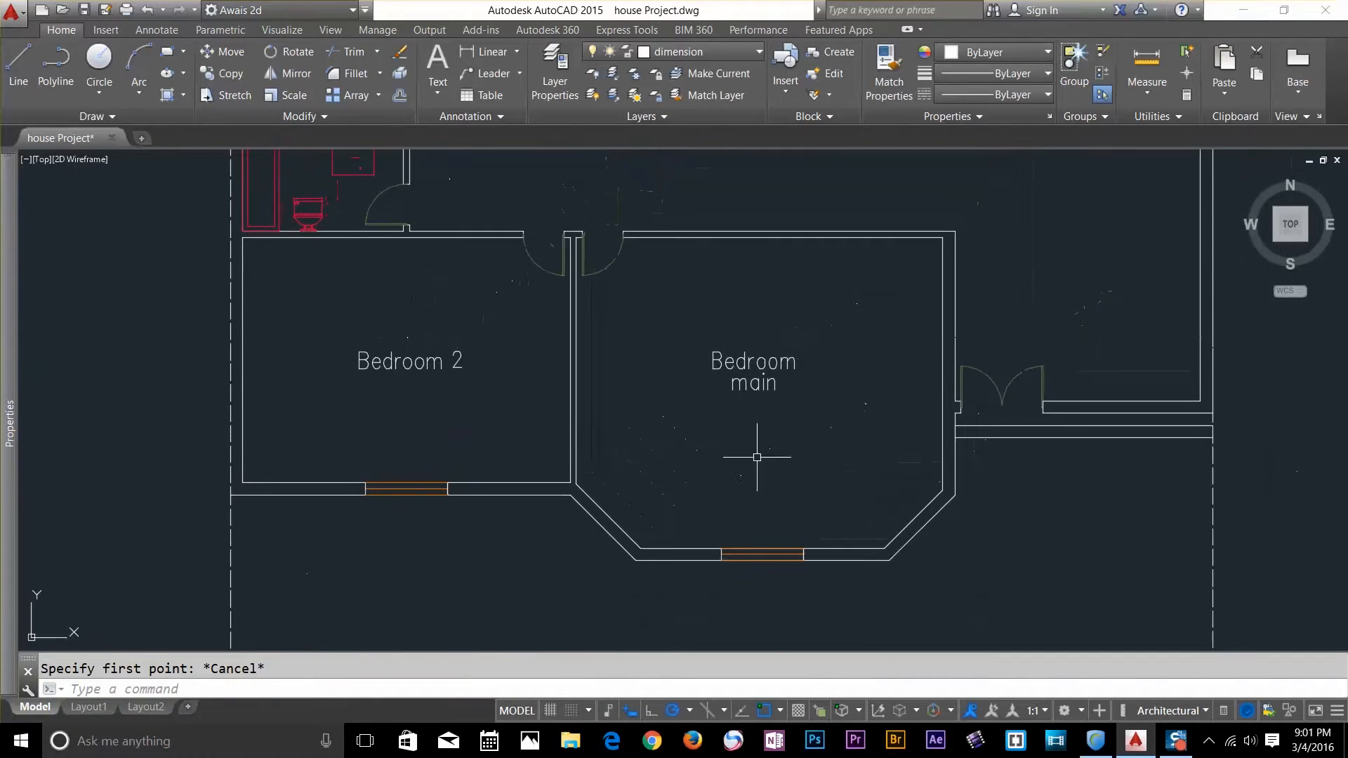
pyautogui.click(757, 457)
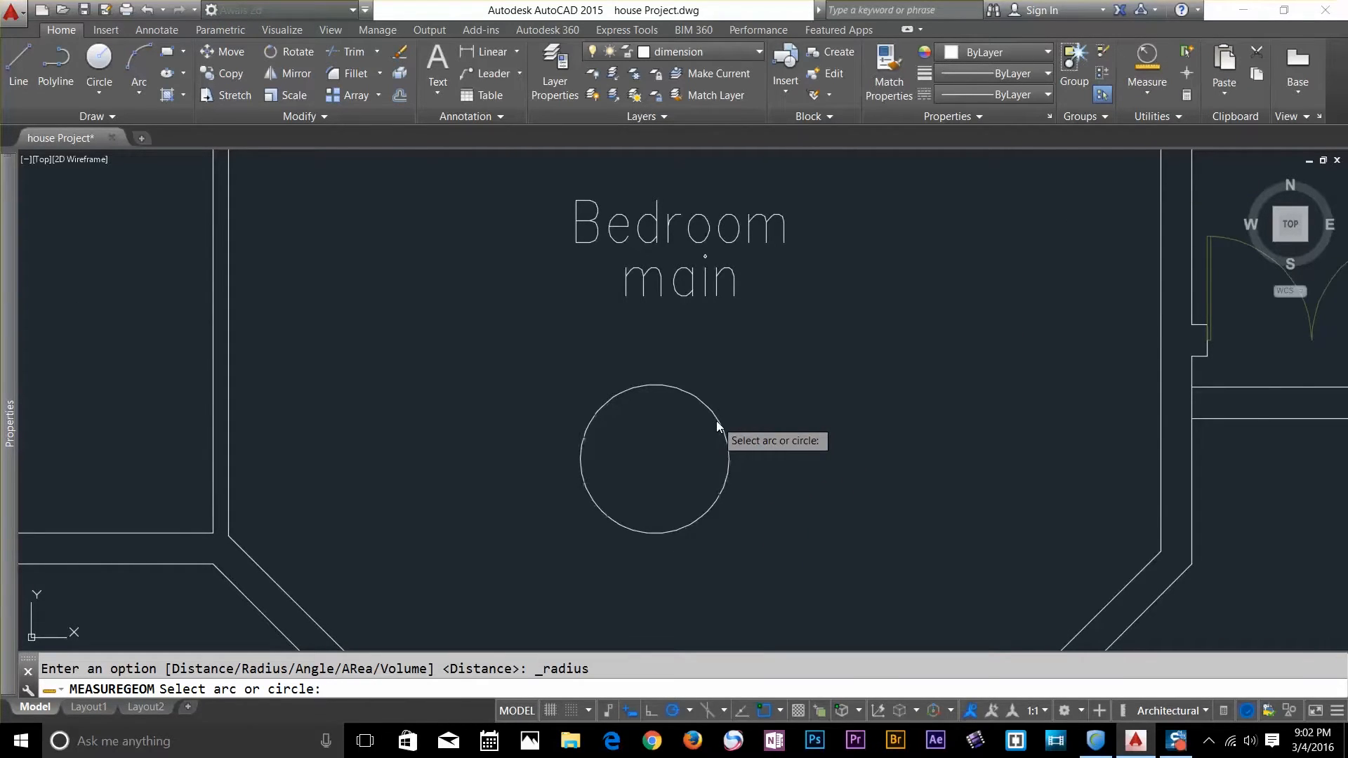
pyautogui.click(655, 458)
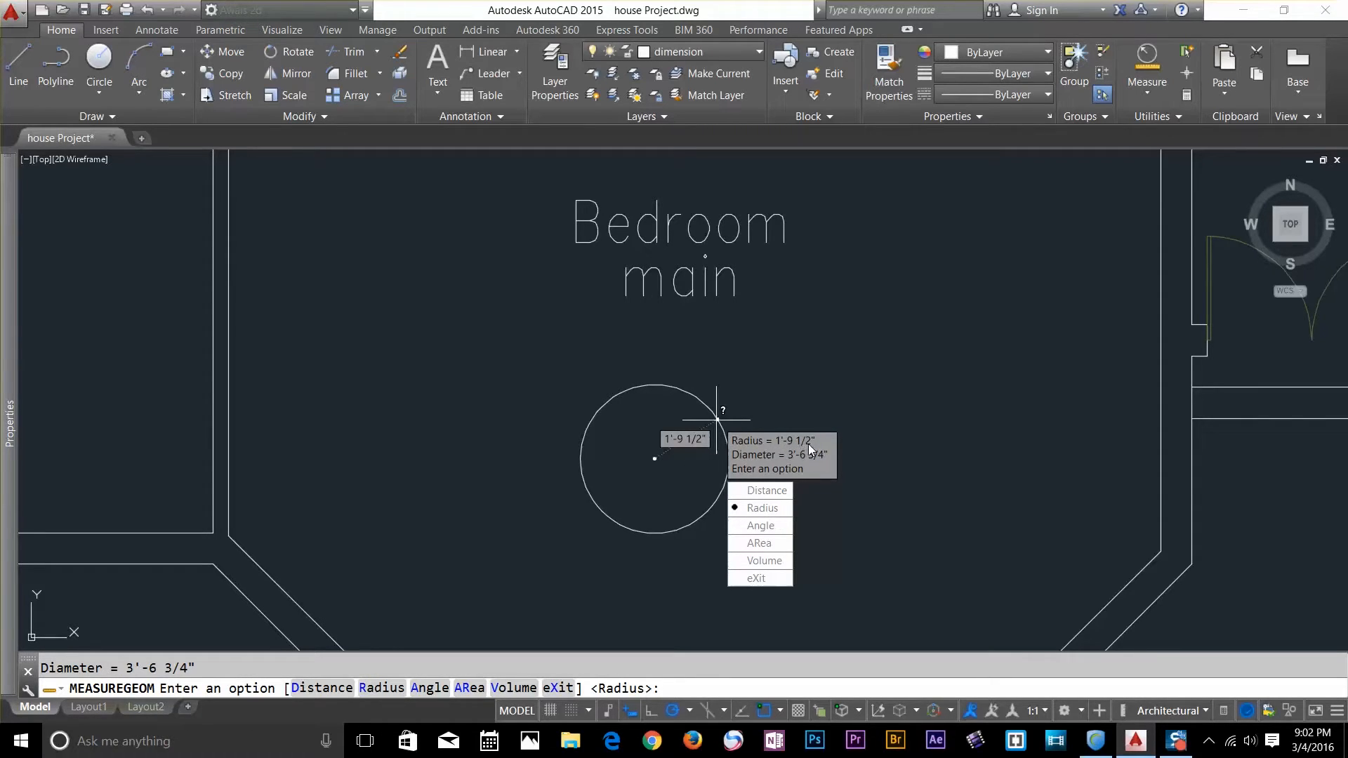
pyautogui.moveTo(760, 525)
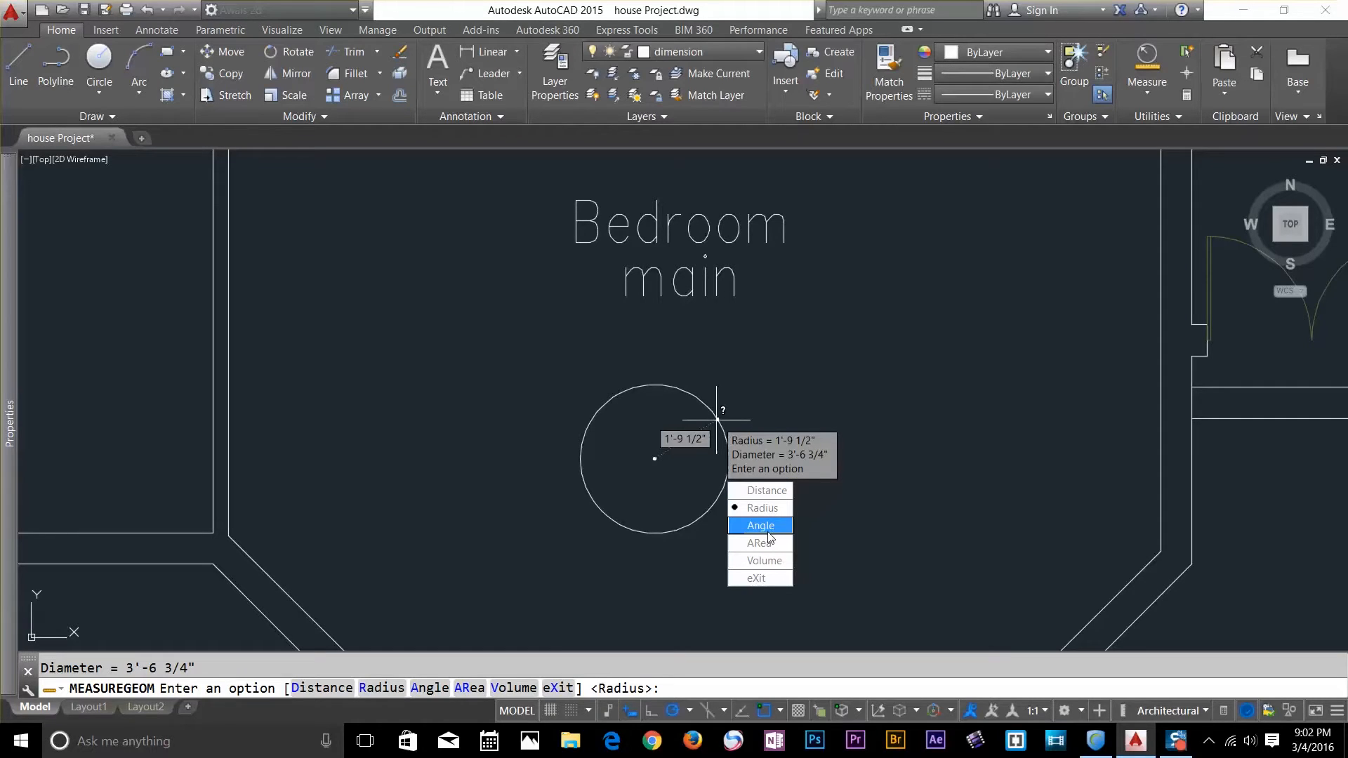
pyautogui.click(760, 525)
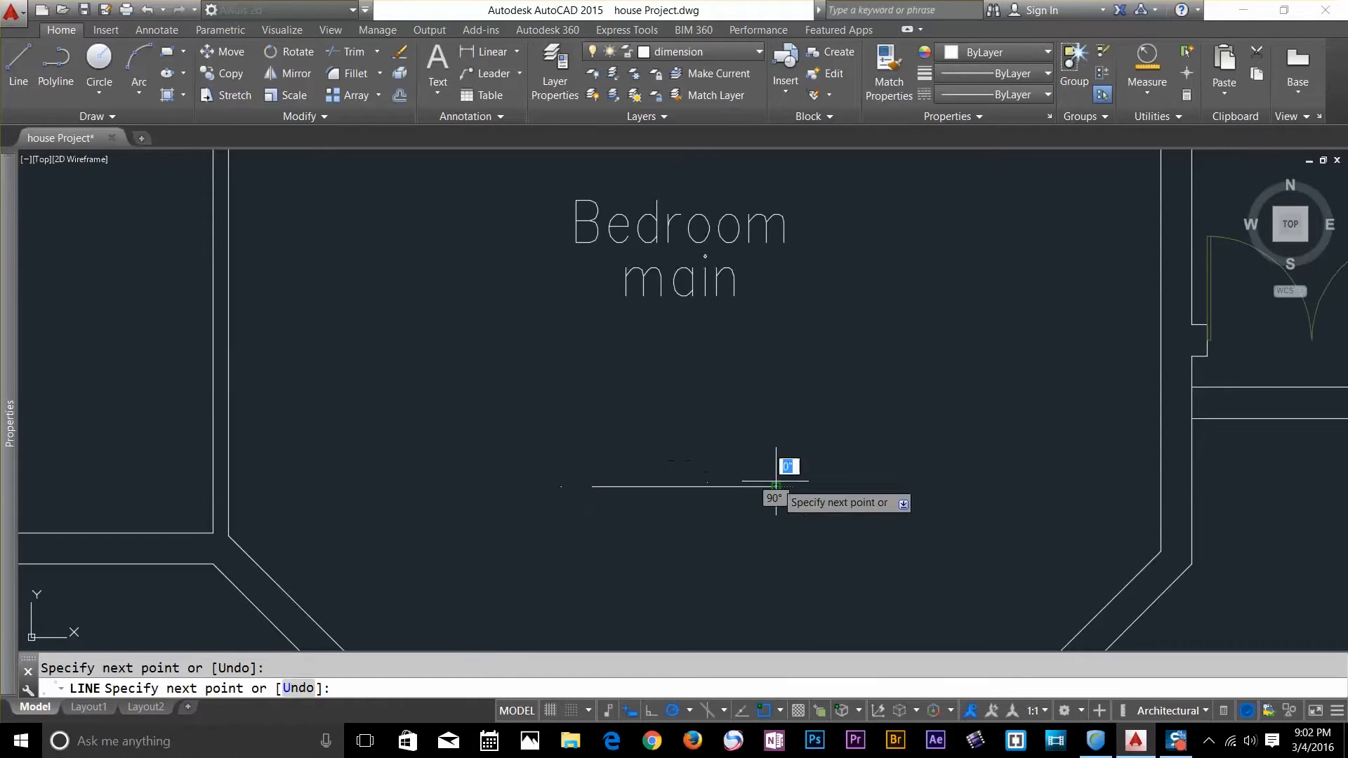
# Step: Finish the bent line and measure from its angled line point, reading 4'-5"
pyautogui.press('Escape')
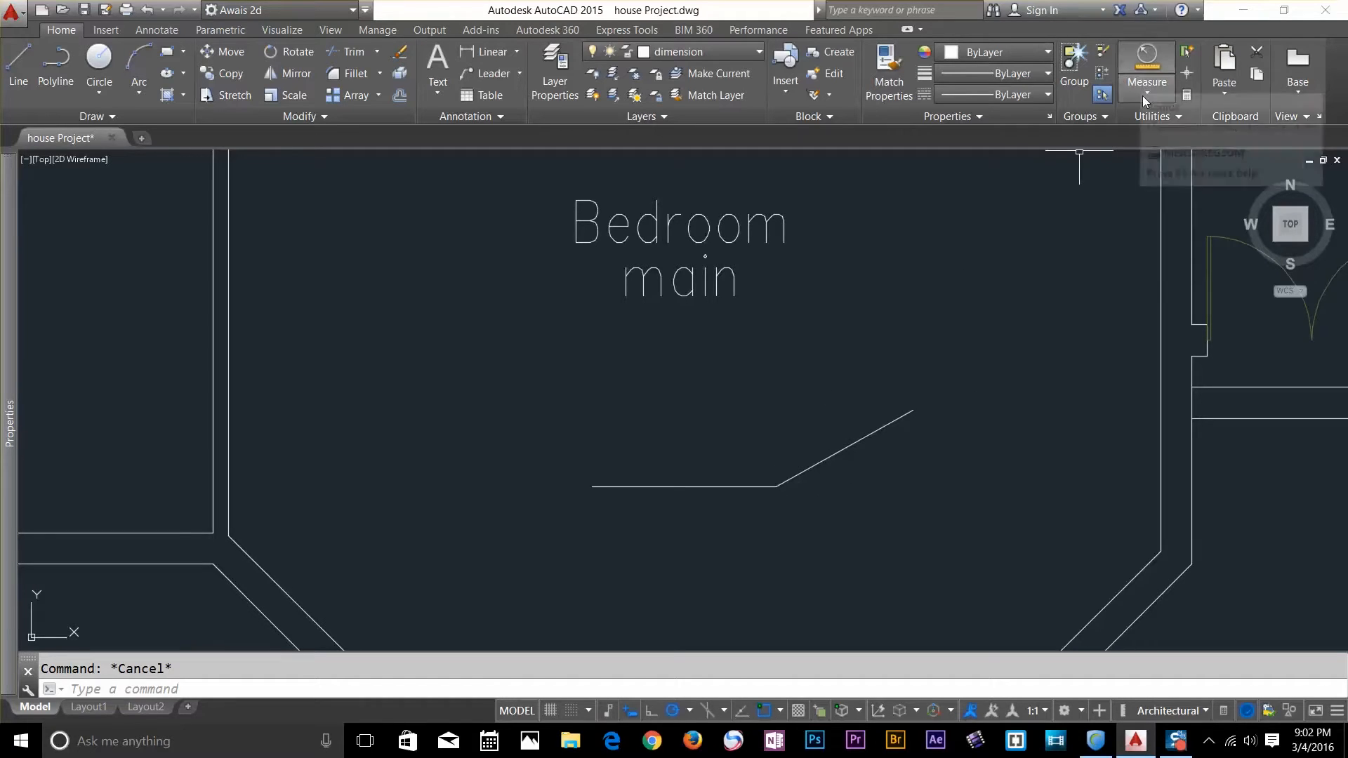
pyautogui.click(1145, 65)
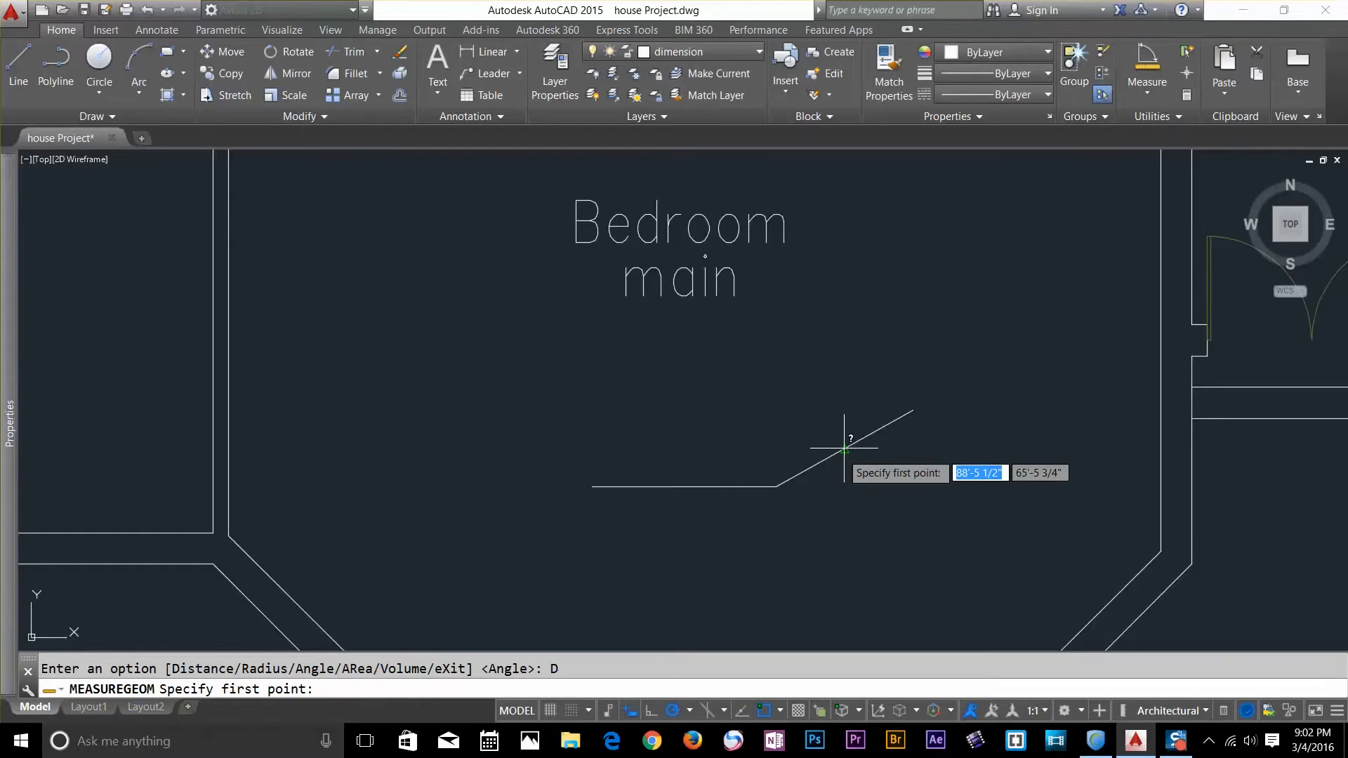
pyautogui.click(593, 488)
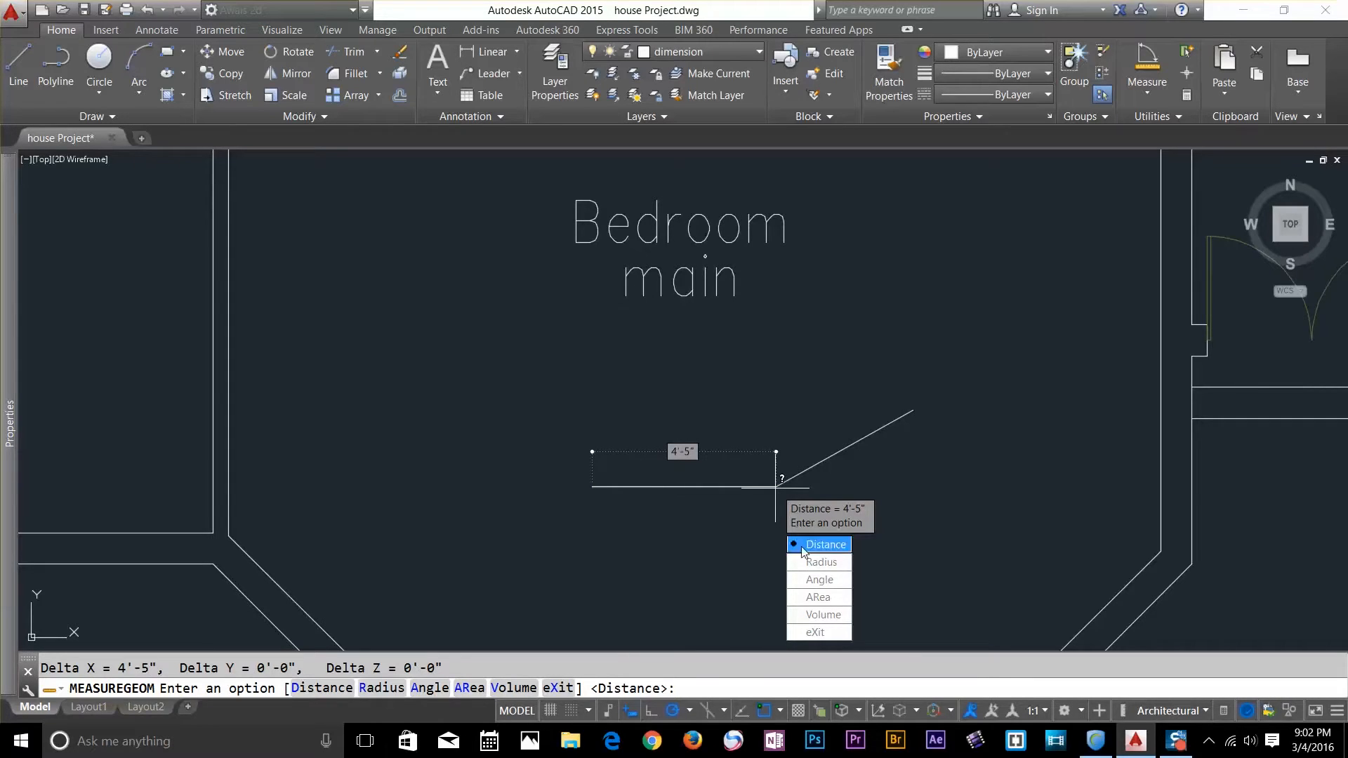
pyautogui.moveTo(819, 561)
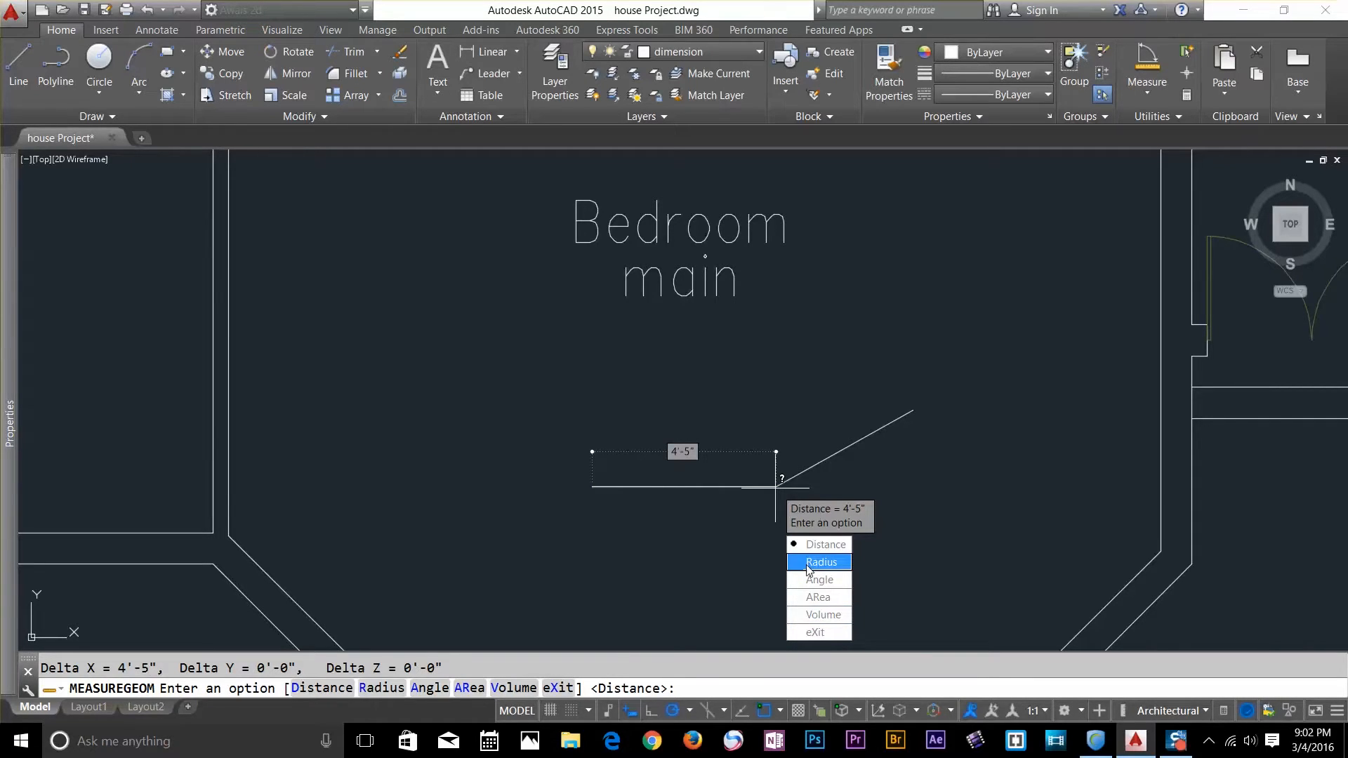
pyautogui.moveTo(820, 614)
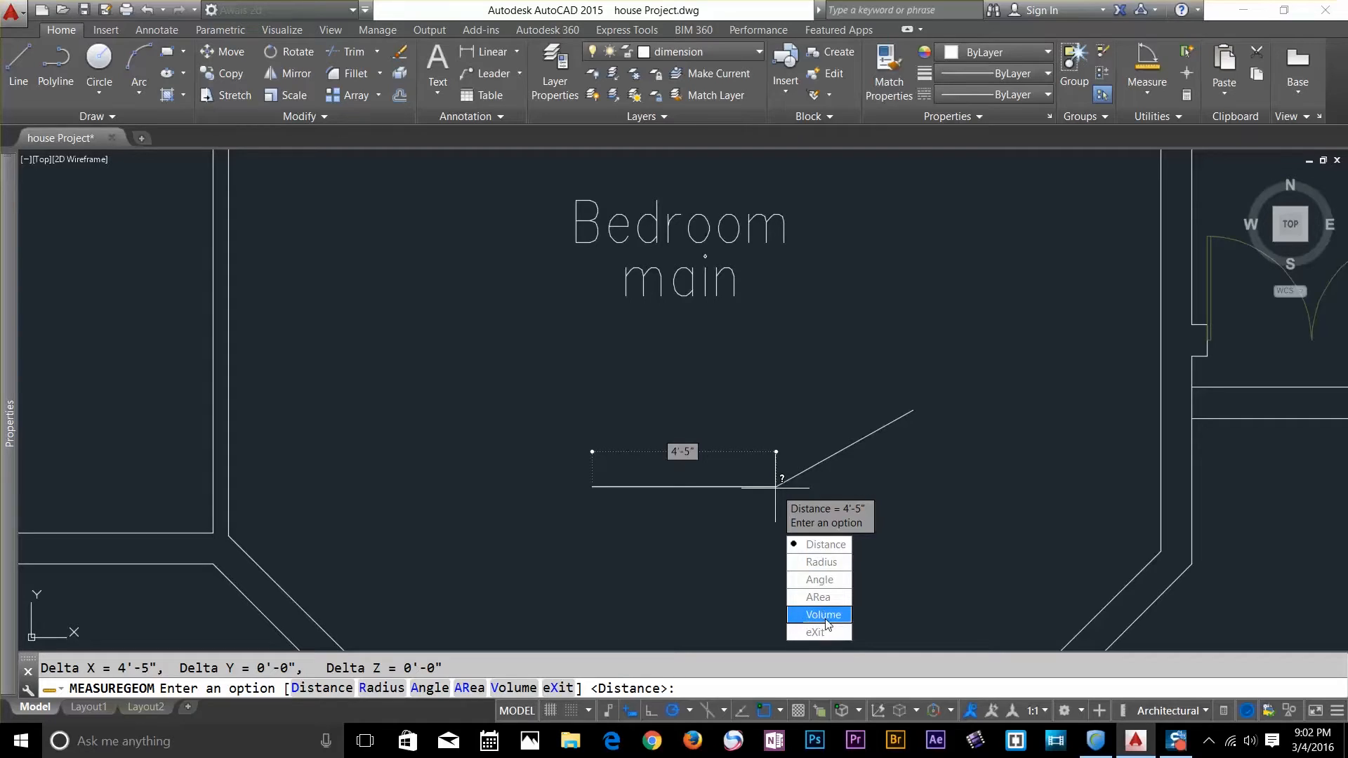
pyautogui.moveTo(830, 537)
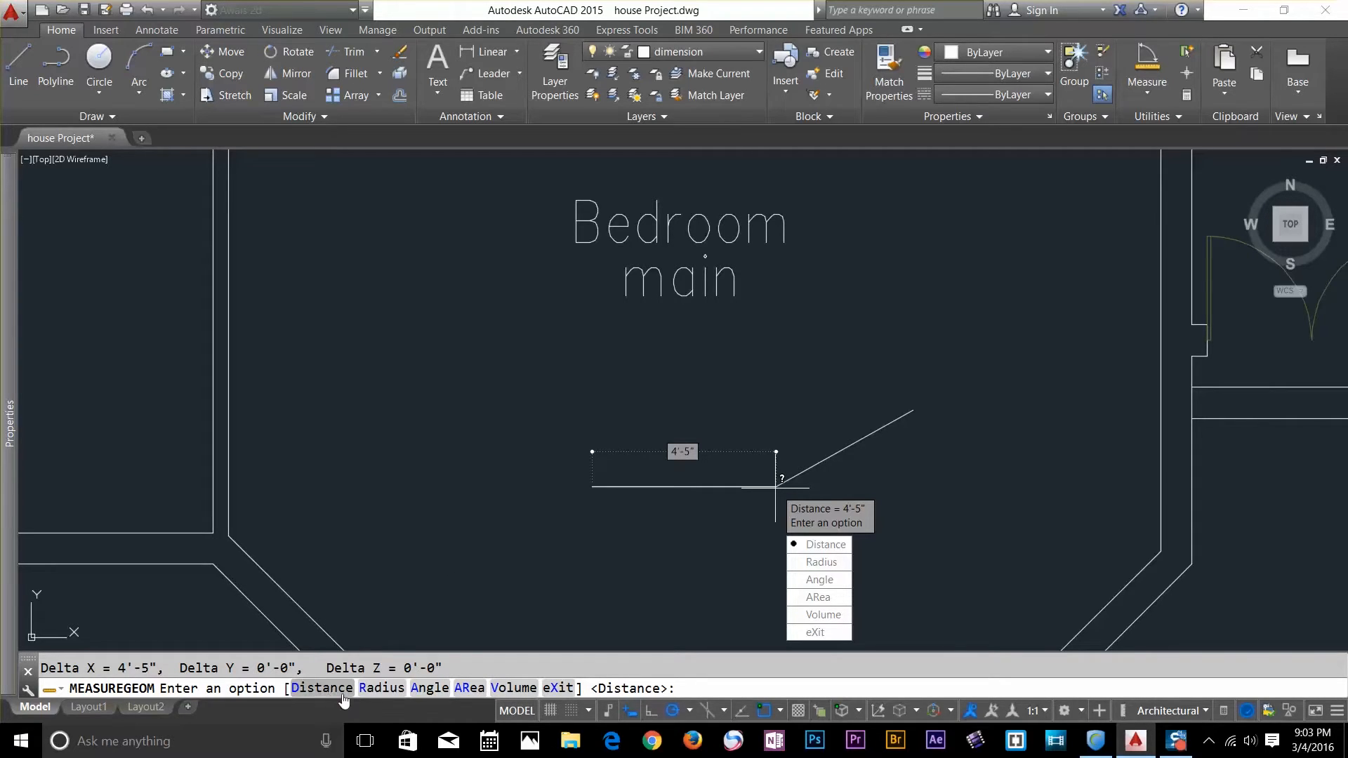
pyautogui.moveTo(537, 563)
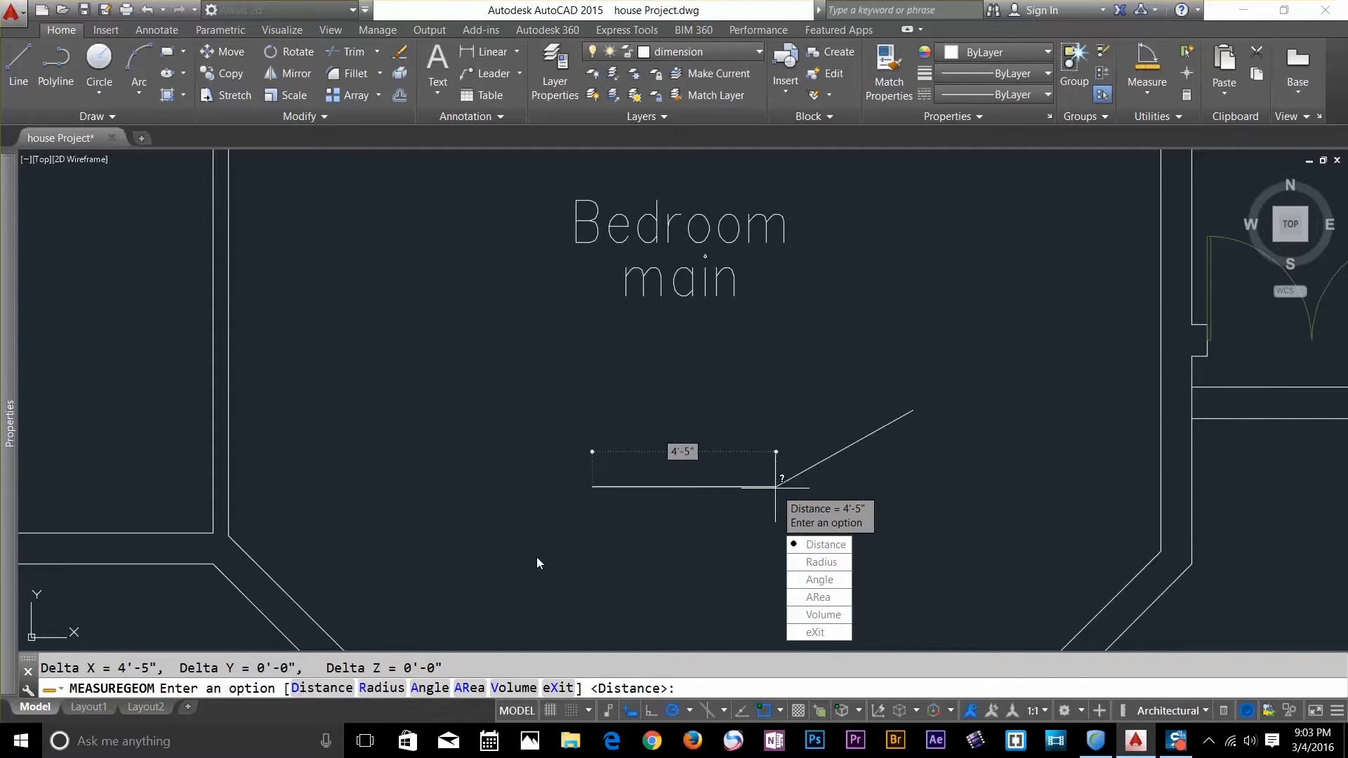
pyautogui.moveTo(693, 407)
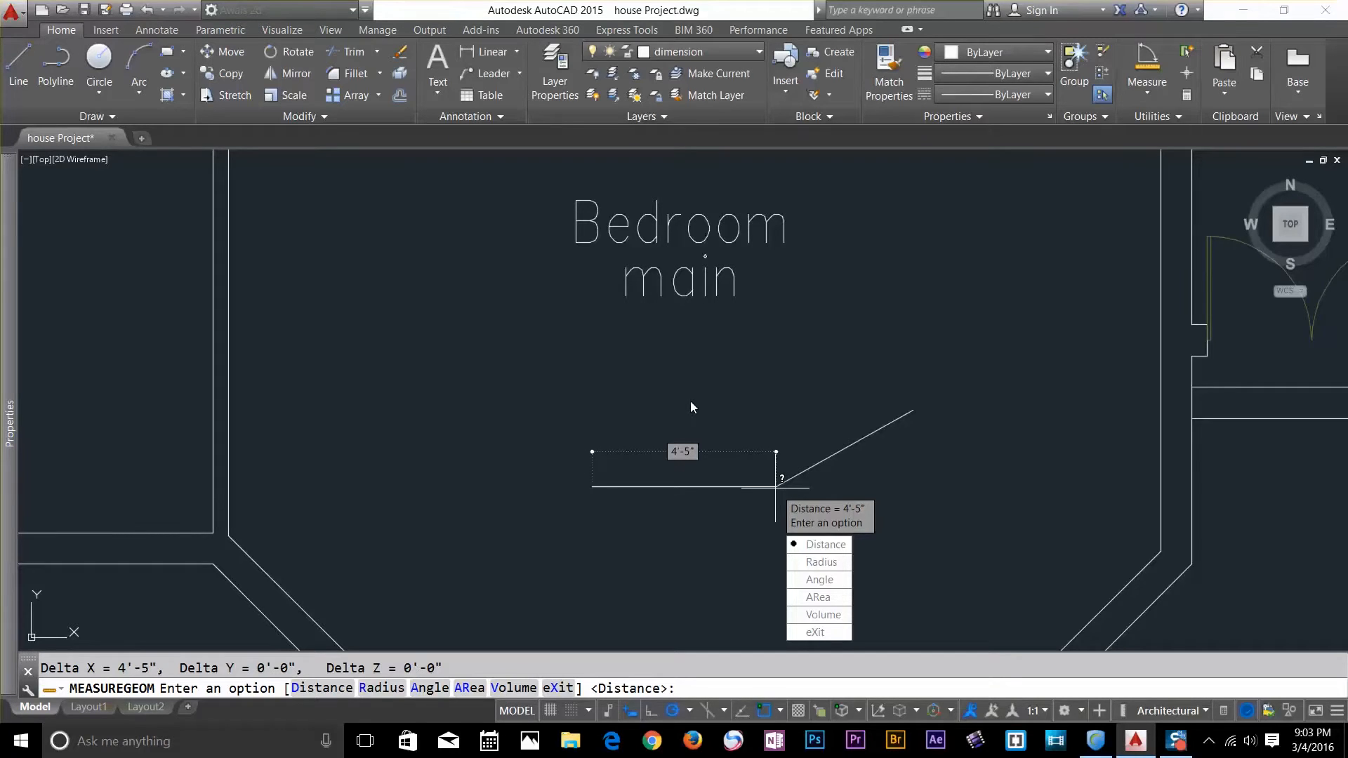
# Step: End the distance measurement and measure the left door swing angle, 88°
pyautogui.press('Escape')
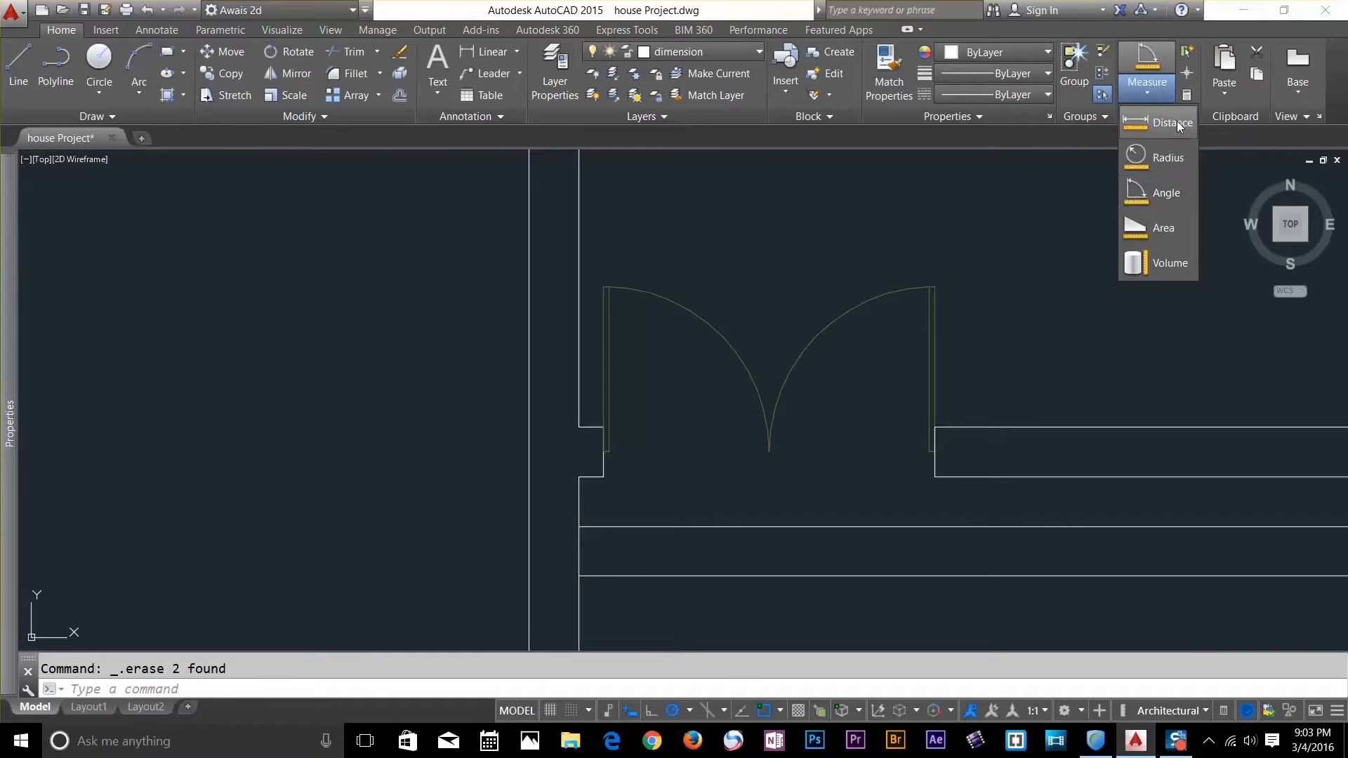
pyautogui.click(1165, 193)
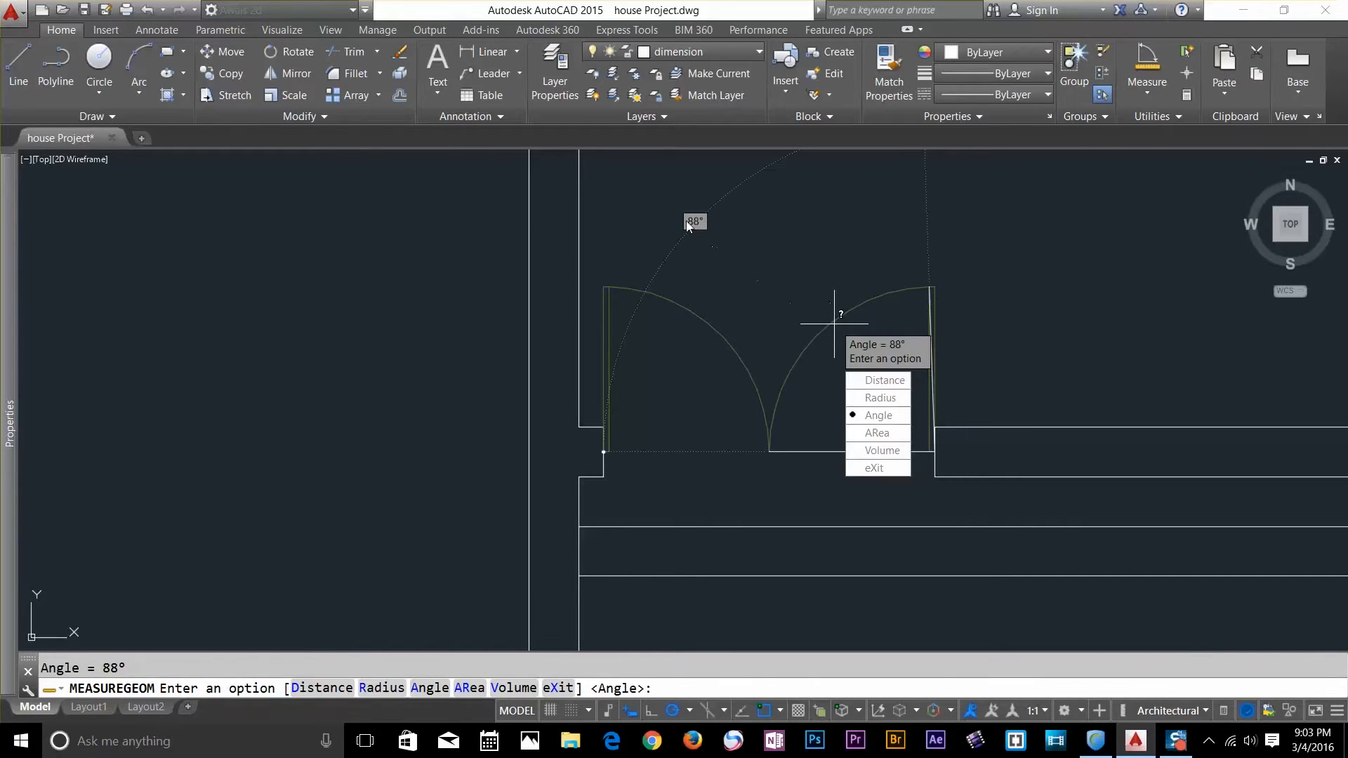
pyautogui.moveTo(725, 240)
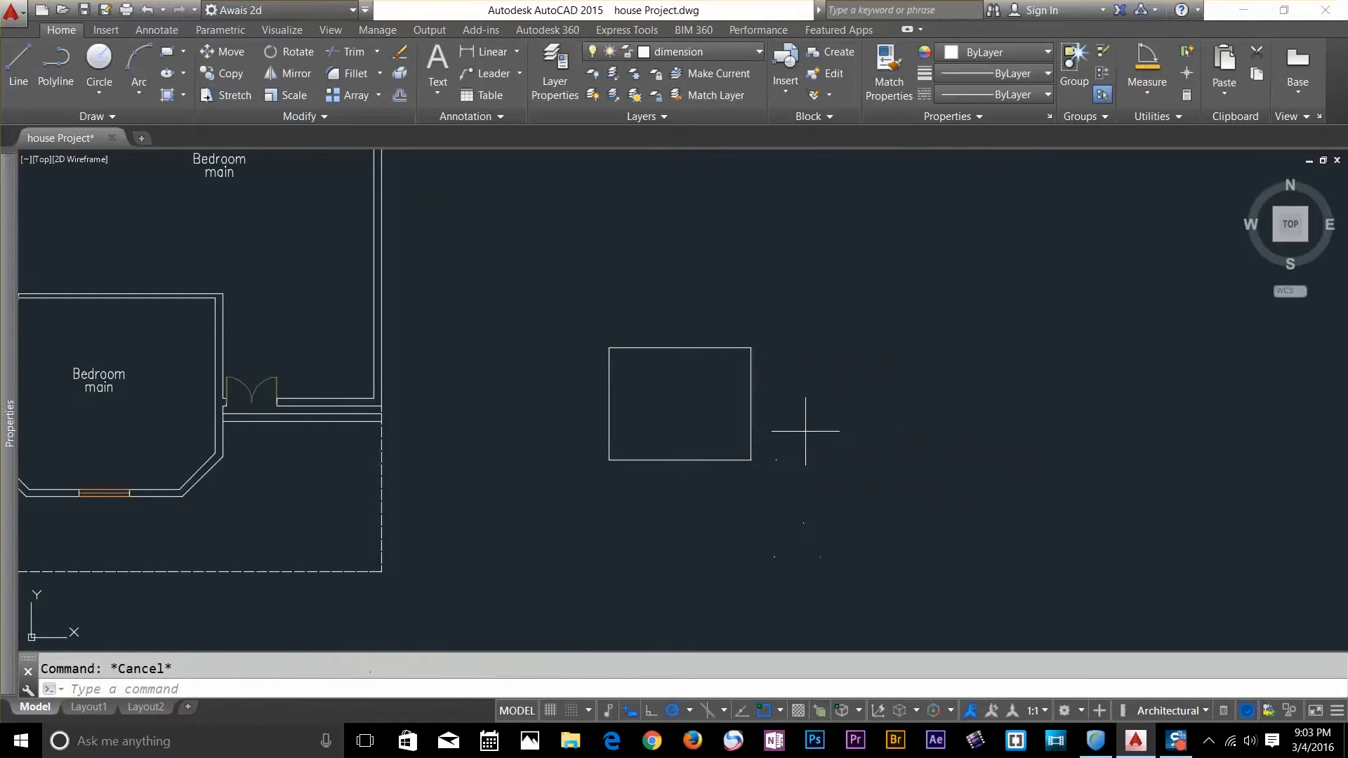
# Step: Measure the rectangle's area by object: 156.394 sq ft, perimeter 50'-4 1/2"
pyautogui.click(1146, 68)
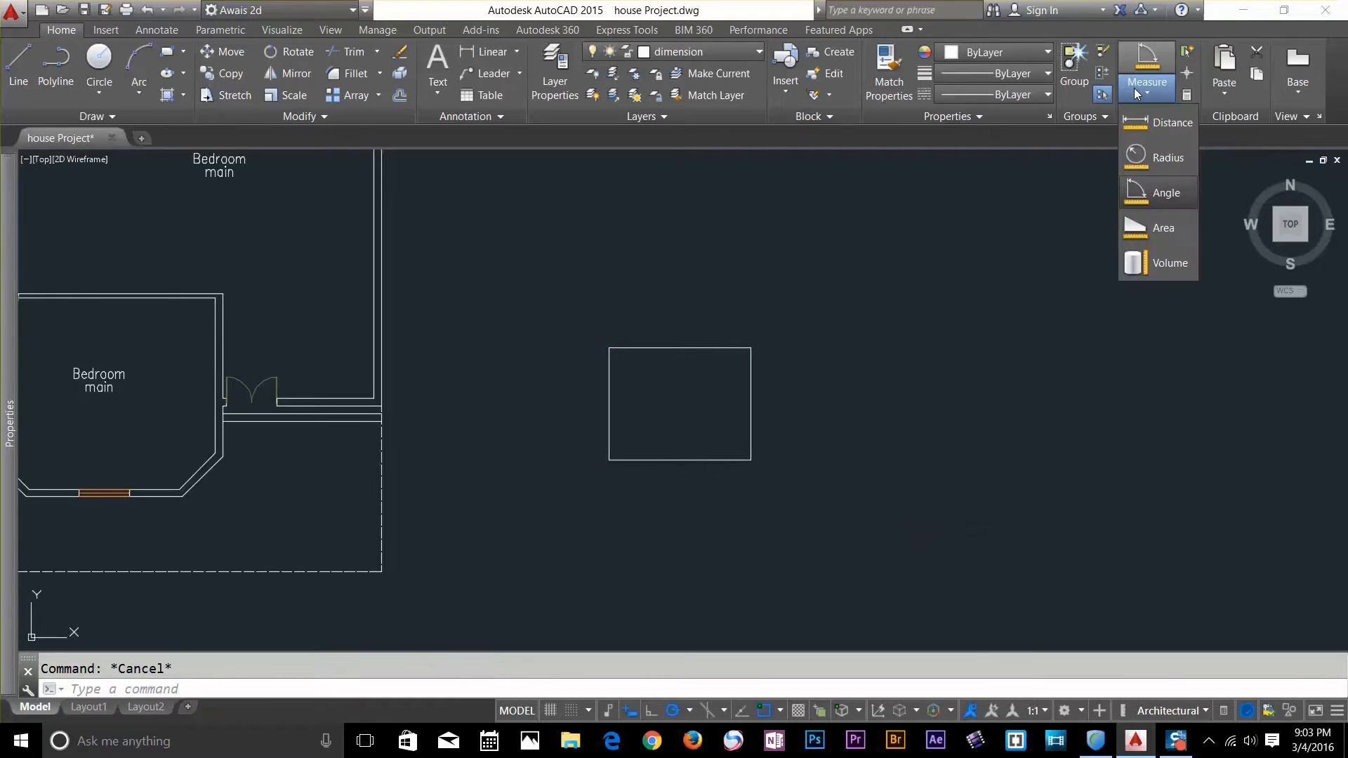
pyautogui.moveTo(1164, 227)
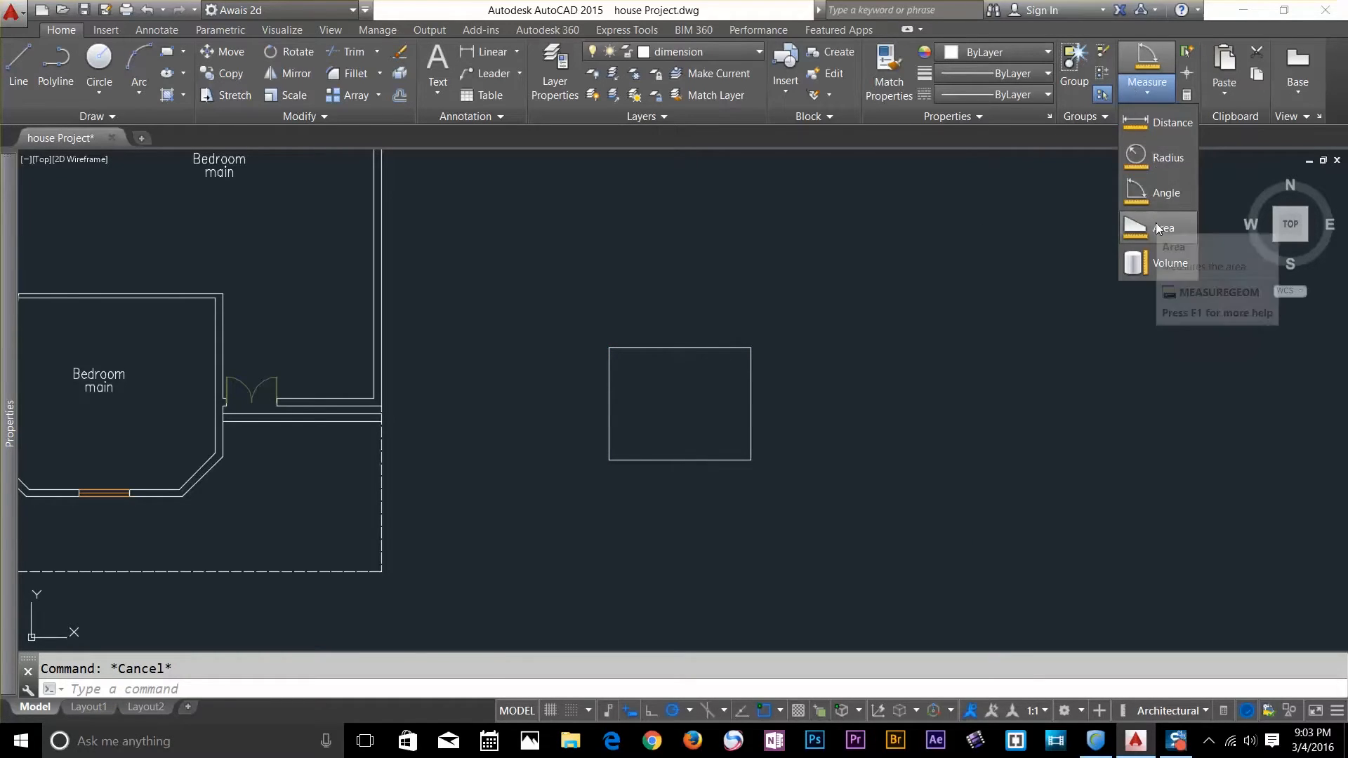
pyautogui.click(1165, 227)
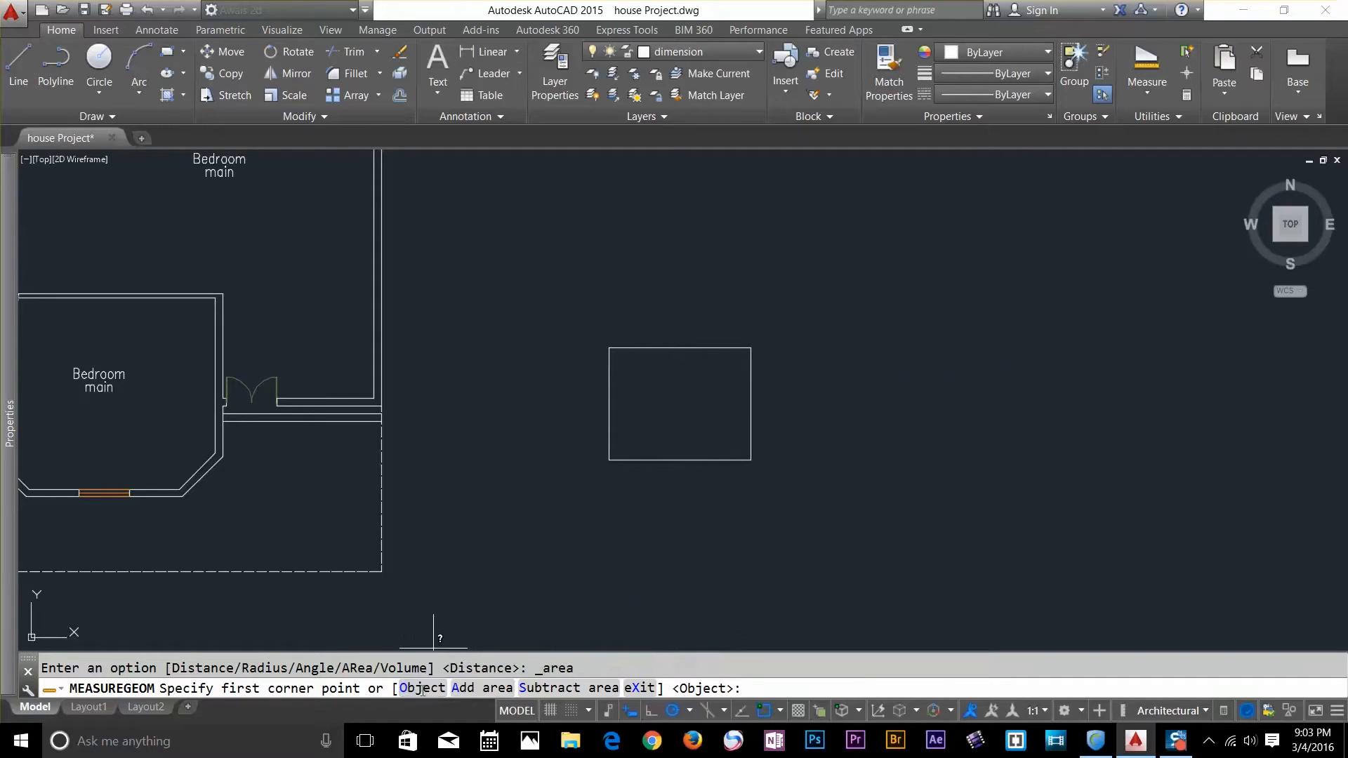
pyautogui.click(678, 404)
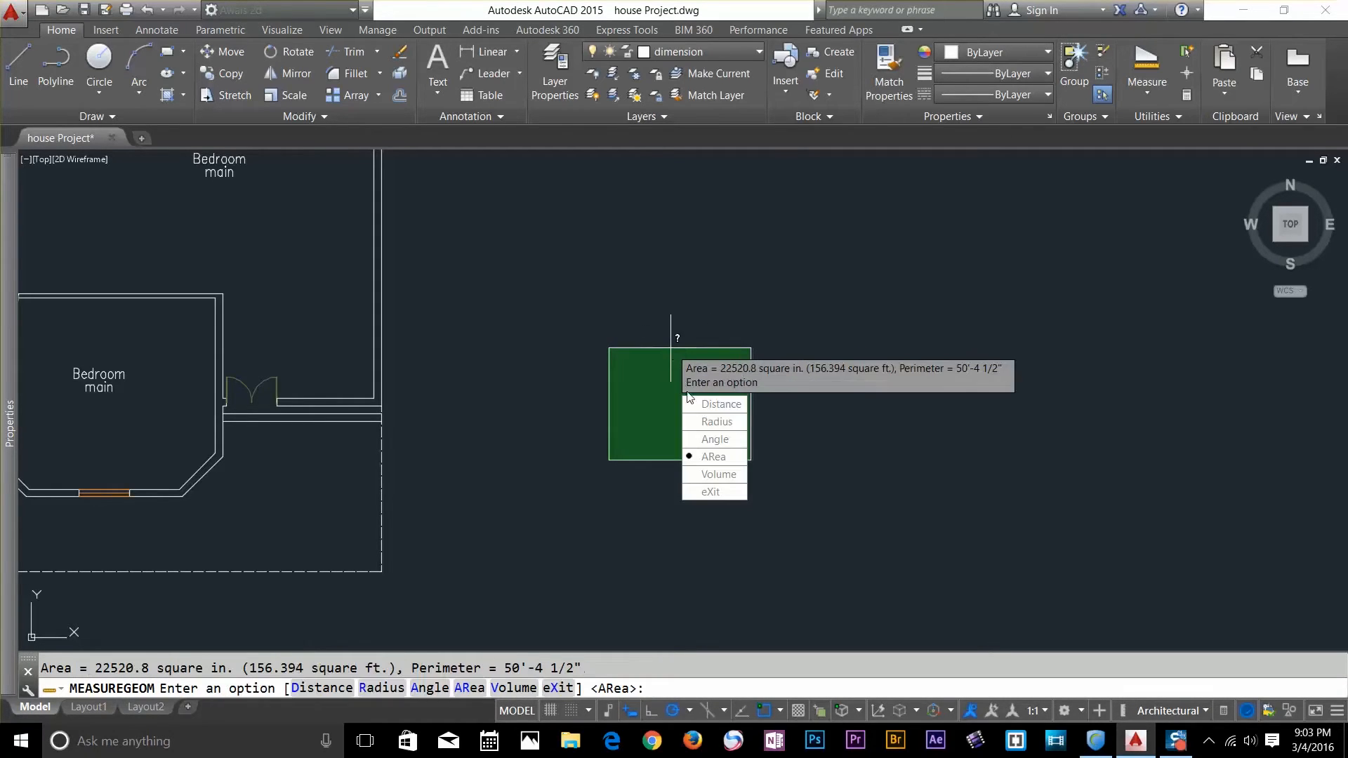
pyautogui.moveTo(718, 379)
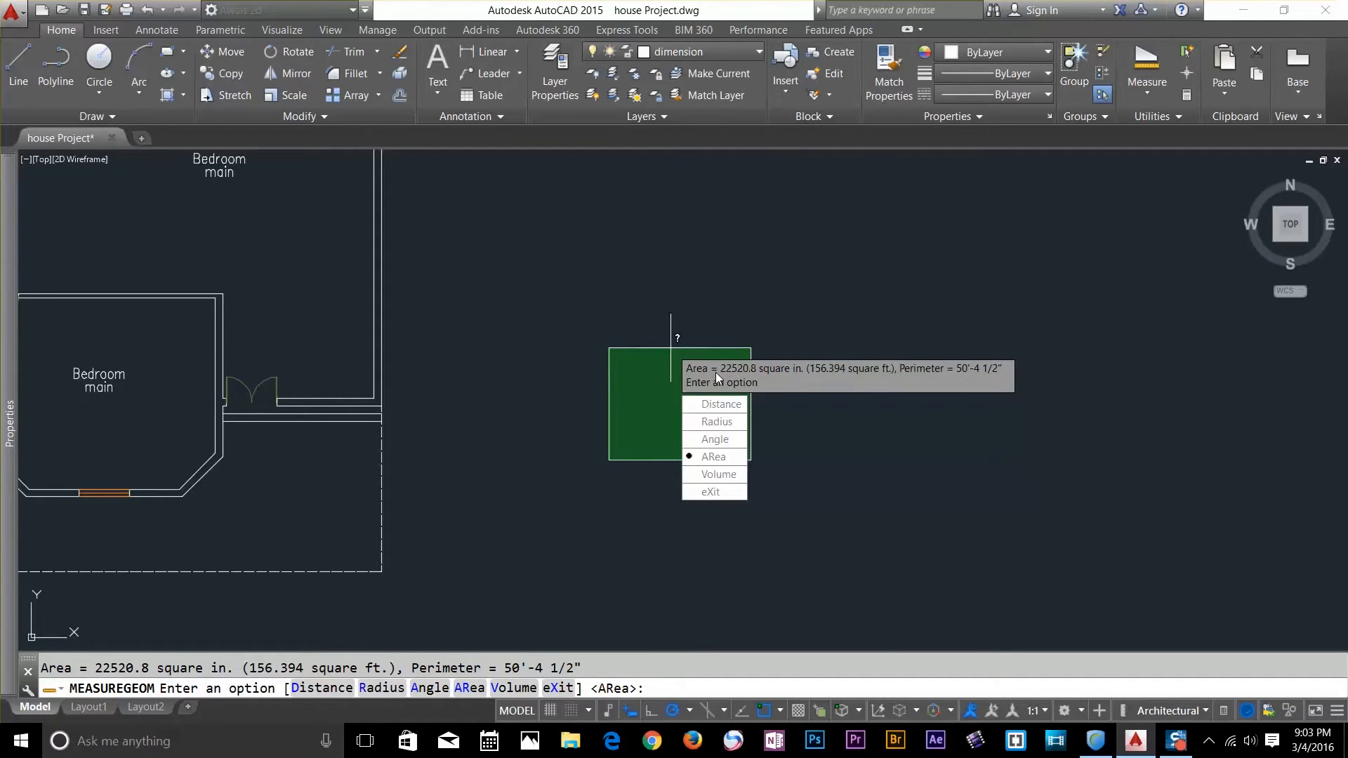
pyautogui.moveTo(744, 376)
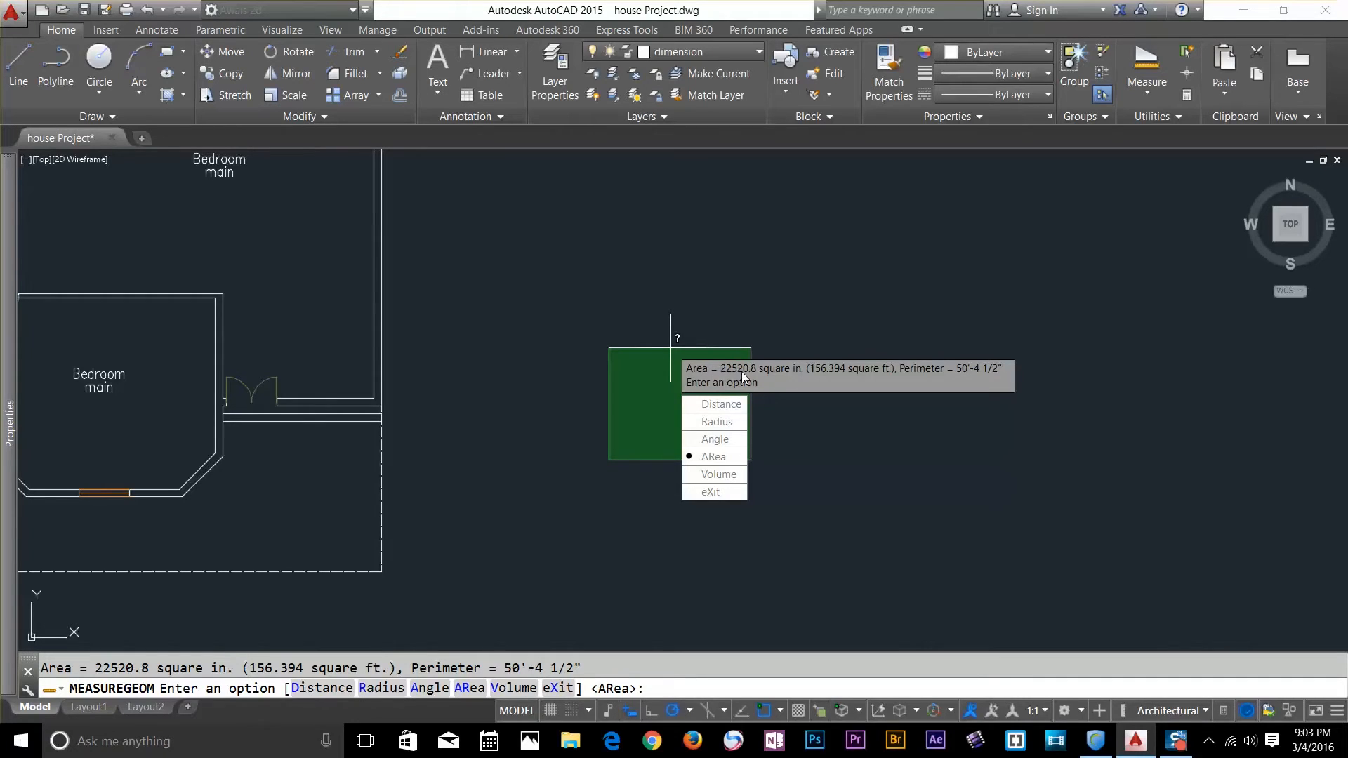
pyautogui.moveTo(800, 371)
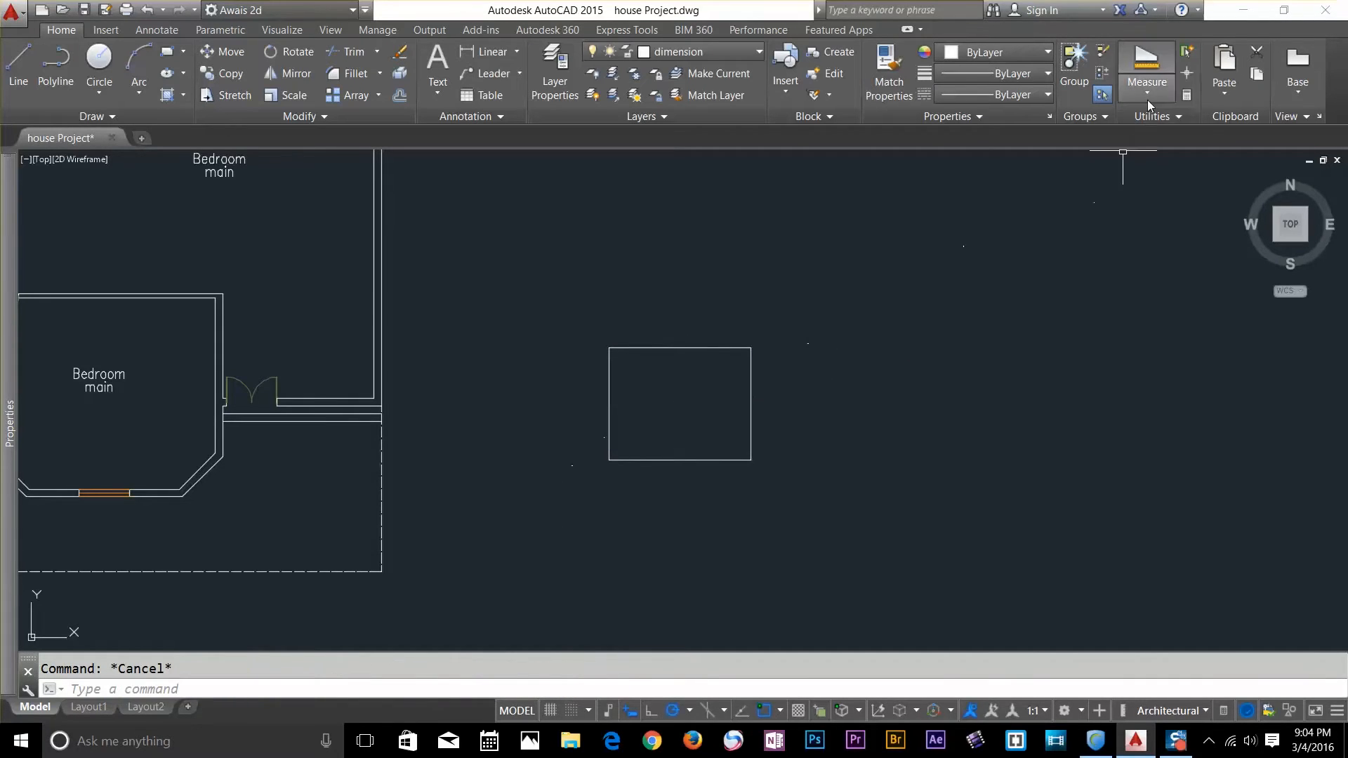
# Step: Measure the rectangle area from corner points, again 156.394 sq ft
pyautogui.click(1146, 69)
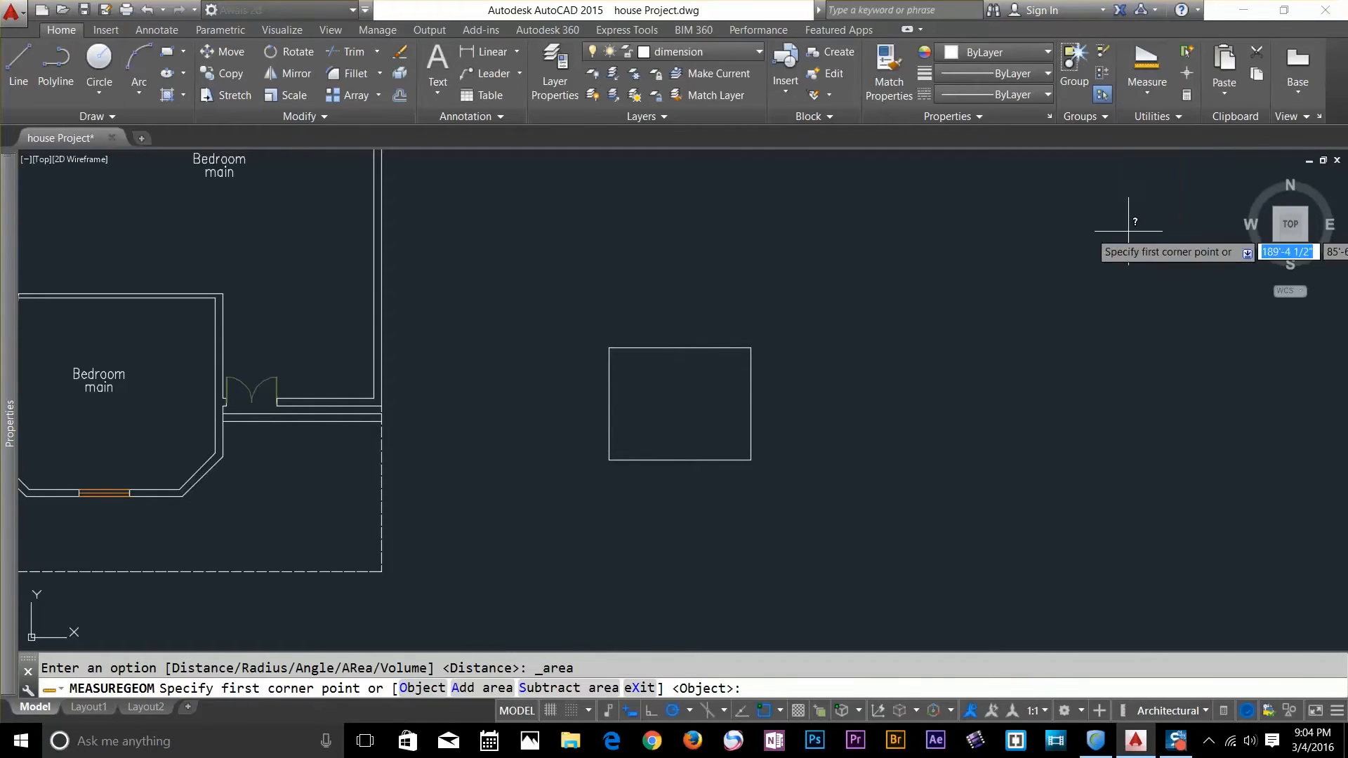
pyautogui.click(611, 352)
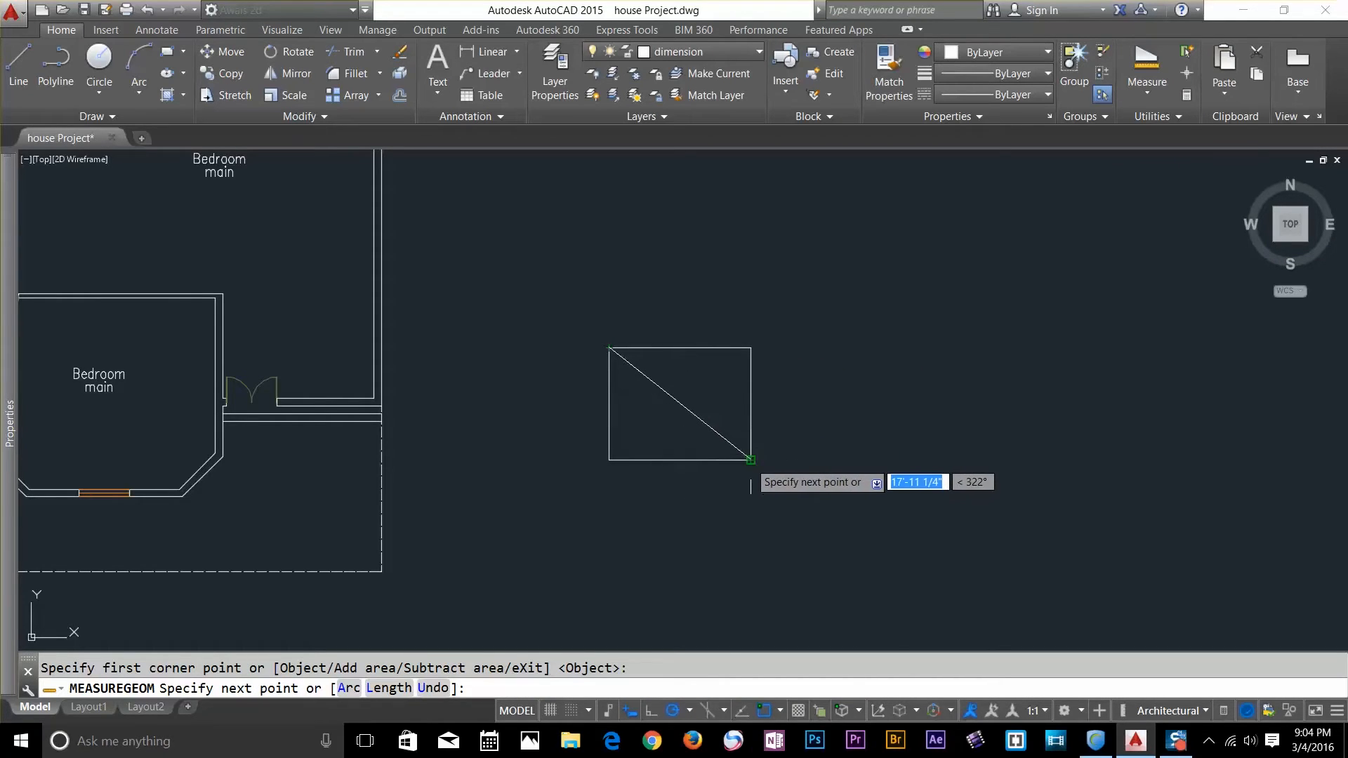
pyautogui.click(665, 456)
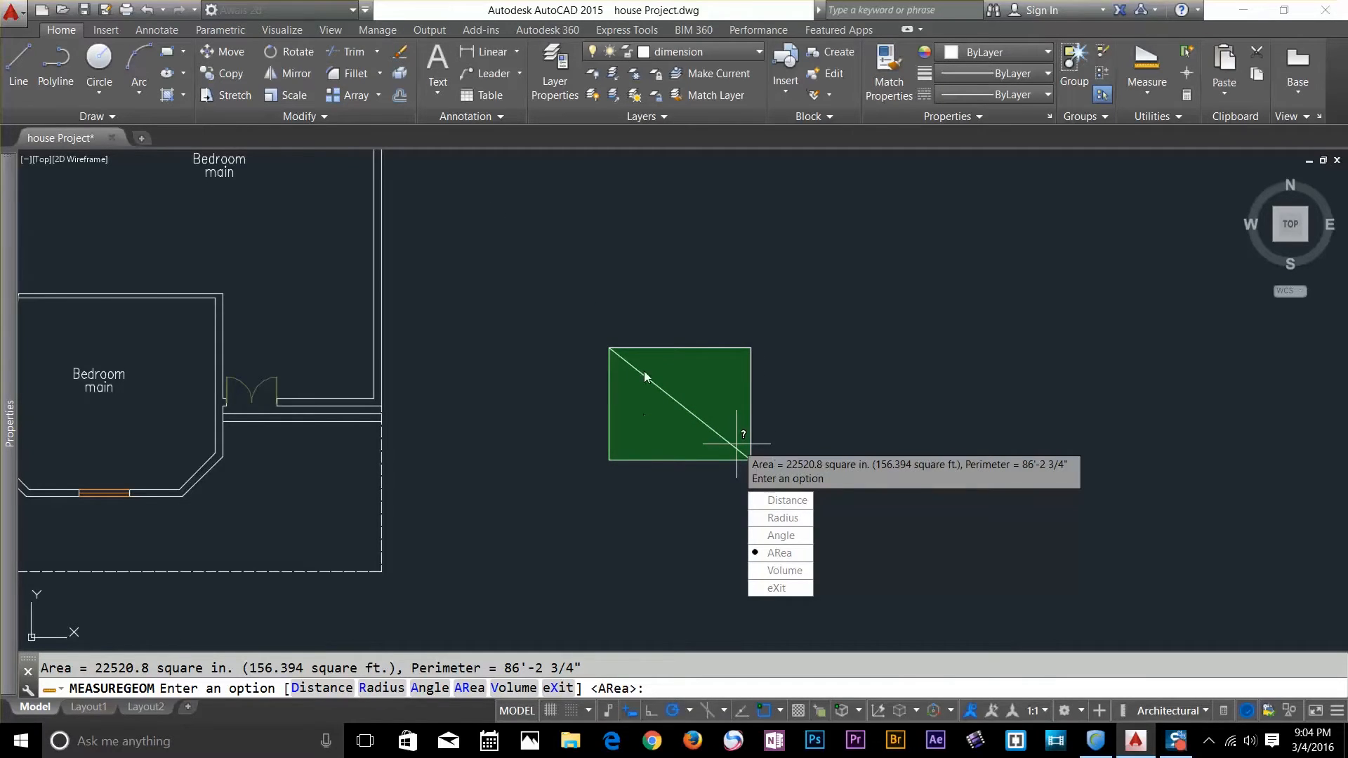
pyautogui.moveTo(800, 475)
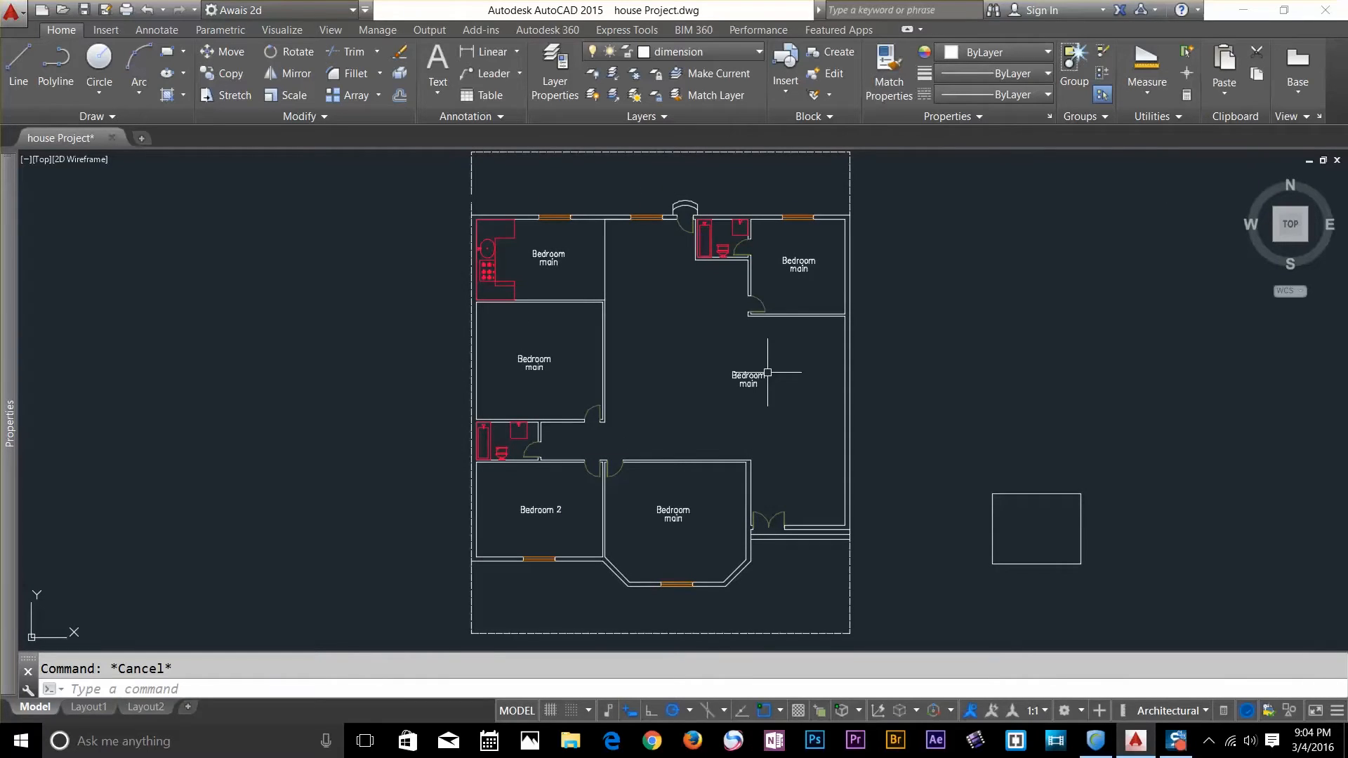
# Step: Run DIST between two plan points, reading Delta X 20'-3", Delta Y 0'-0"
pyautogui.write('DIS')
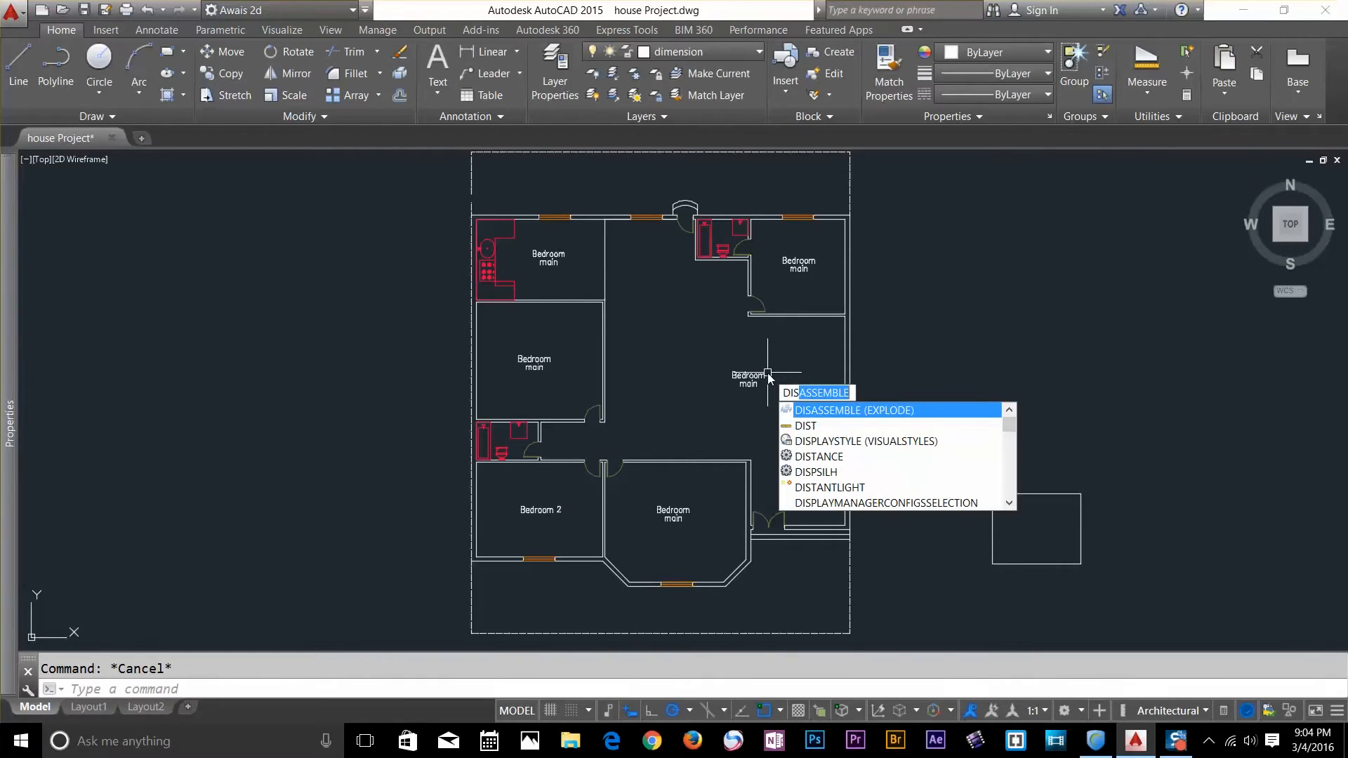
pyautogui.press('Backspace')
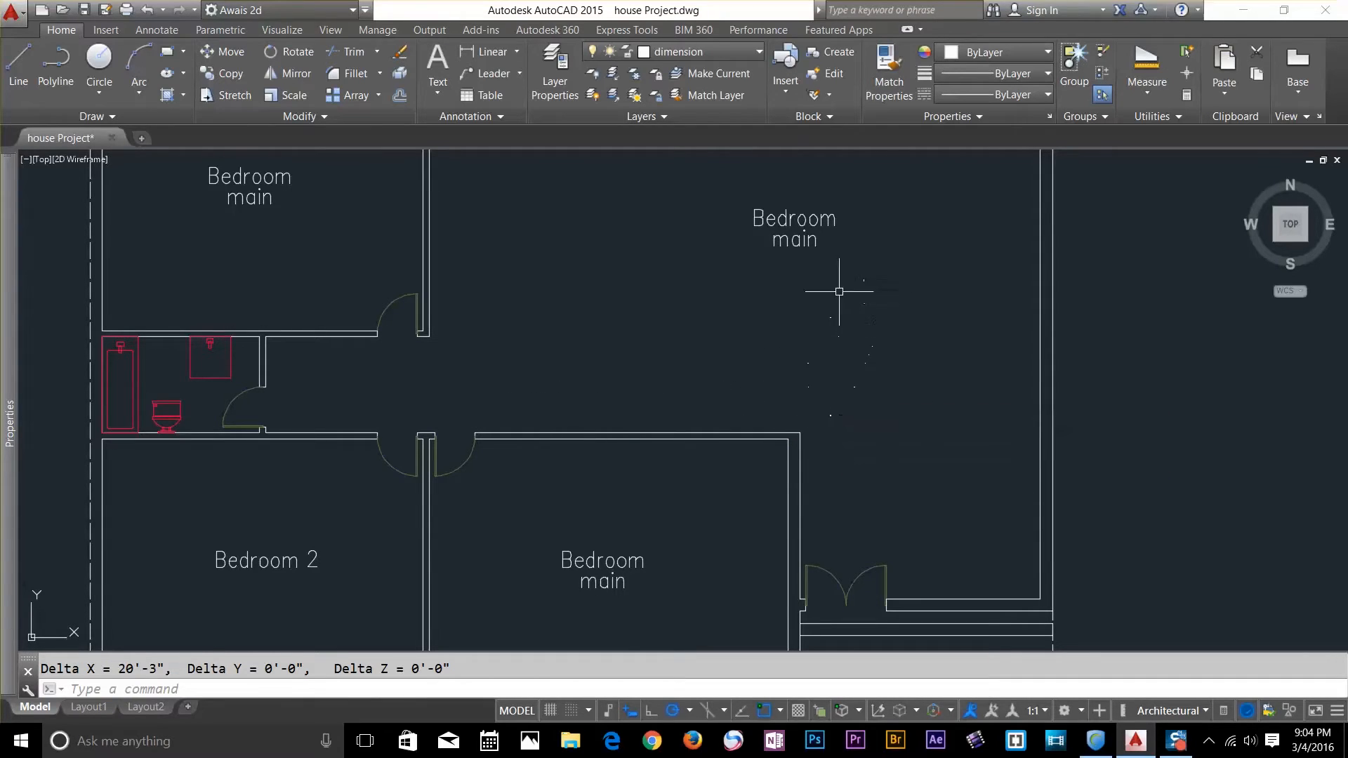
pyautogui.moveTo(181, 646)
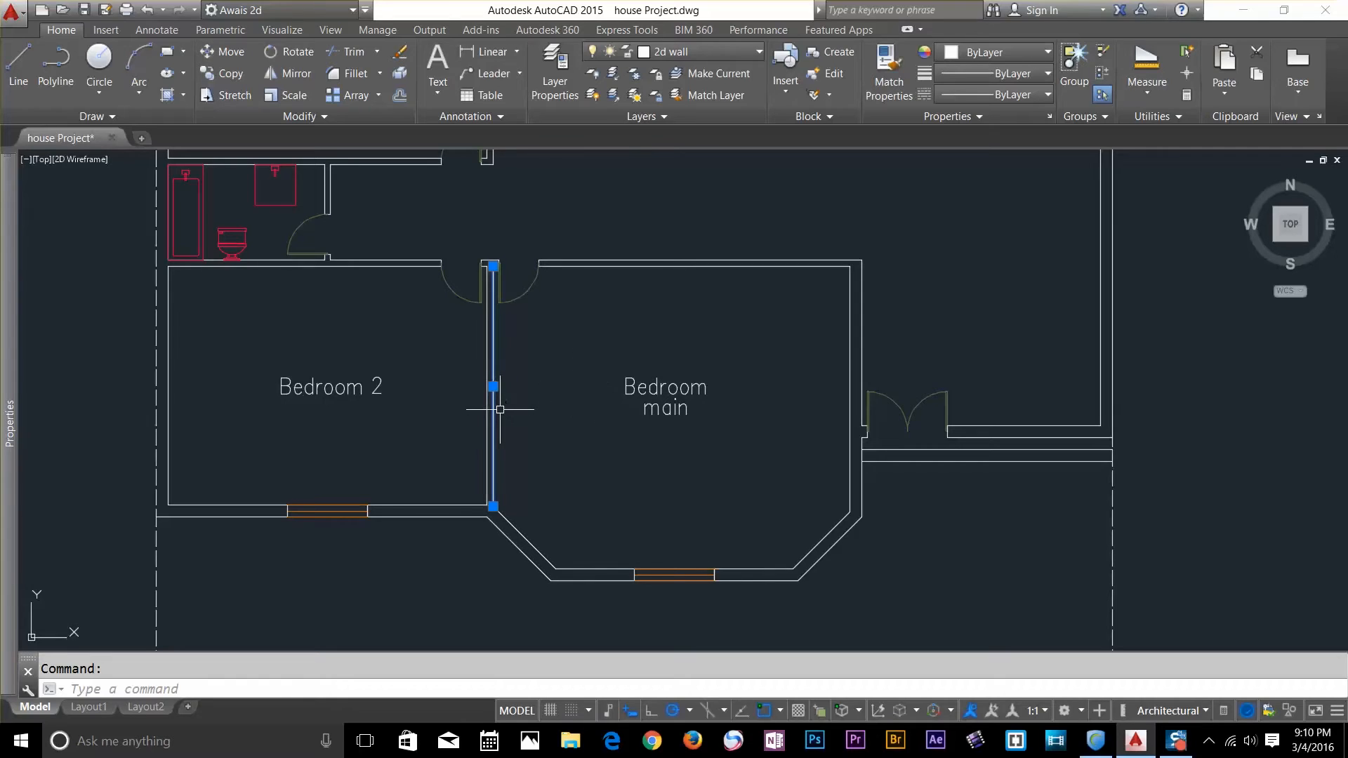
# Step: Open Properties for the Bedroom 2 / Bedroom main wall: length 15'-0 3/4", angle 270
pyautogui.write('Pr')
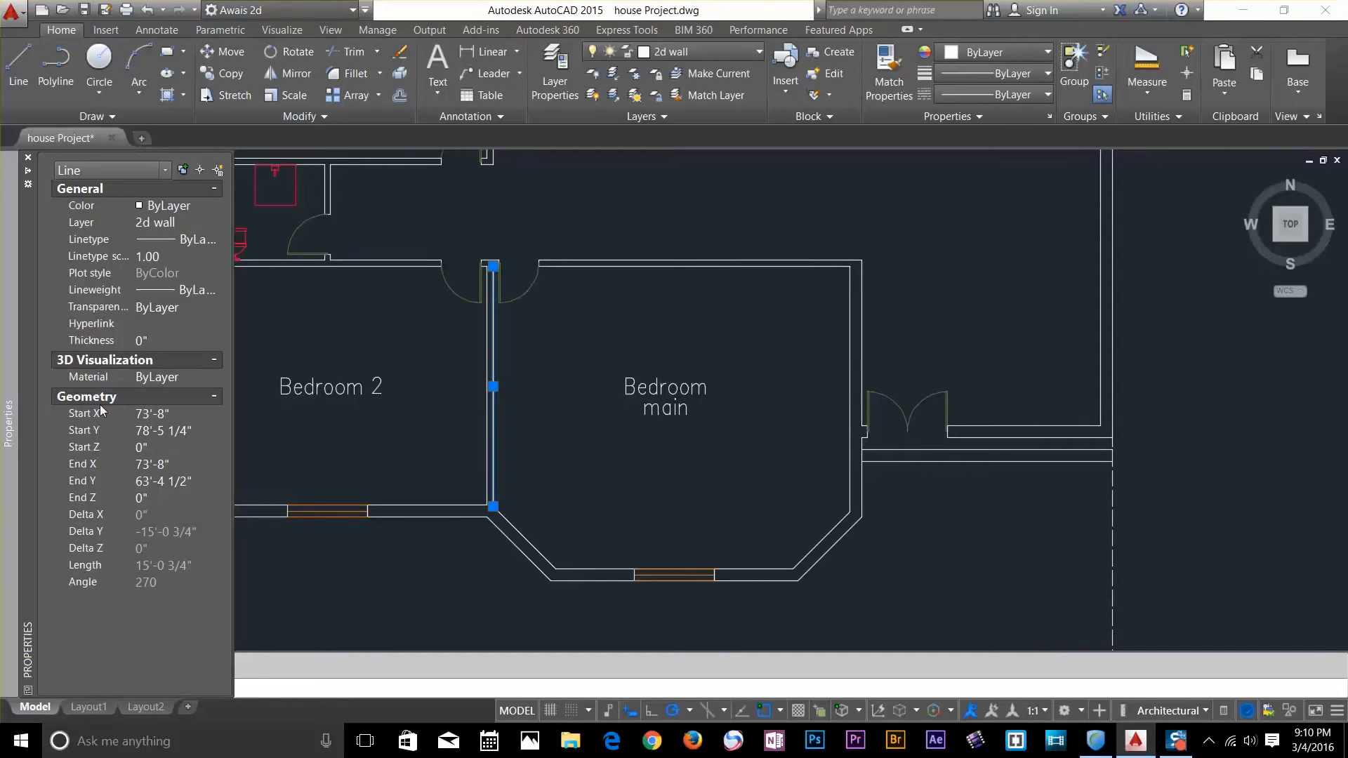
pyautogui.moveTo(142, 421)
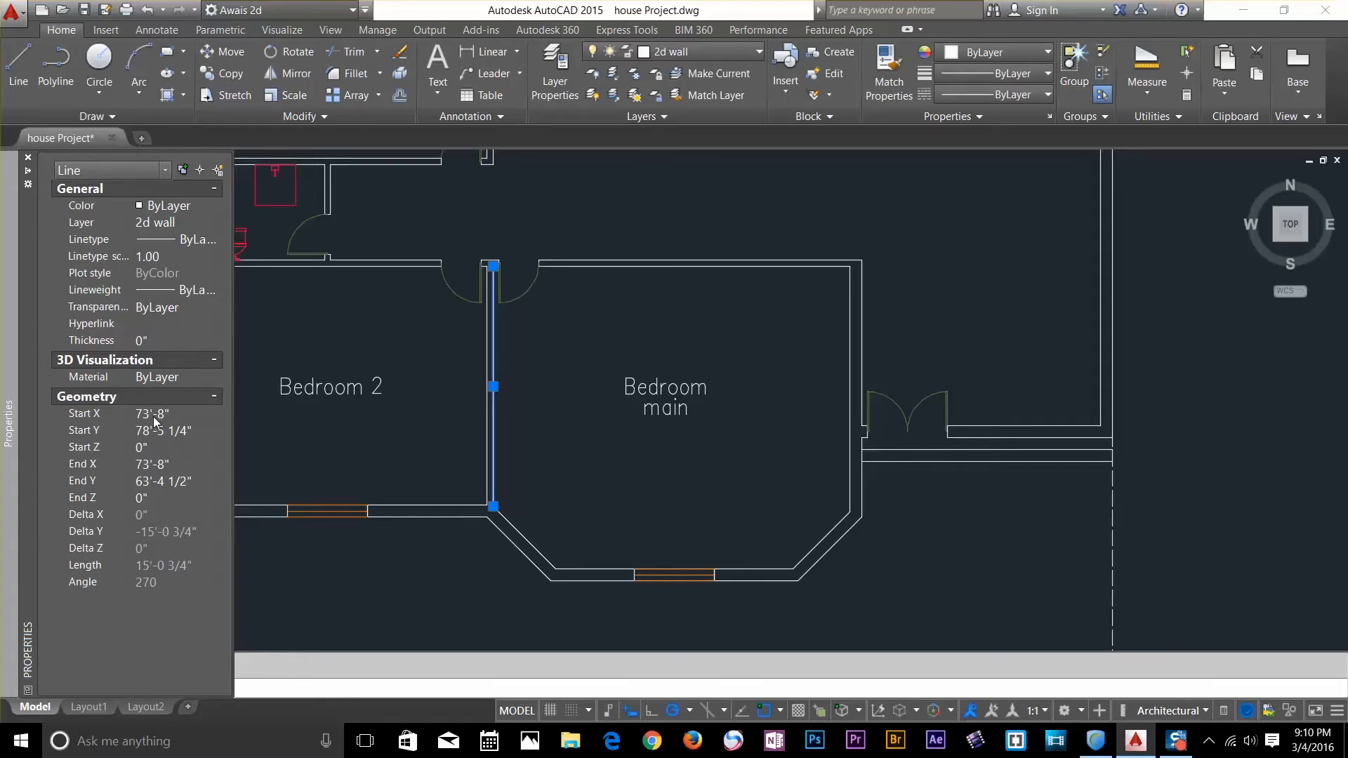
pyautogui.moveTo(150, 454)
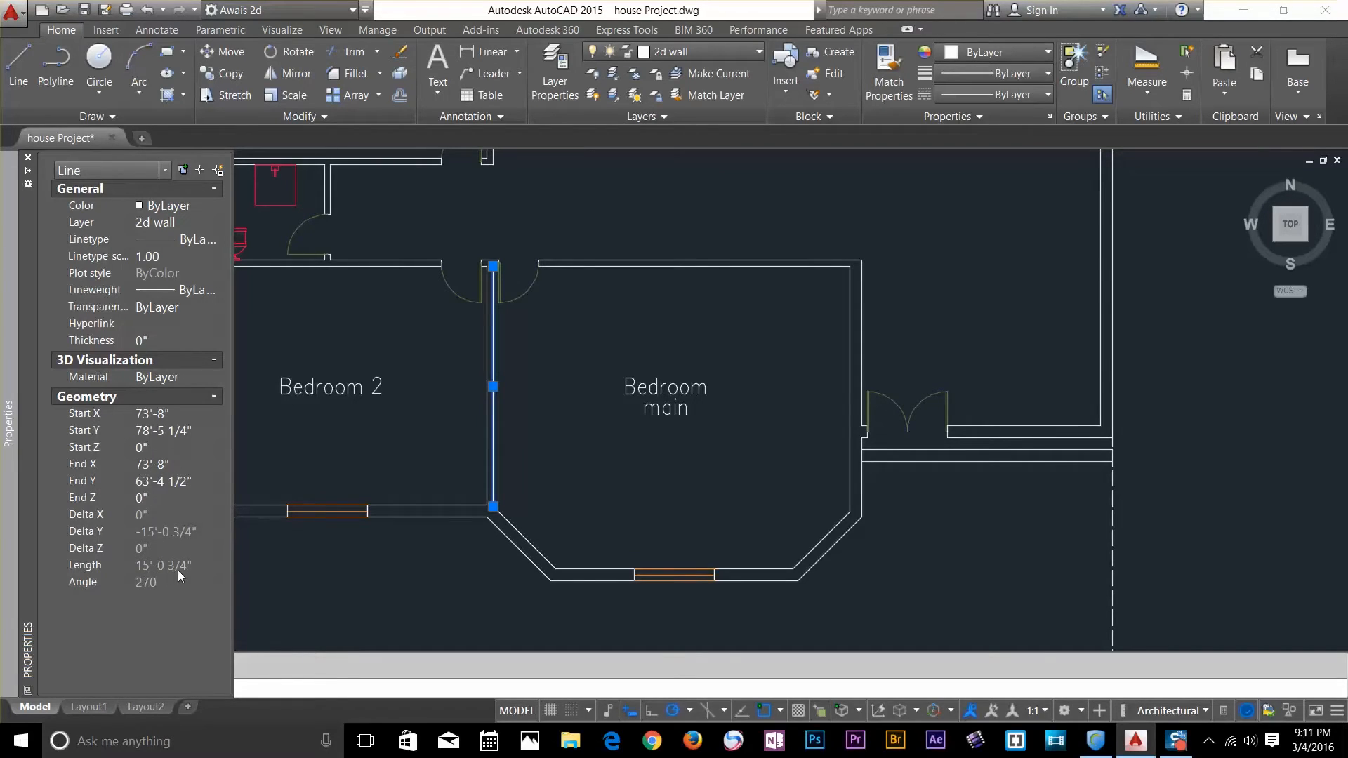
pyautogui.moveTo(146, 591)
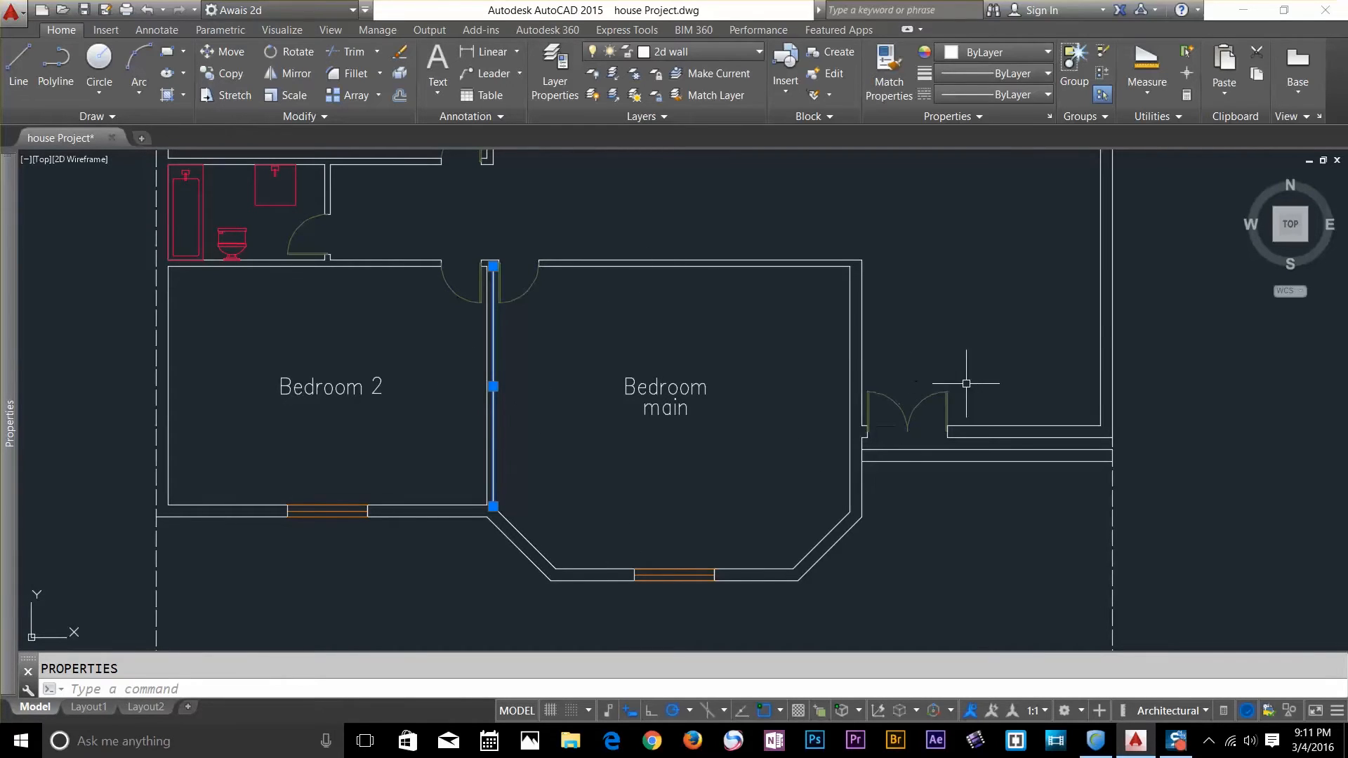
pyautogui.moveTo(789, 406)
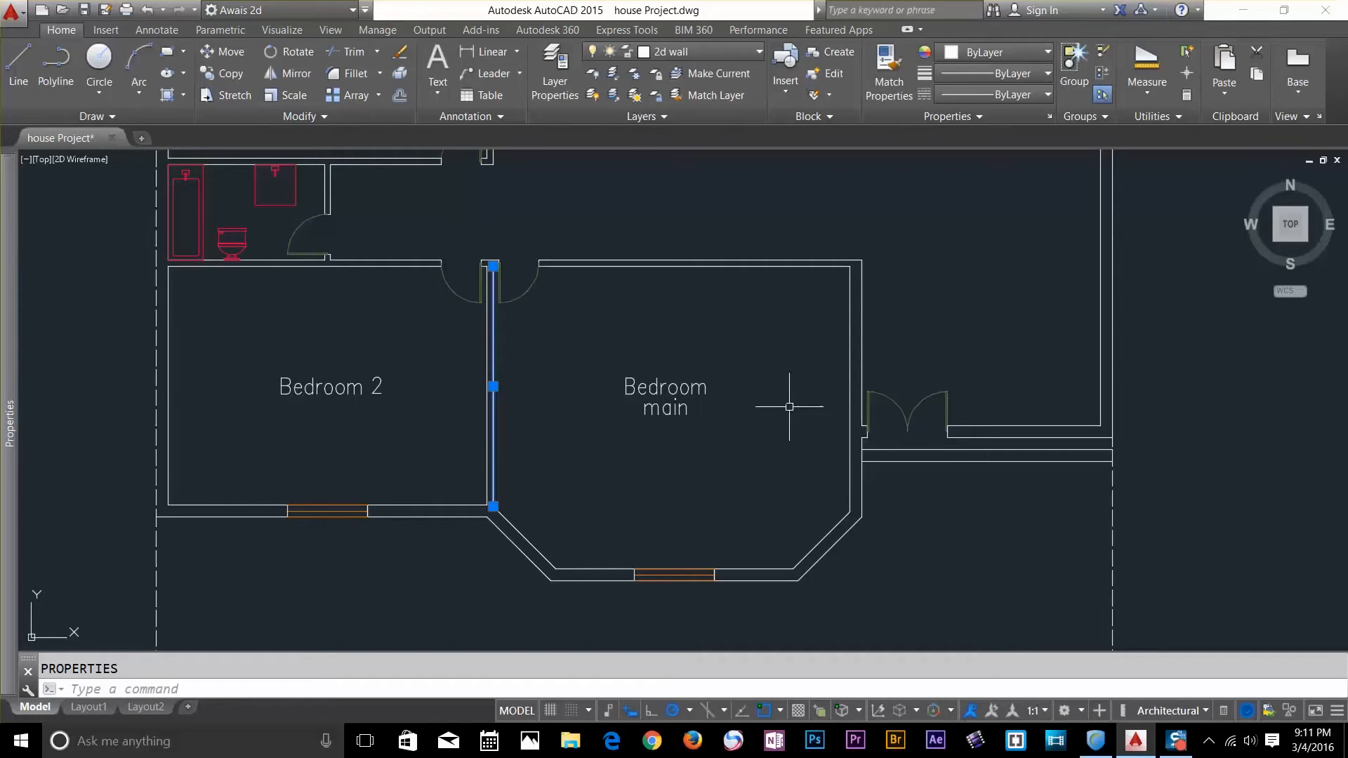
pyautogui.moveTo(784, 406)
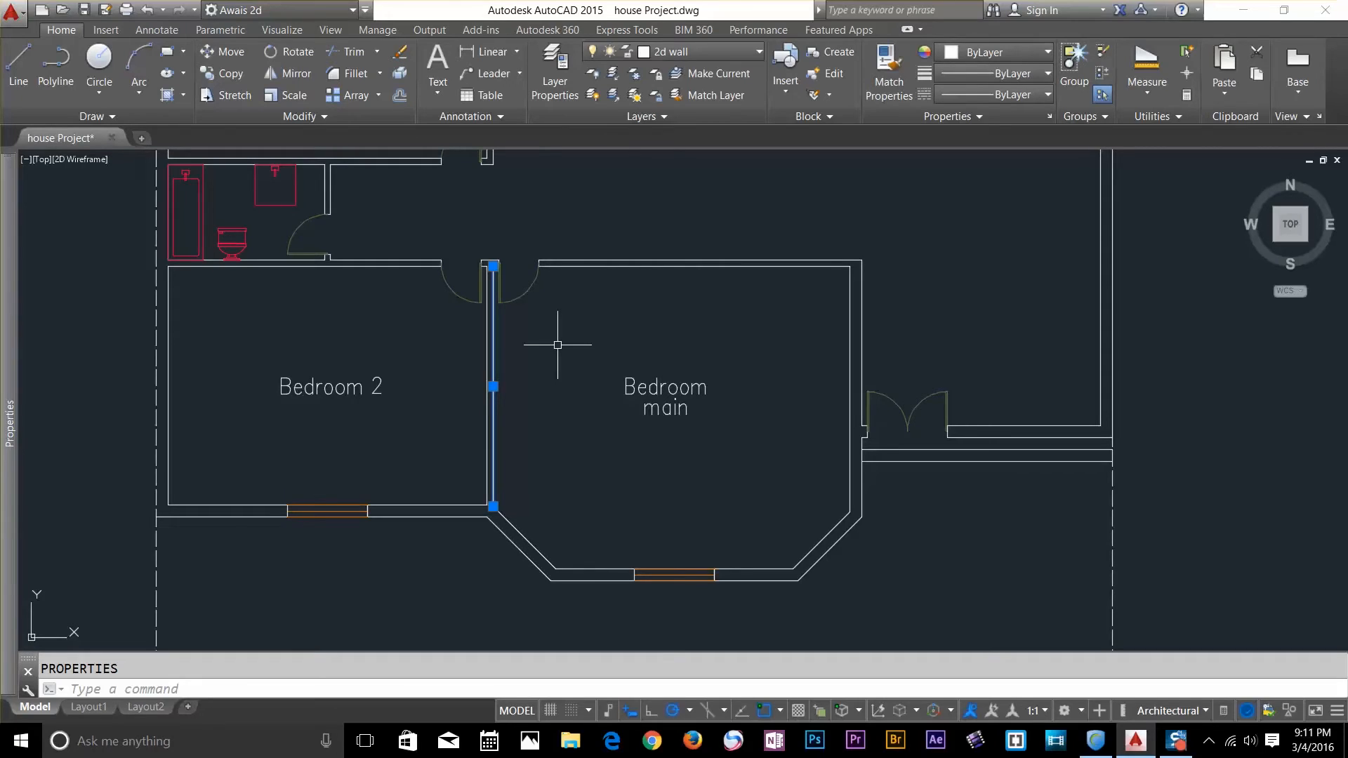
pyautogui.moveTo(557, 355)
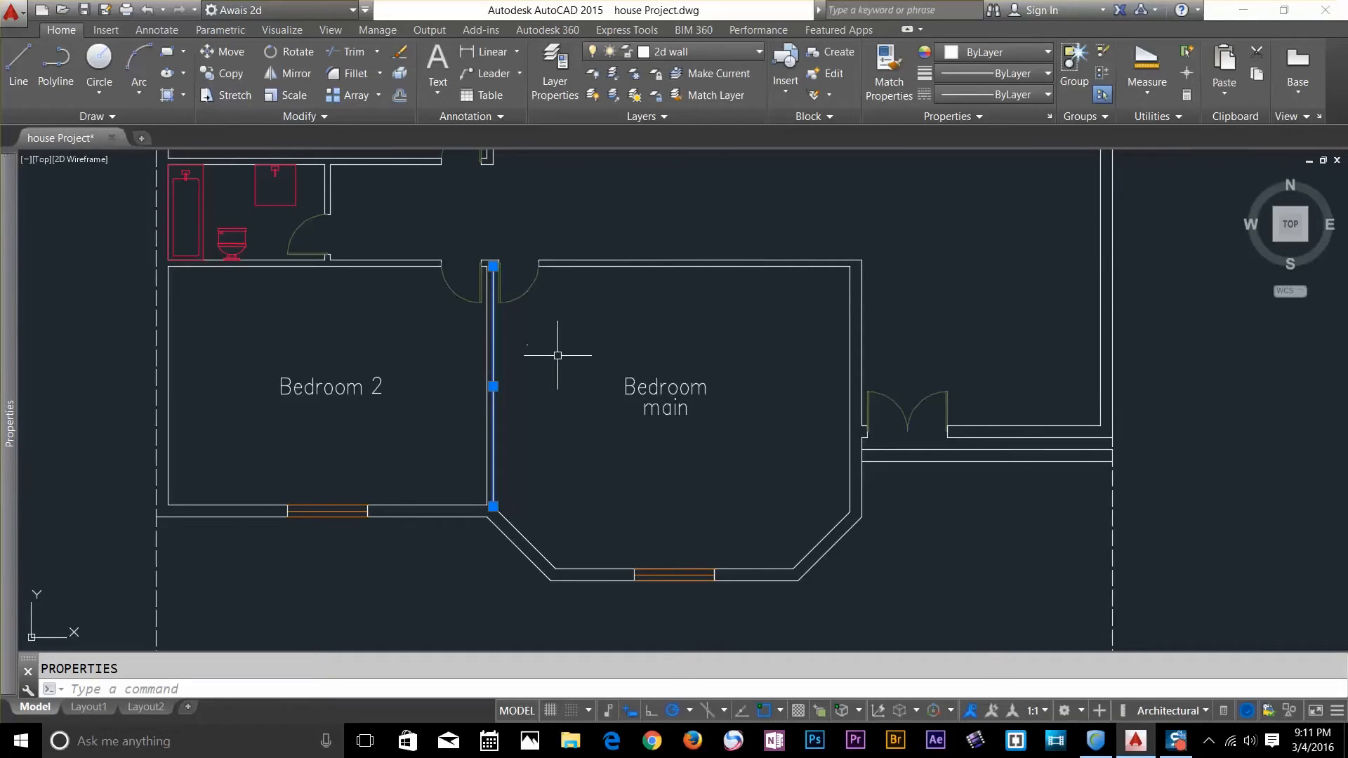
# Step: Use QP to confirm the wall line is on layer 2d wall, 15'-0 3/4" long
pyautogui.write('QP')
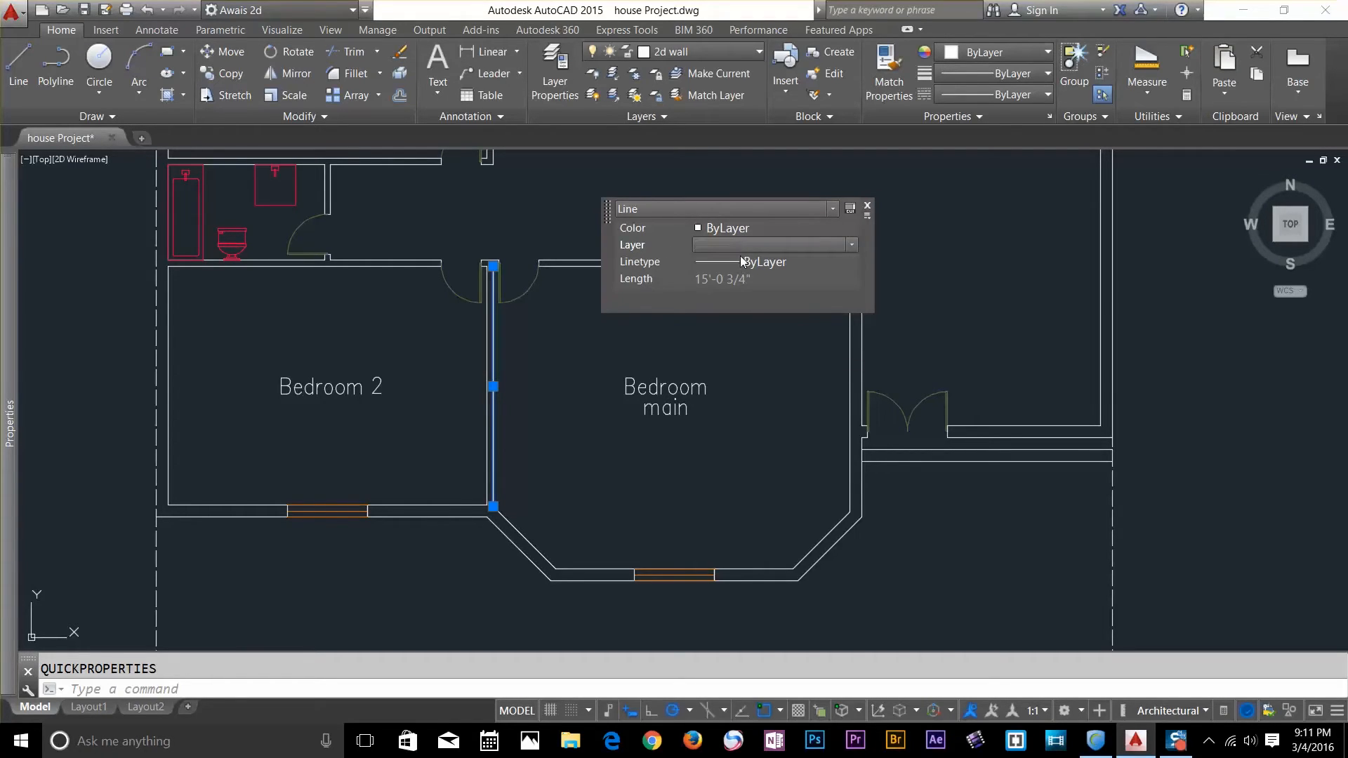
pyautogui.click(771, 244)
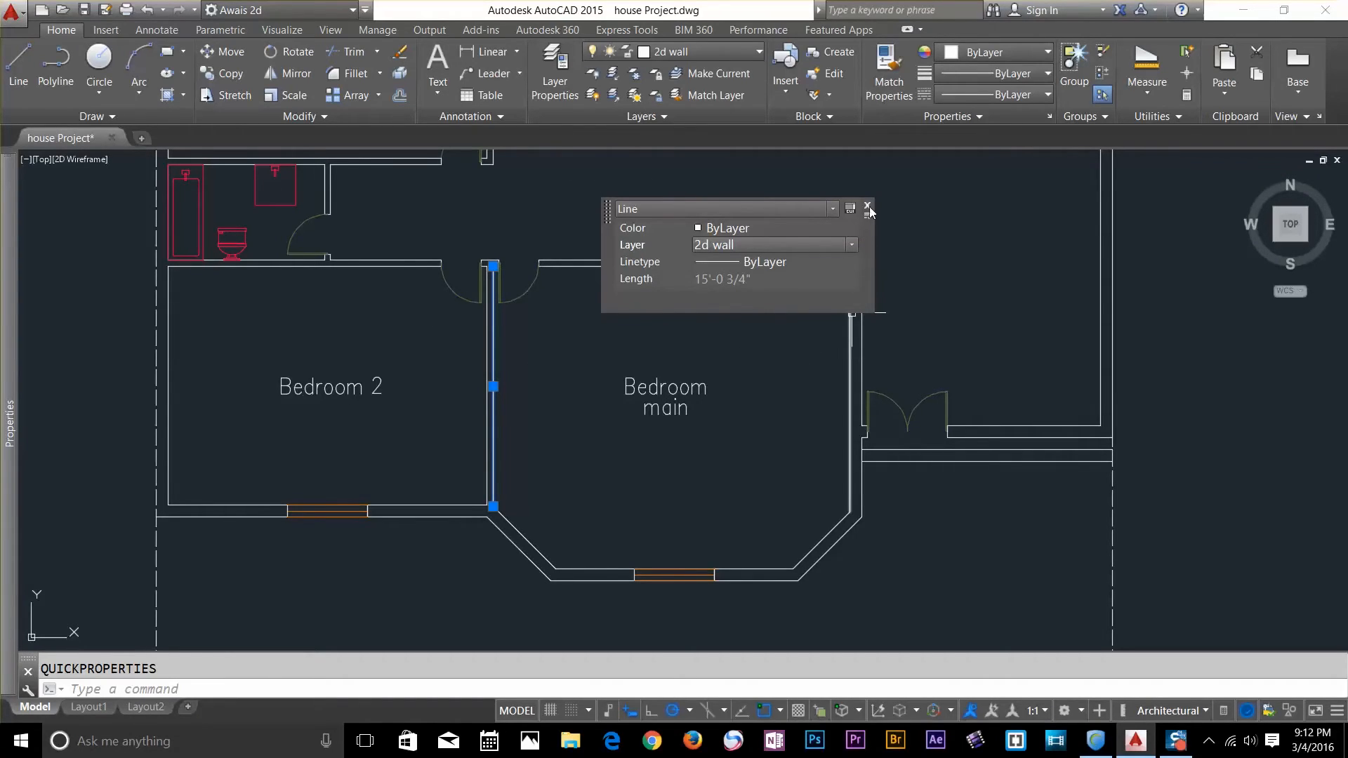
pyautogui.click(866, 208)
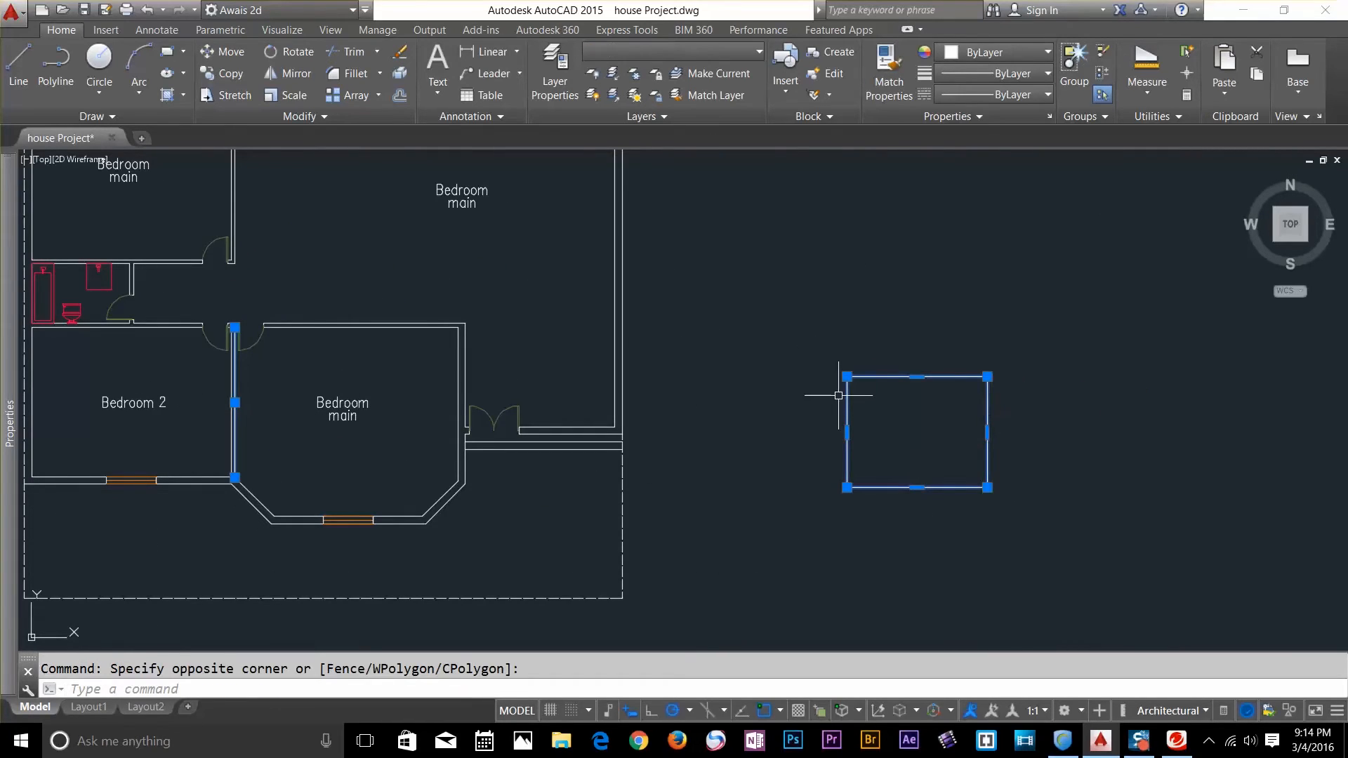
# Step: Open the rectangle's Properties palette to view its area and 50'-4 1/2" length
pyautogui.press('Escape')
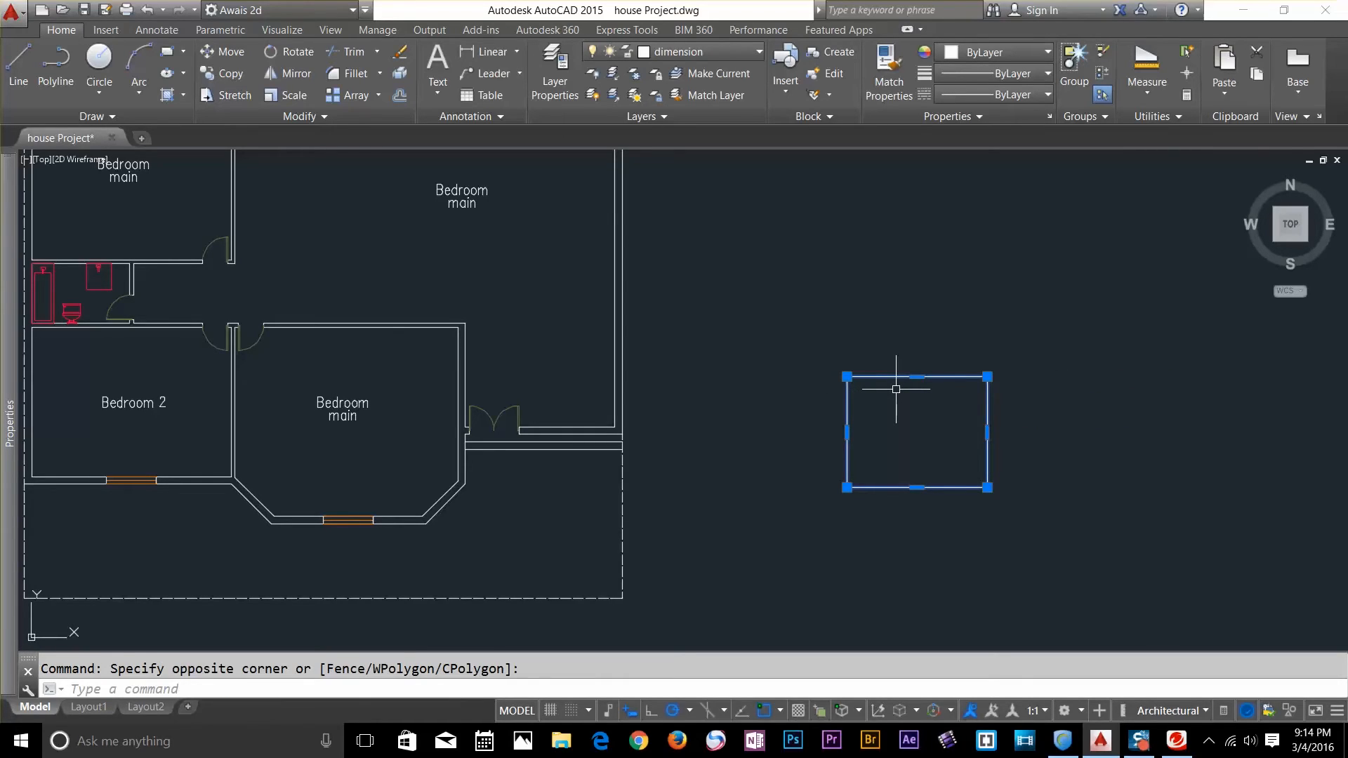
pyautogui.write('PR')
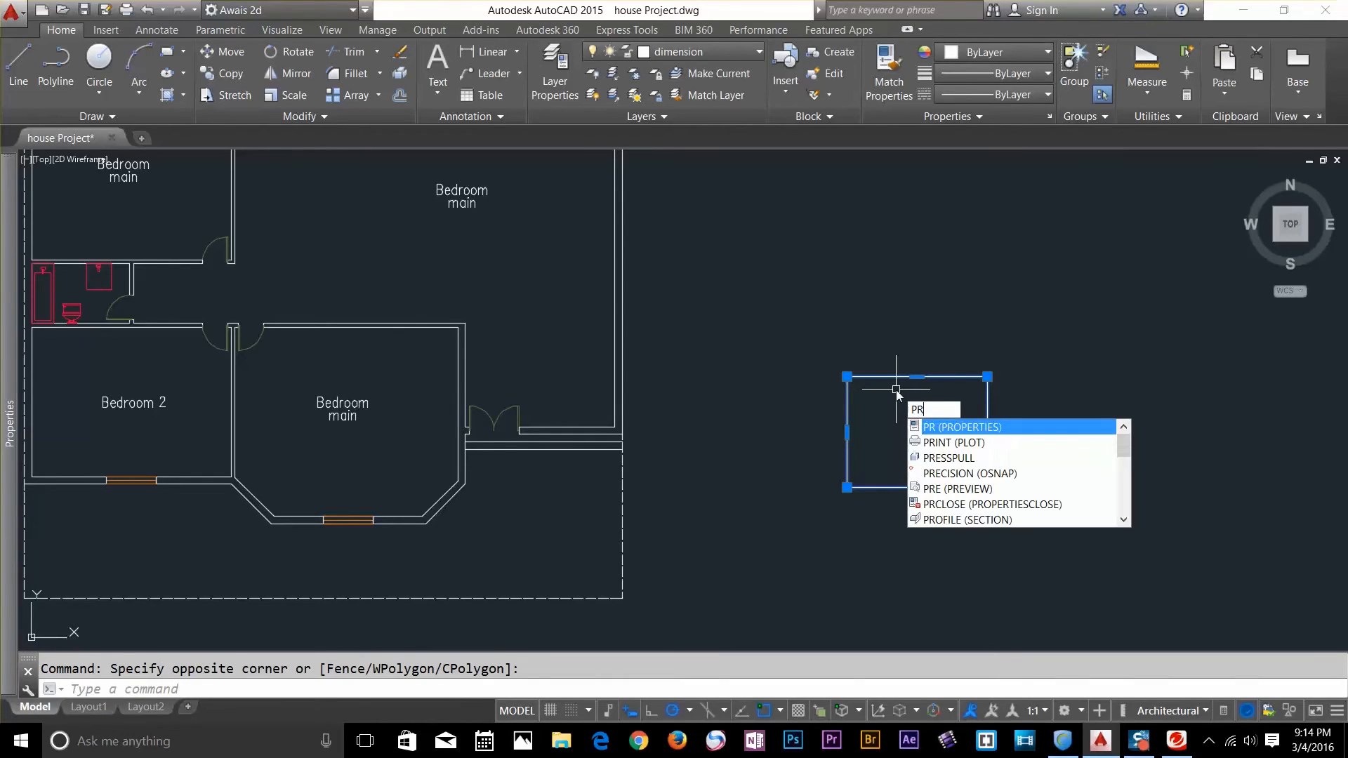
pyautogui.click(963, 427)
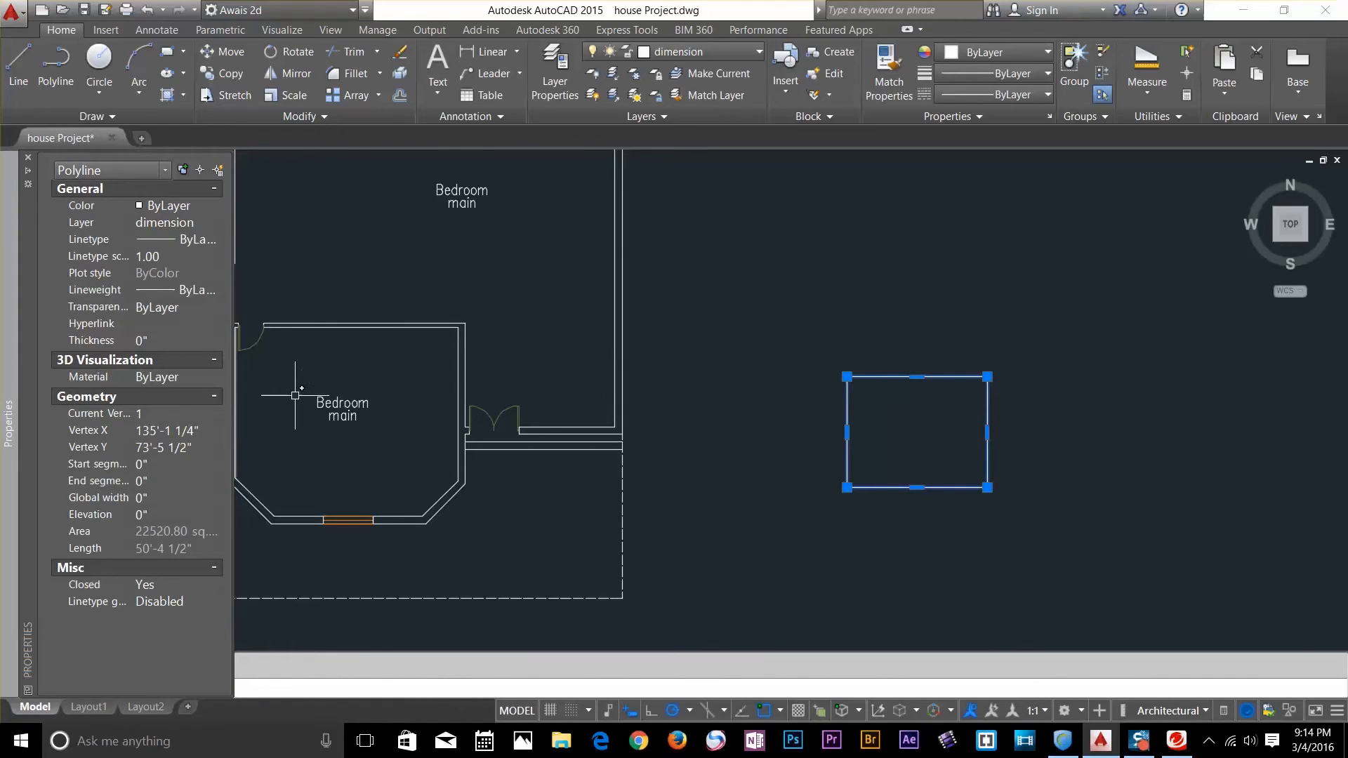
pyautogui.moveTo(131, 536)
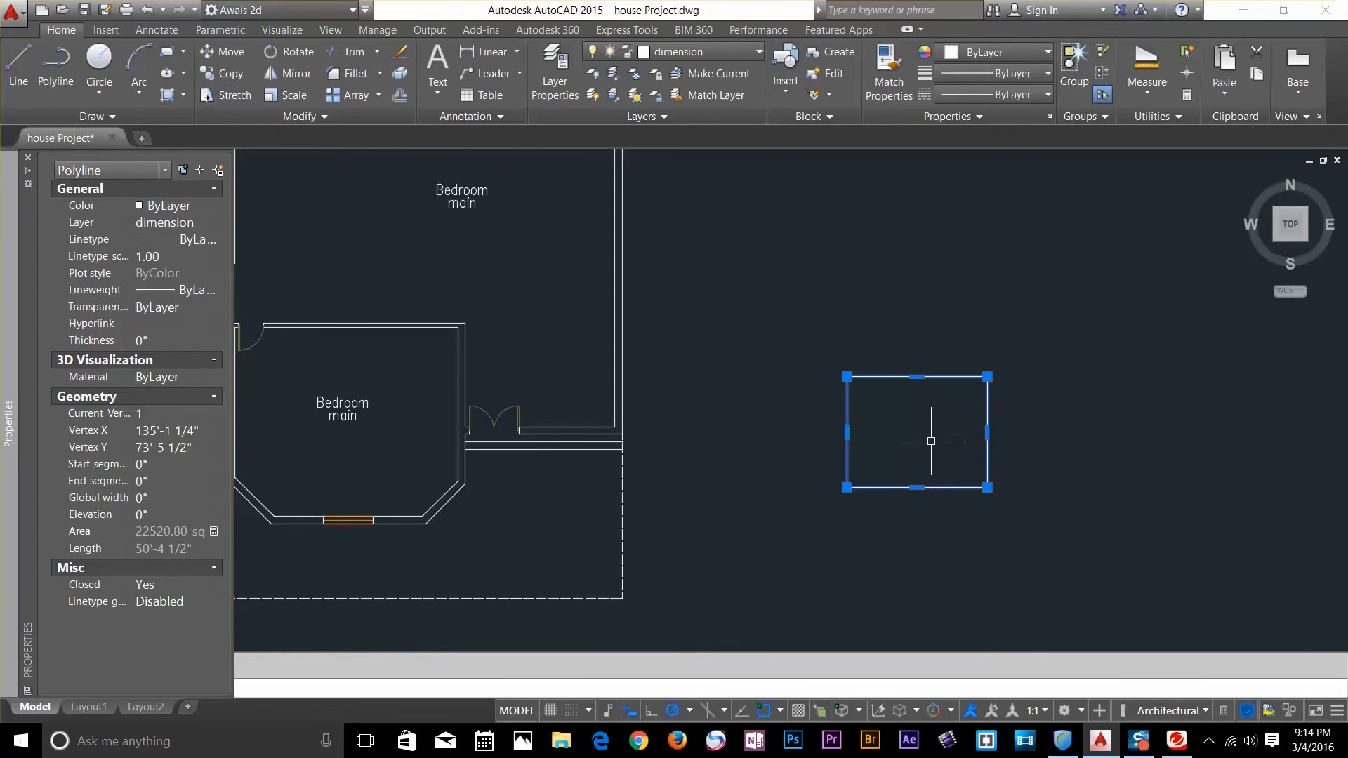
pyautogui.press('Escape')
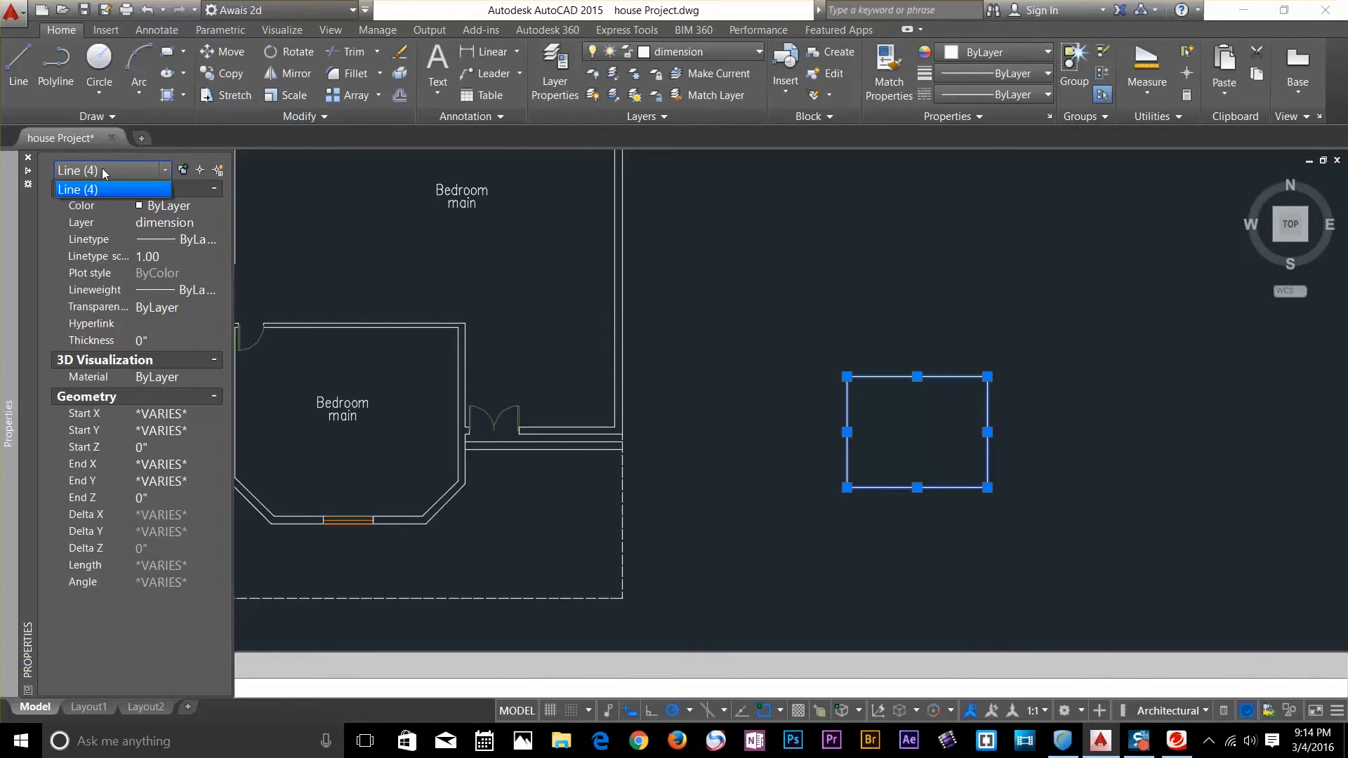
pyautogui.moveTo(1000, 375)
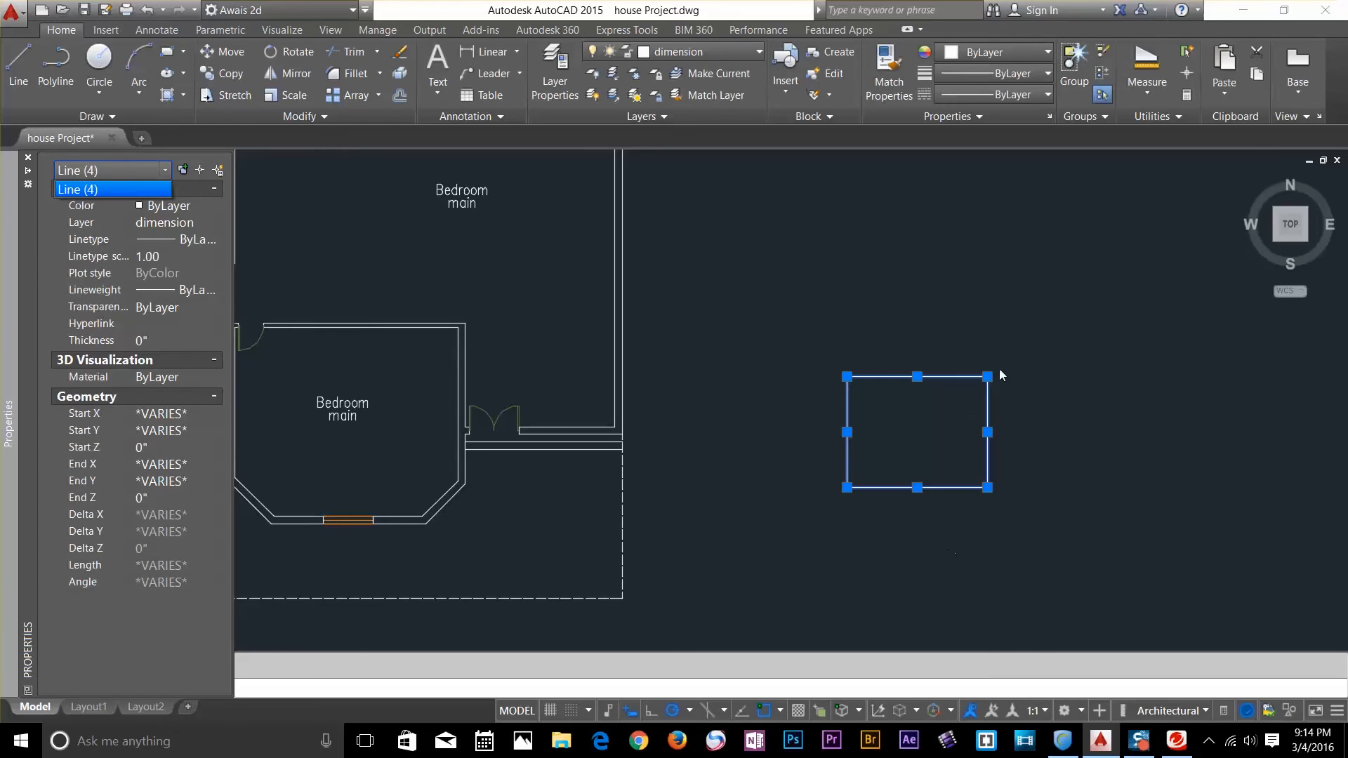
pyautogui.moveTo(854, 404)
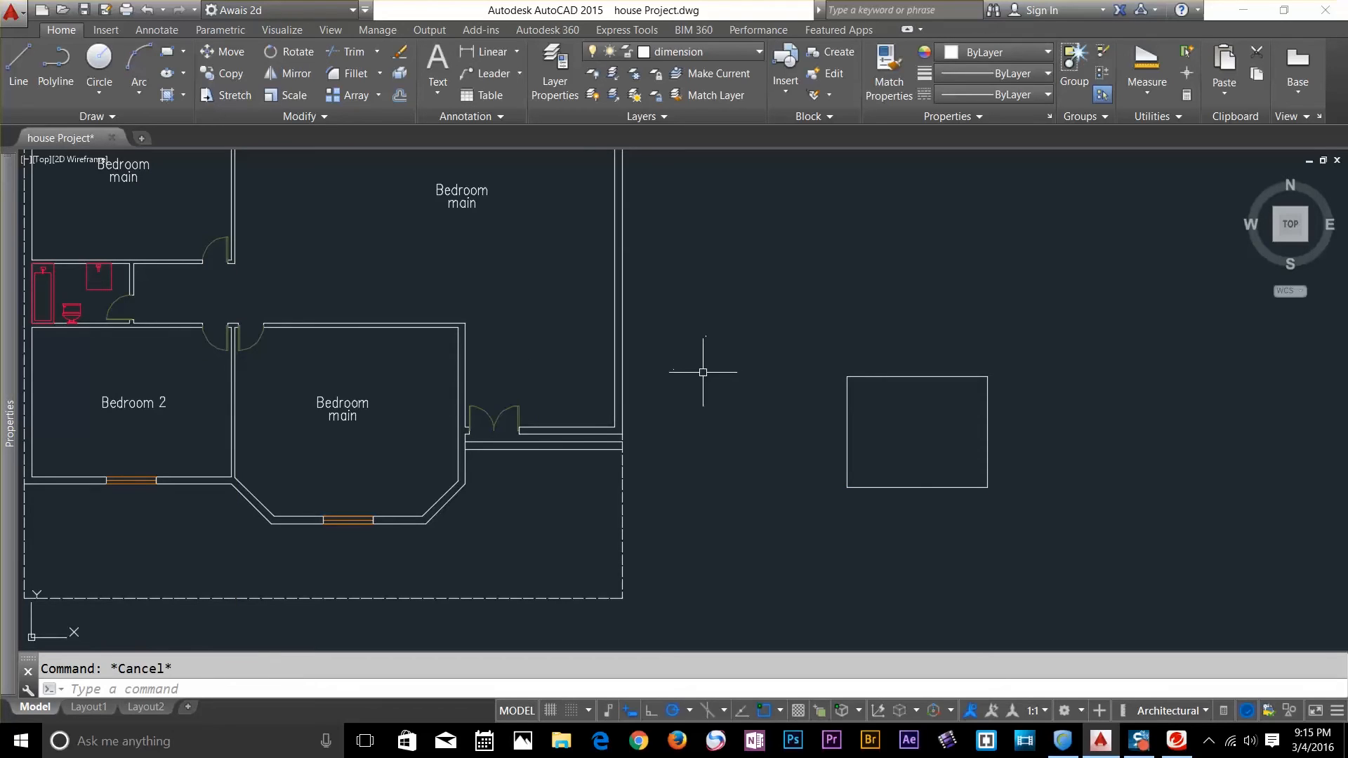
pyautogui.moveTo(715, 299)
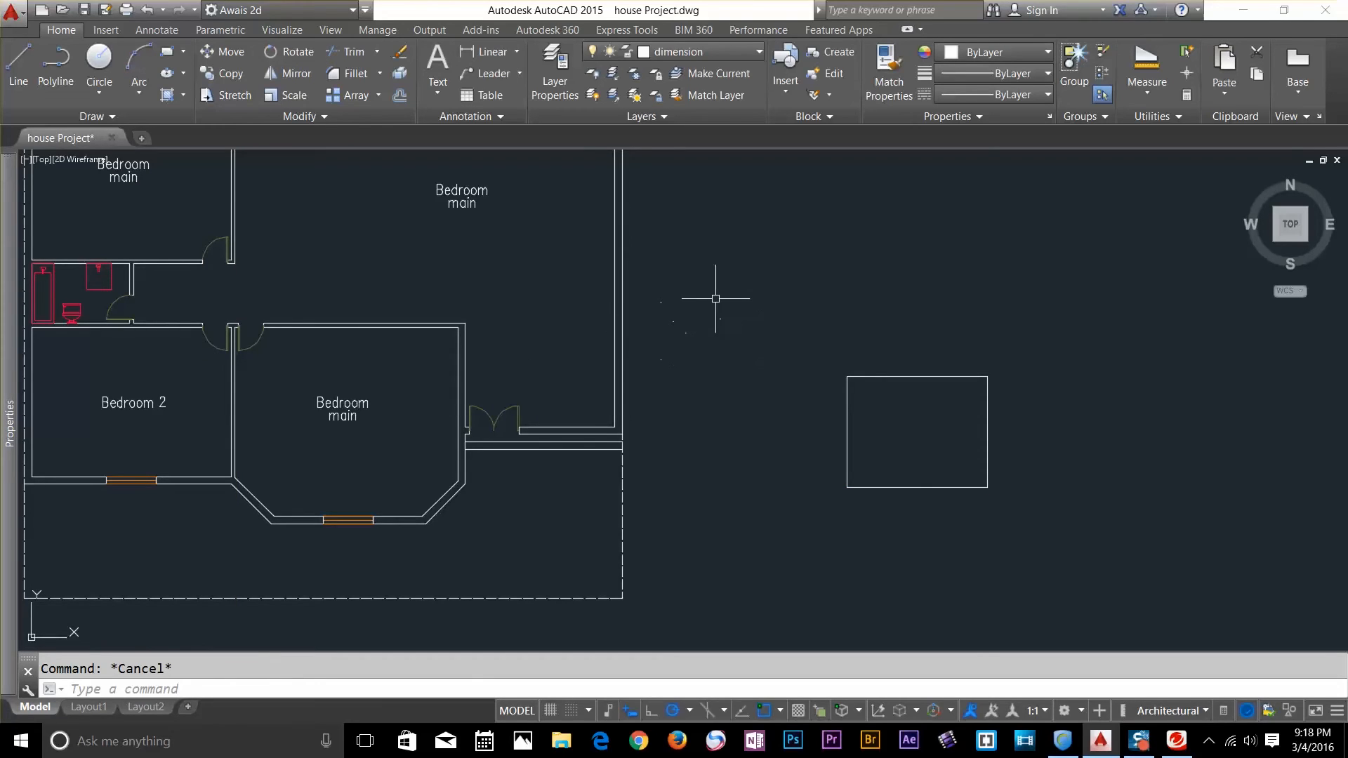
pyautogui.moveTo(699, 311)
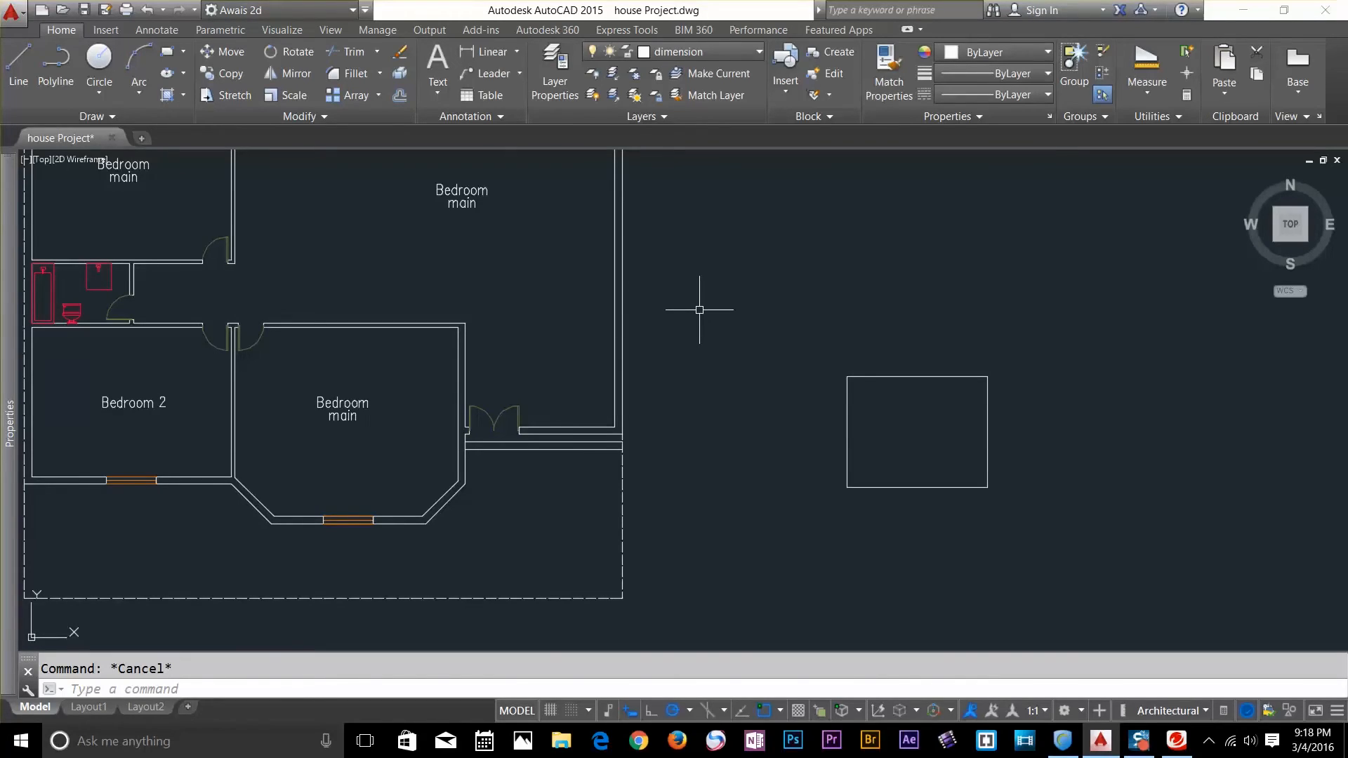
pyautogui.moveTo(1077, 174)
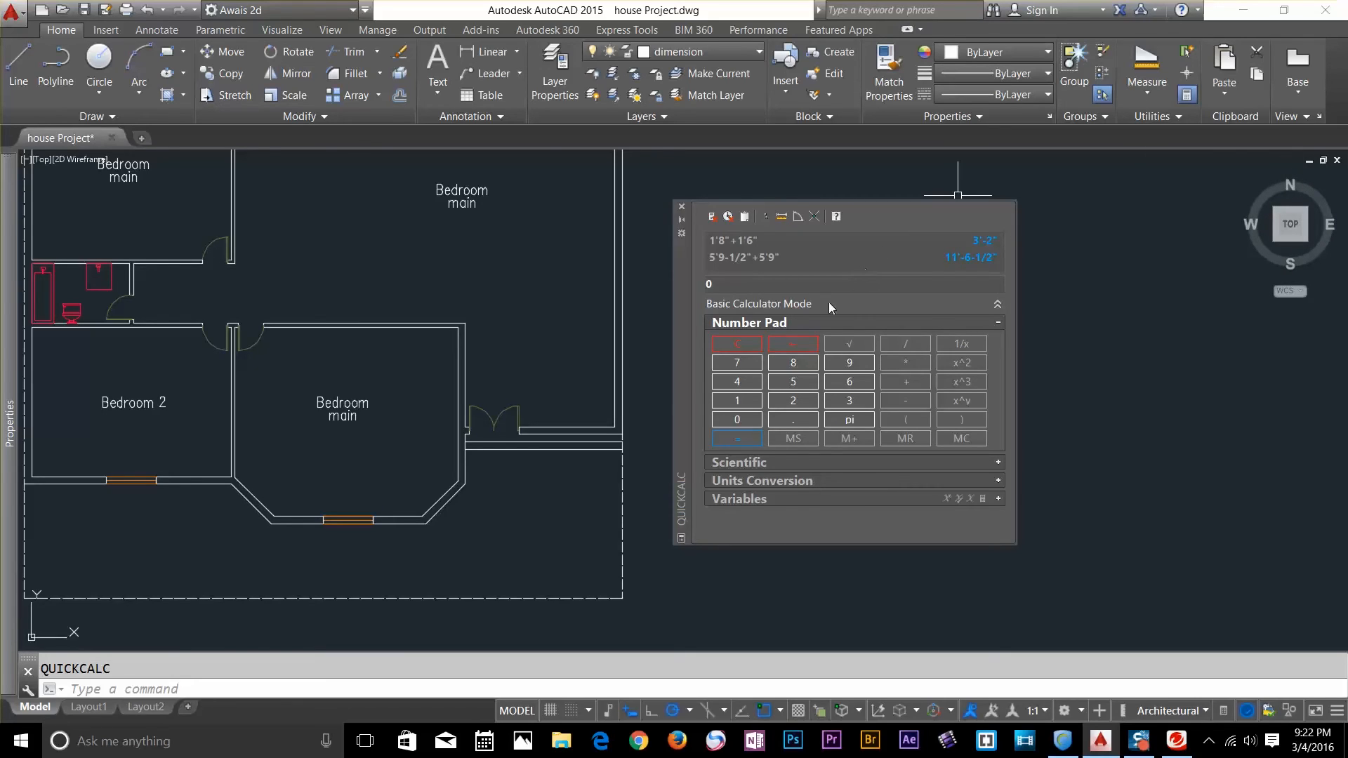
pyautogui.moveTo(791, 420)
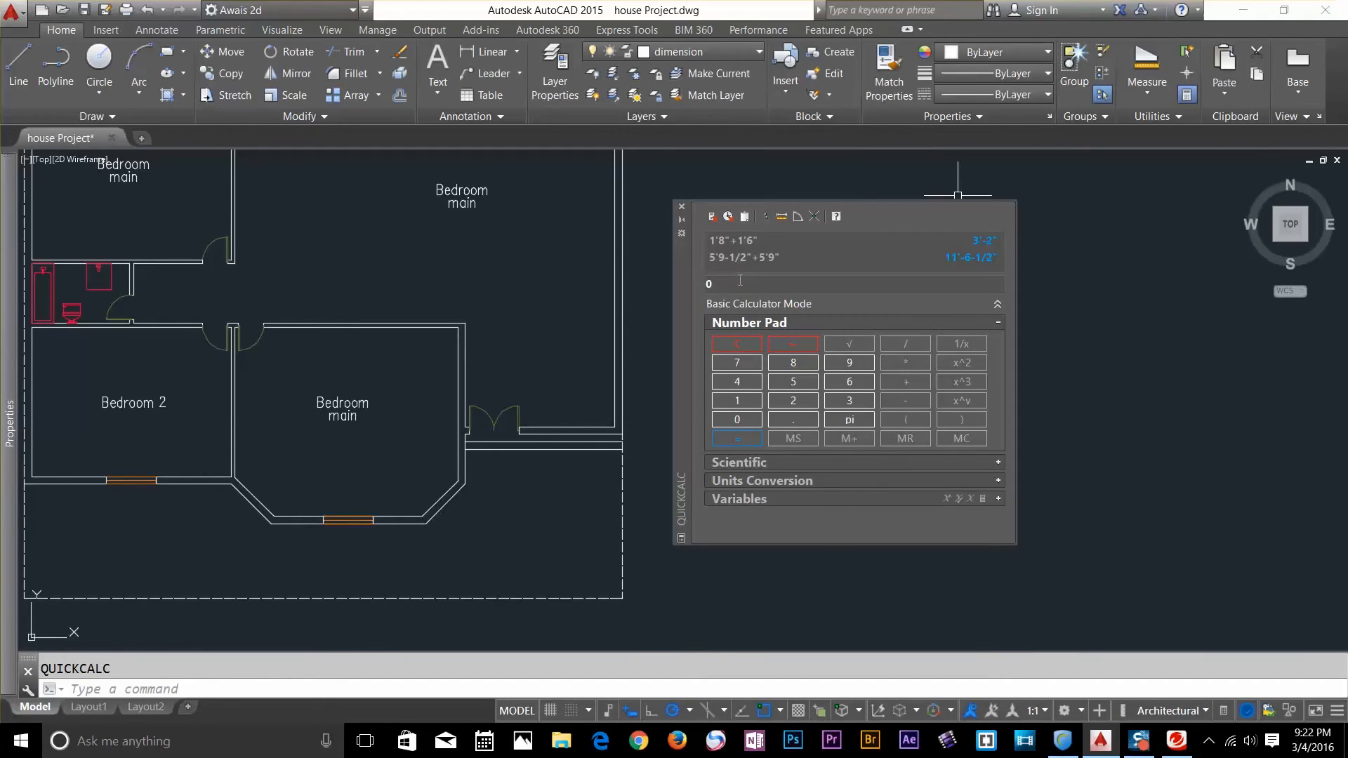
# Step: Calculate 9'8-1/2"+2'6-1/4" in QuickCalc, giving 12'-2-3/4"
pyautogui.click(849, 363)
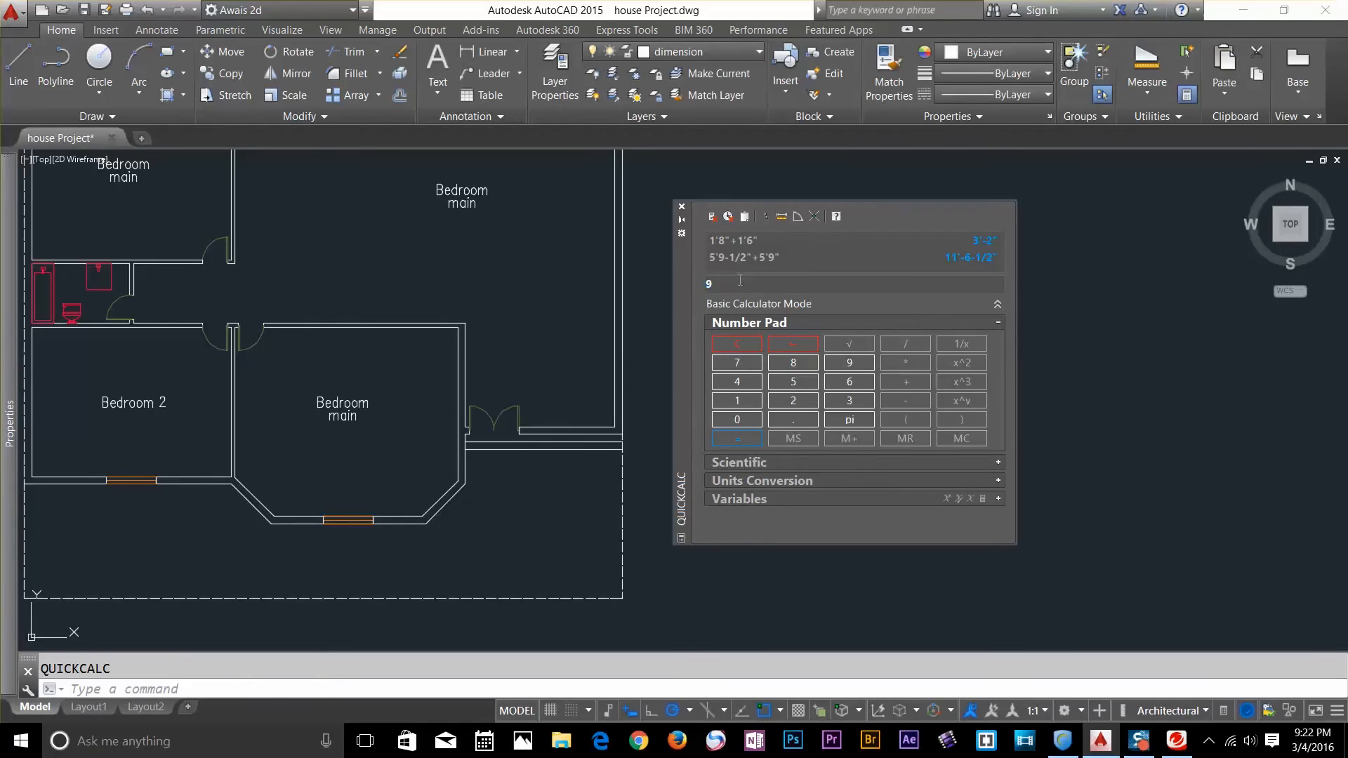
pyautogui.write("'")
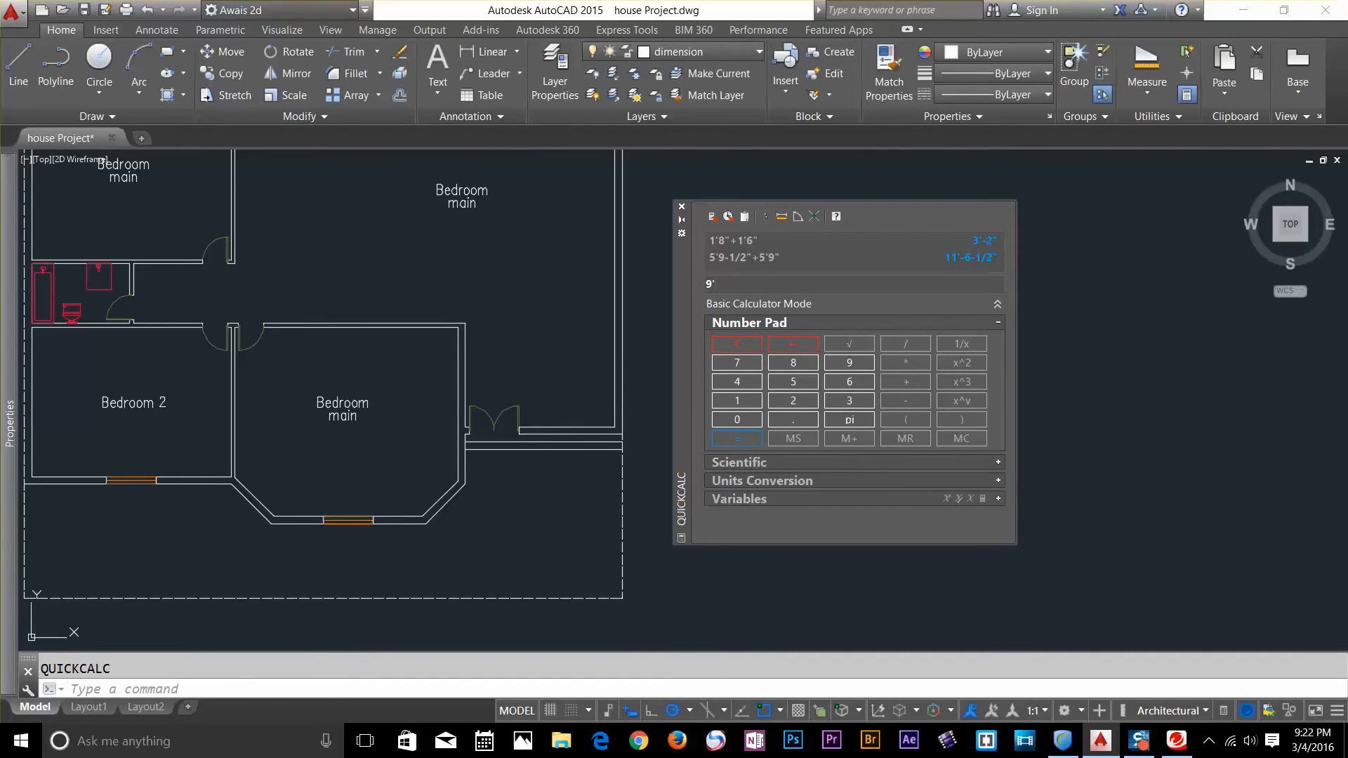
pyautogui.click(792, 362)
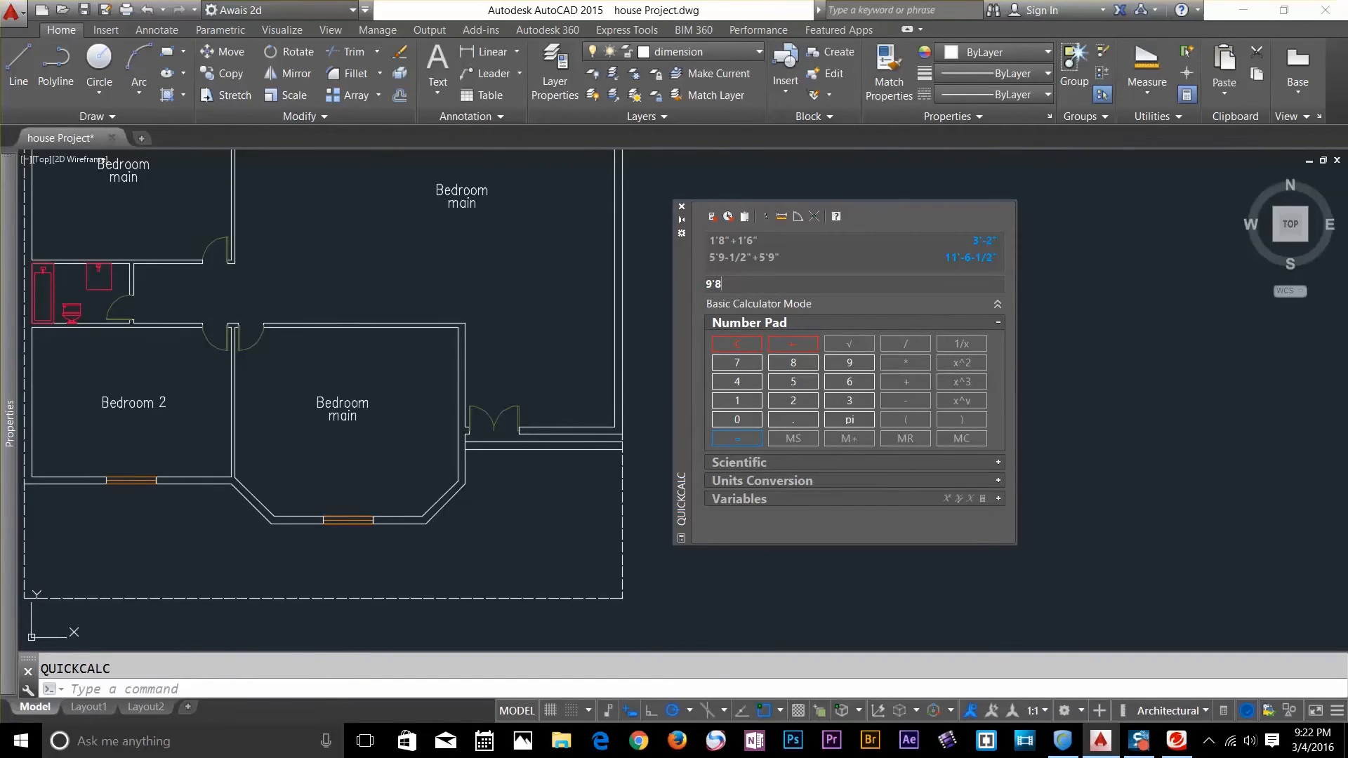
pyautogui.write('-1/2"+')
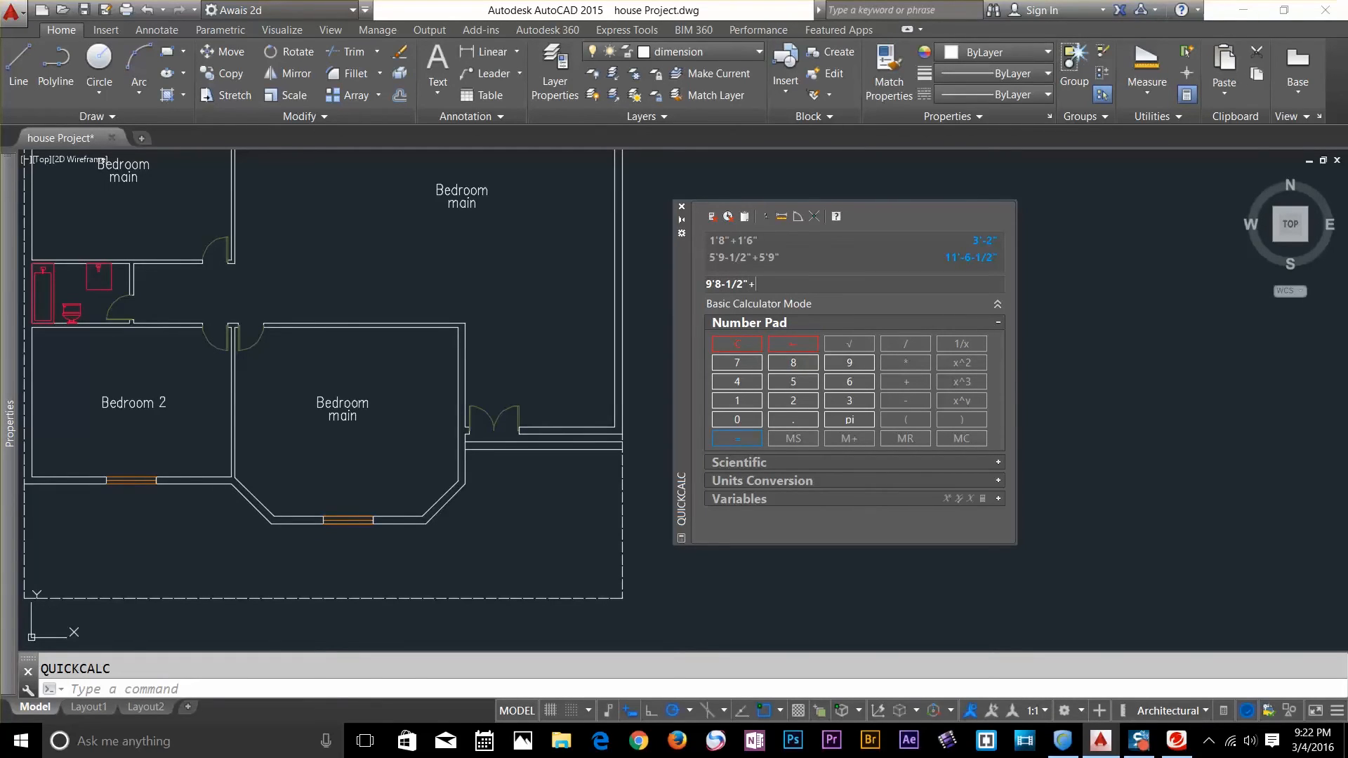
pyautogui.write("2'")
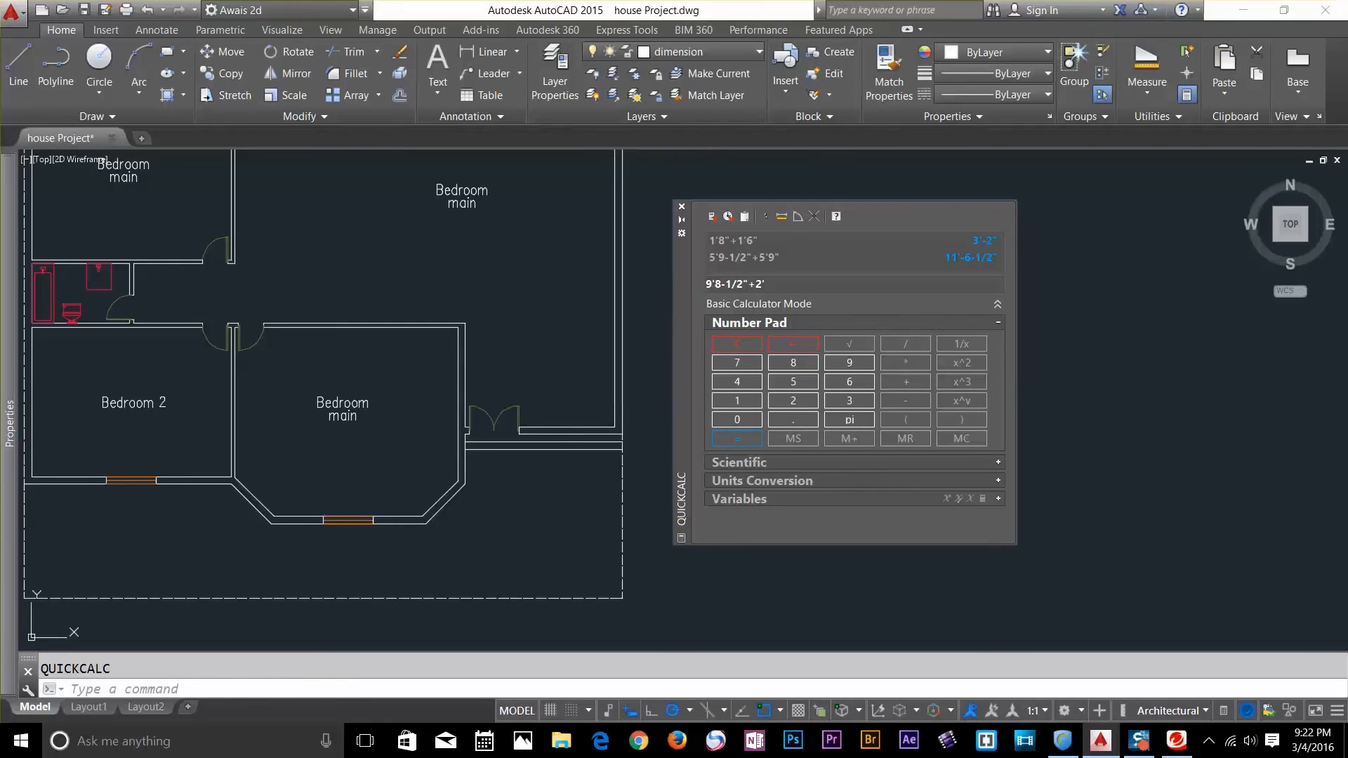
pyautogui.click(847, 381)
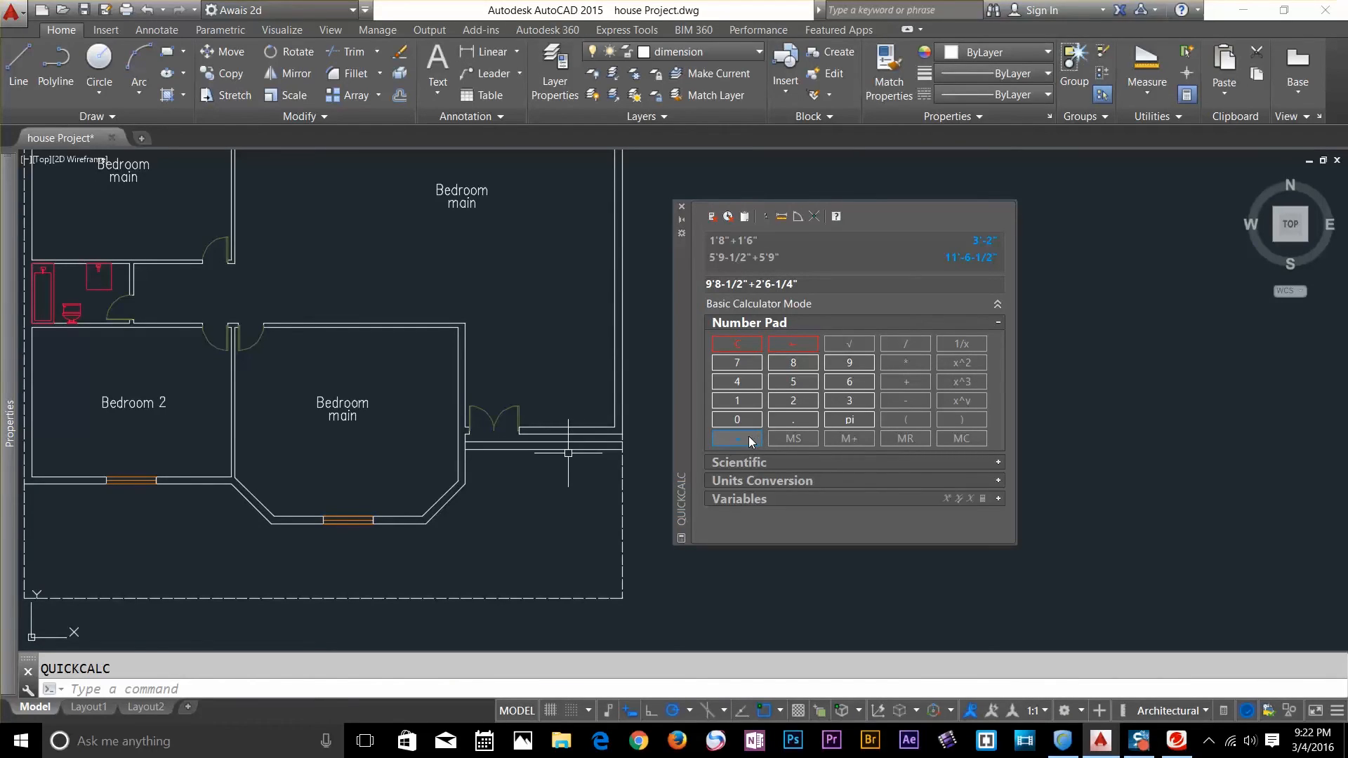
pyautogui.click(735, 438)
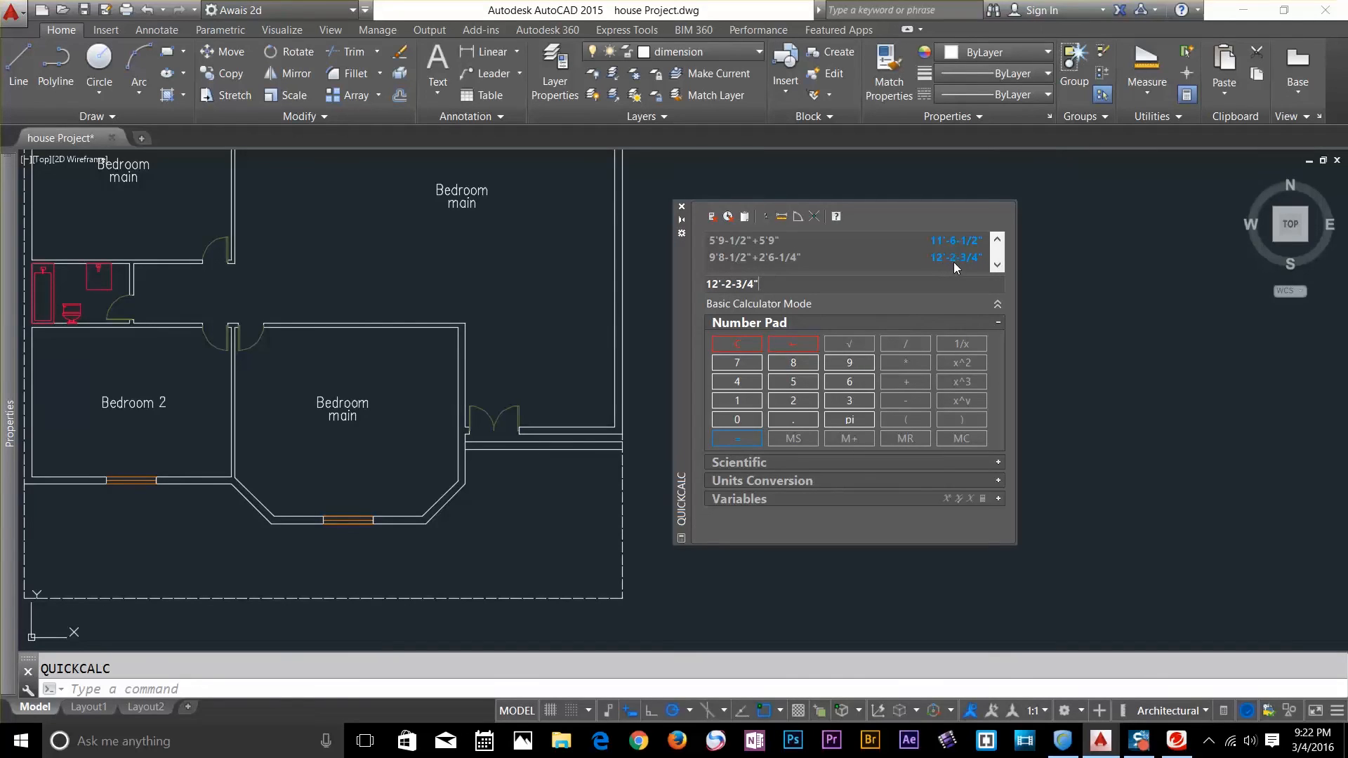
pyautogui.moveTo(962, 268)
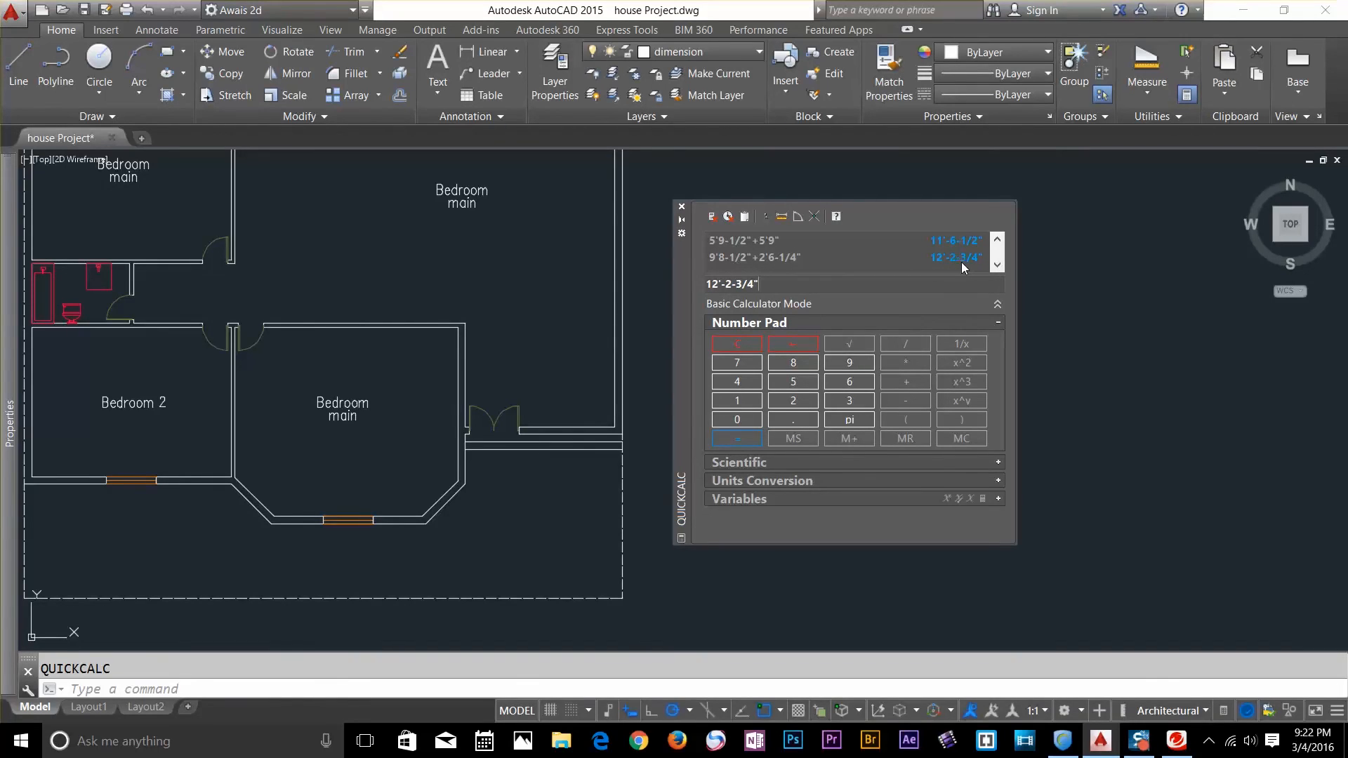
pyautogui.moveTo(970, 266)
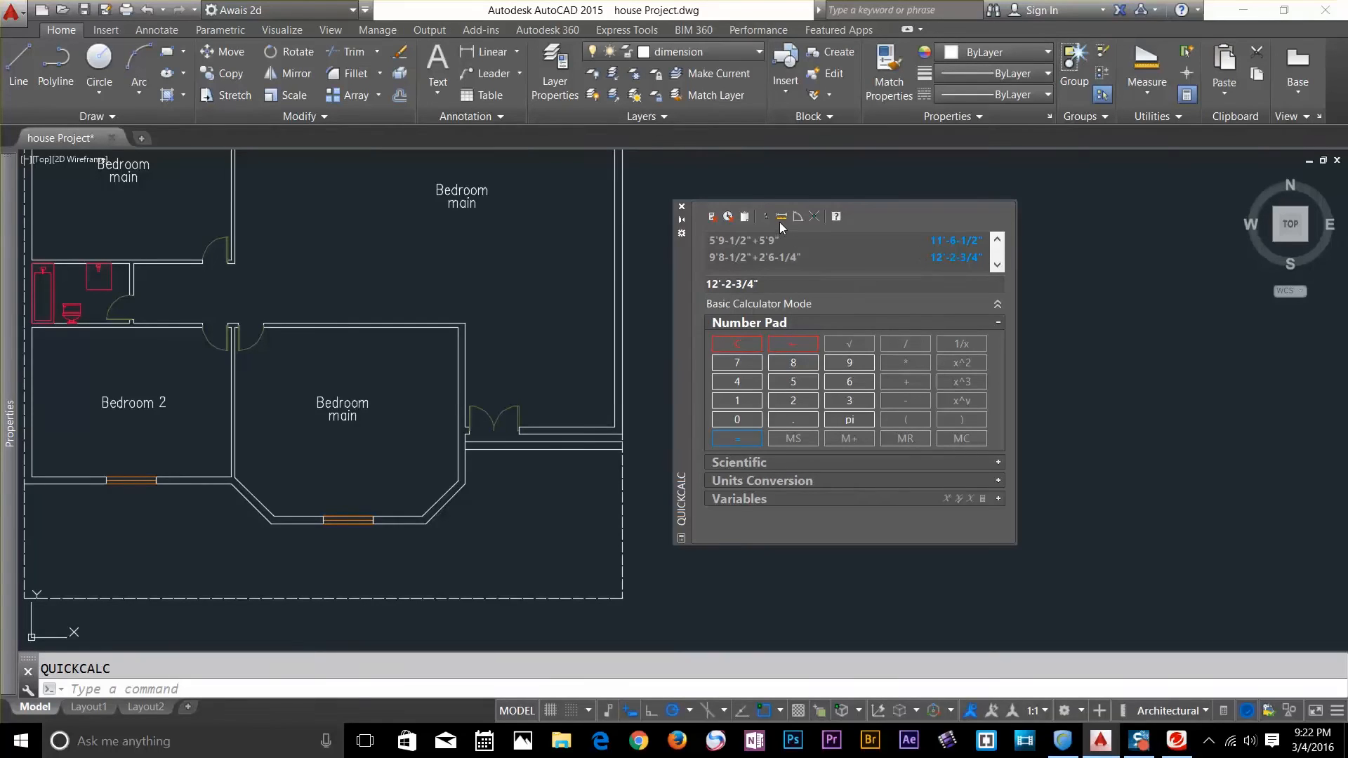
pyautogui.moveTo(795, 216)
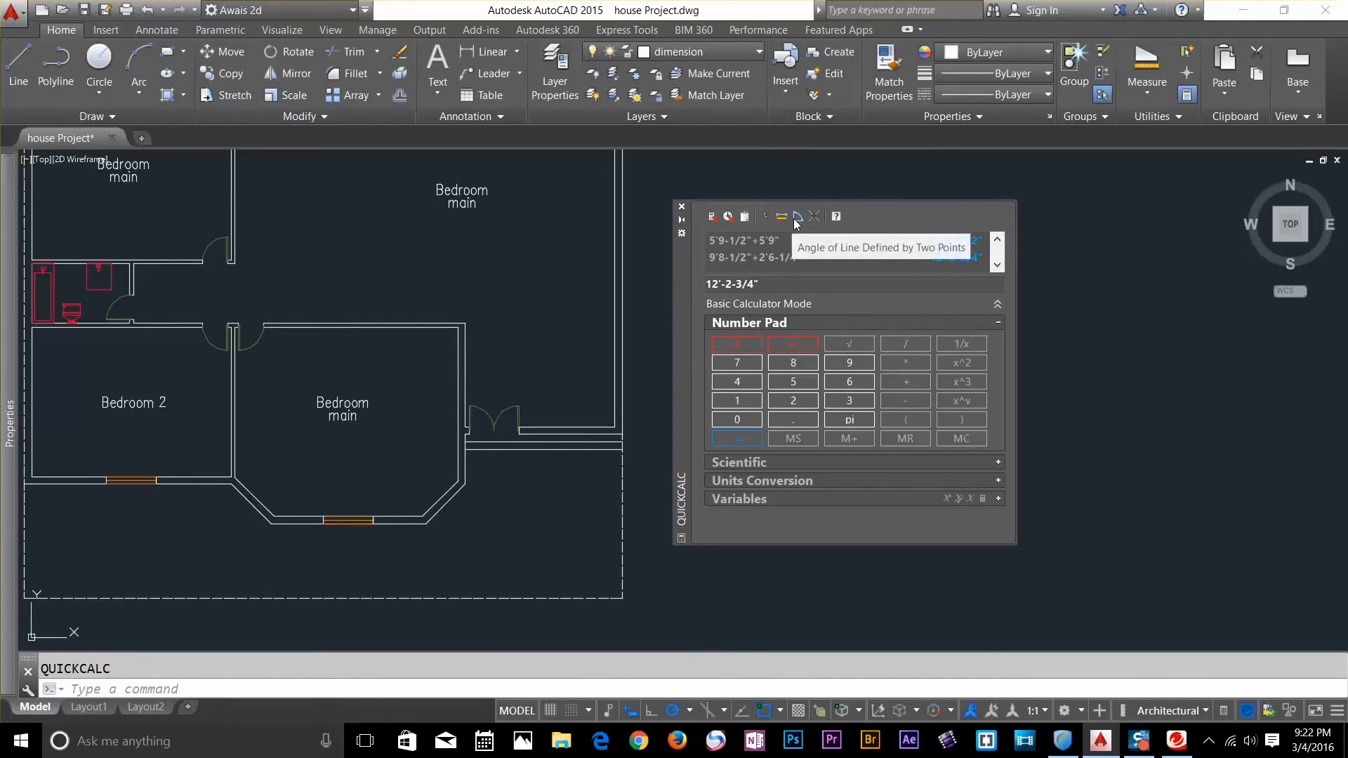